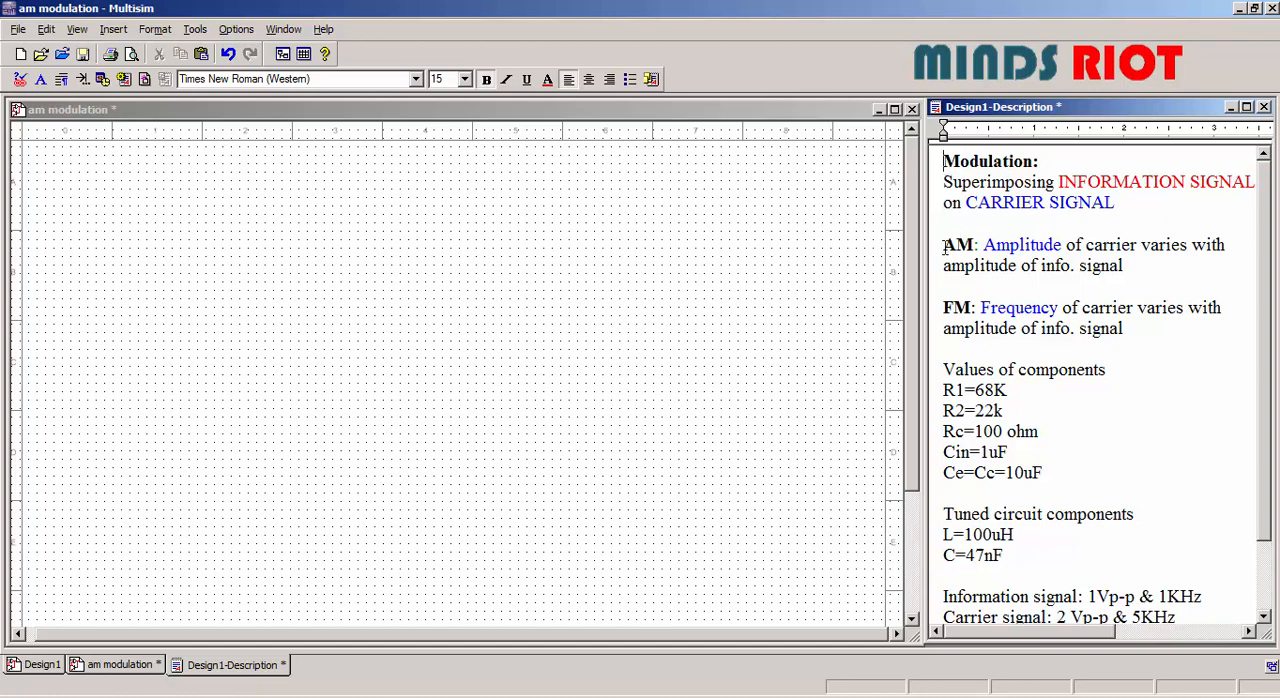
Review the Amplitude and Frequency values in the task notes
double_click(1021, 244)
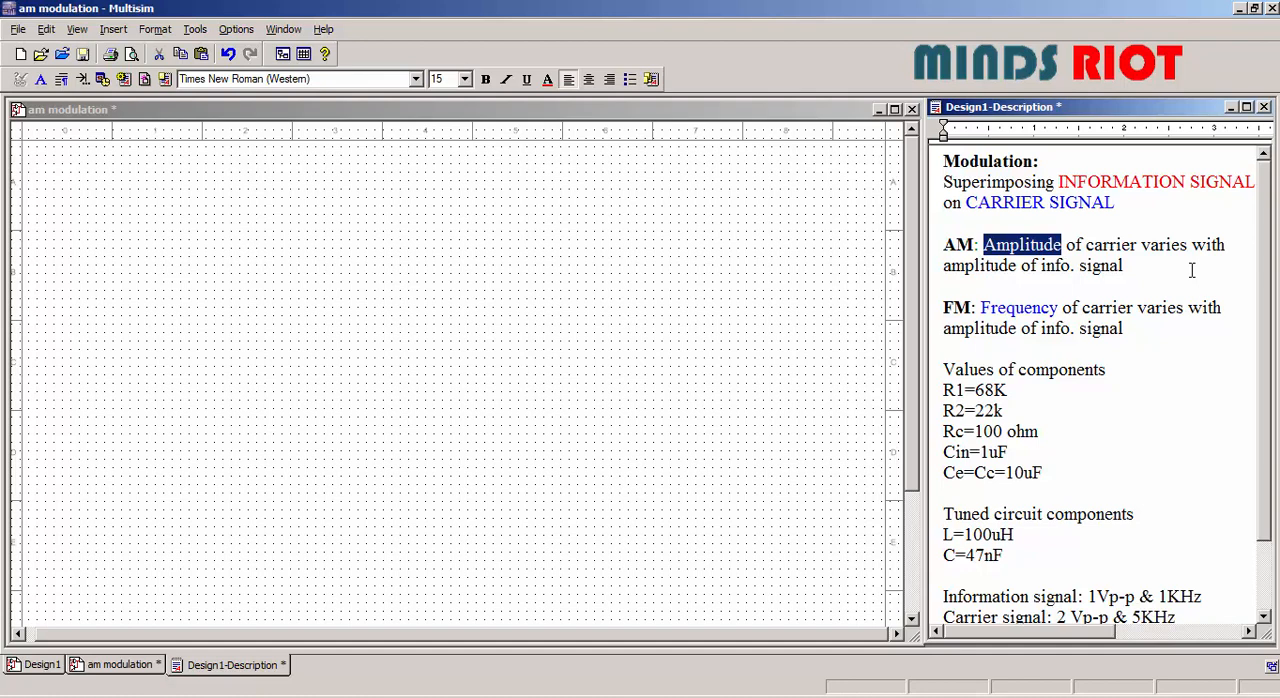
mouse_move(1187, 267)
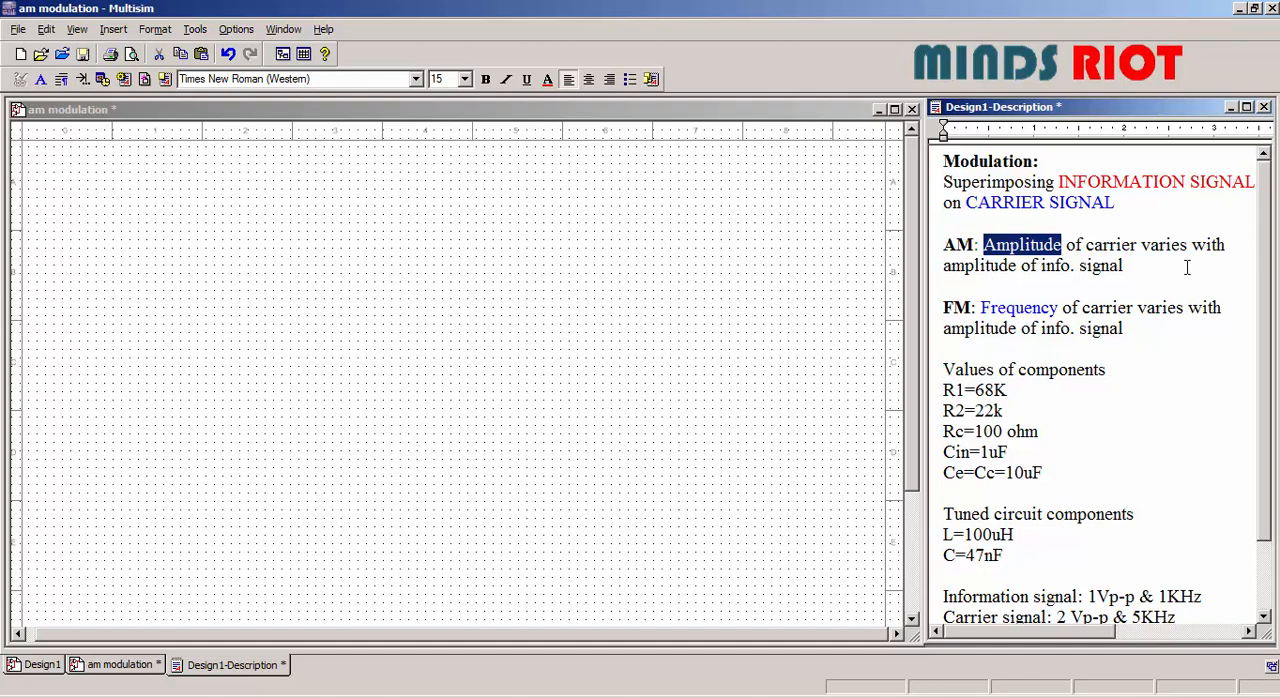
mouse_move(1093, 281)
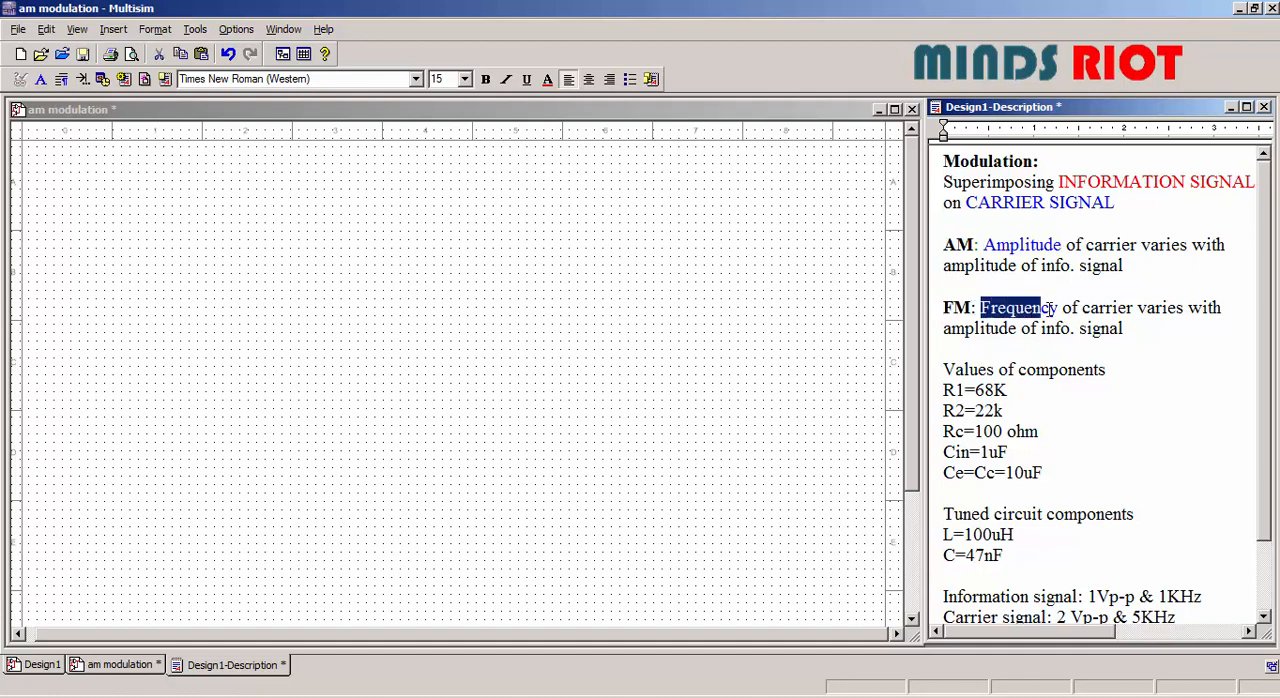
double_click(1017, 307)
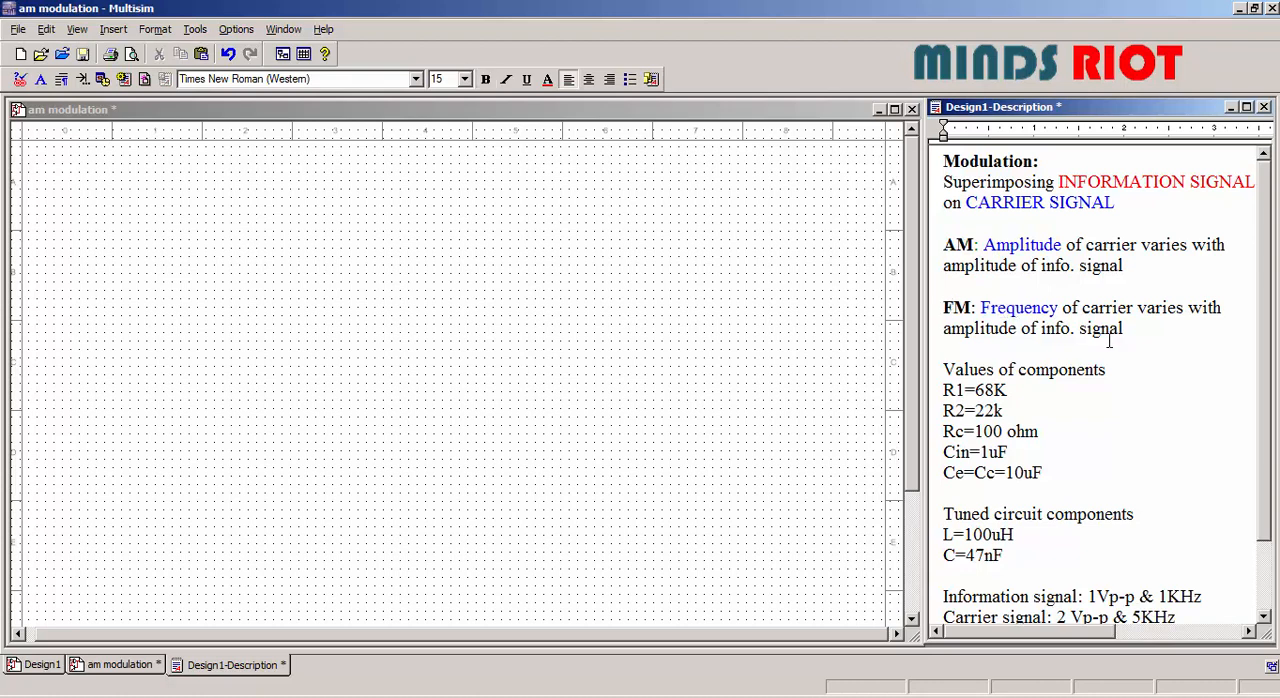
mouse_move(1165, 391)
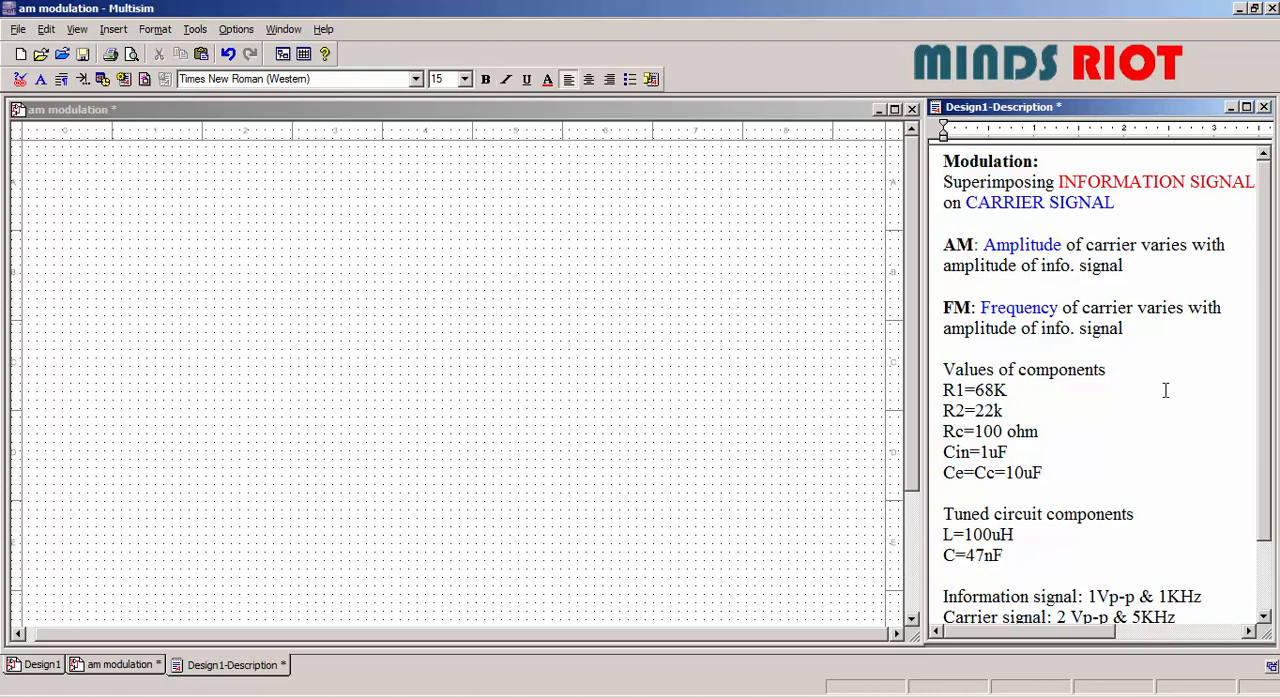
scroll("down", 3)
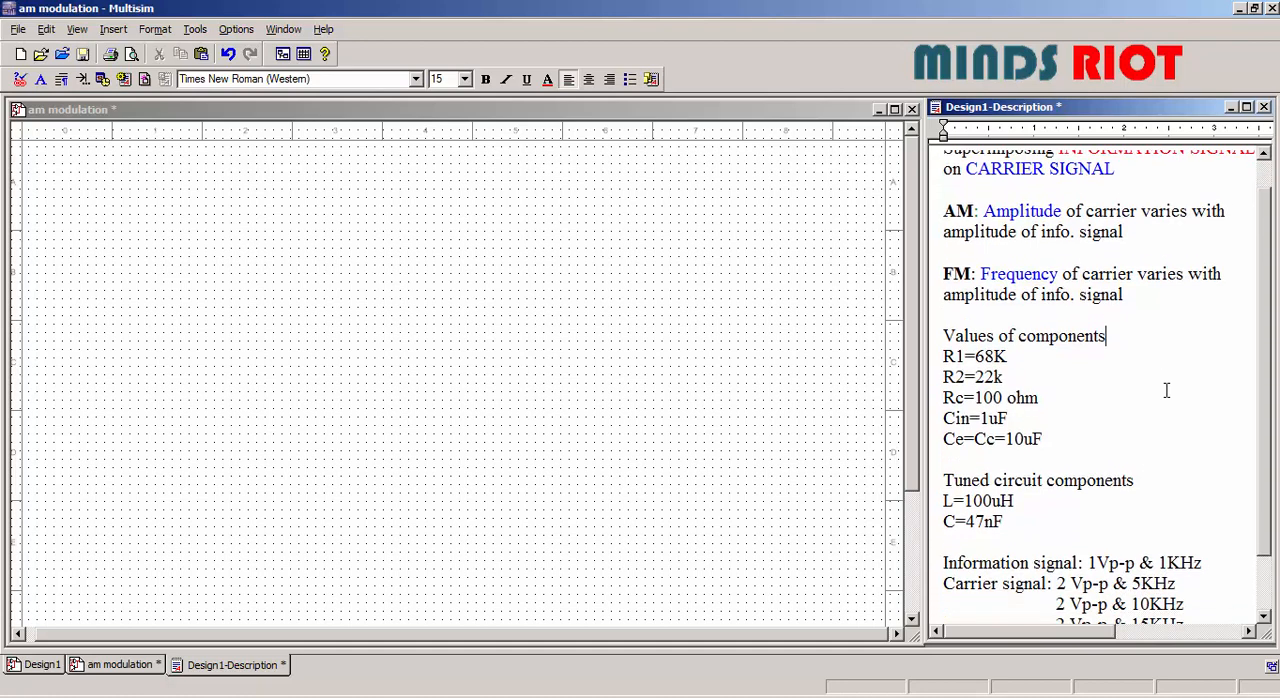
scroll("down", 3)
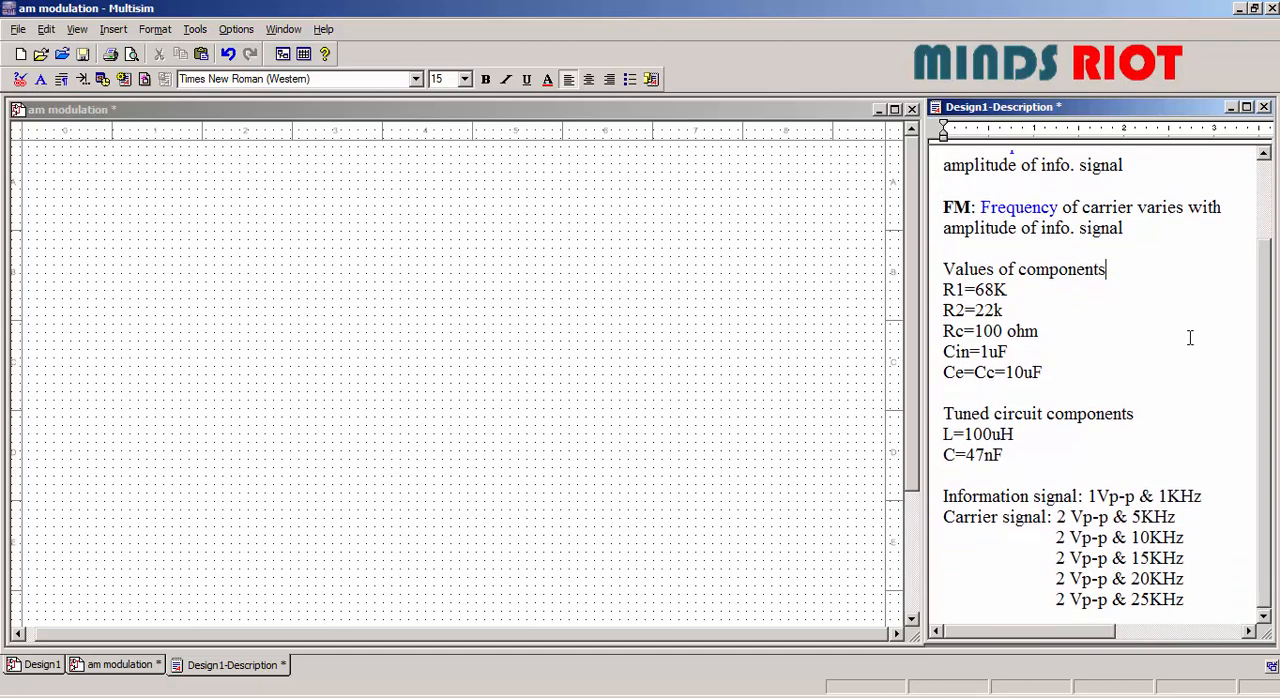
mouse_move(364, 123)
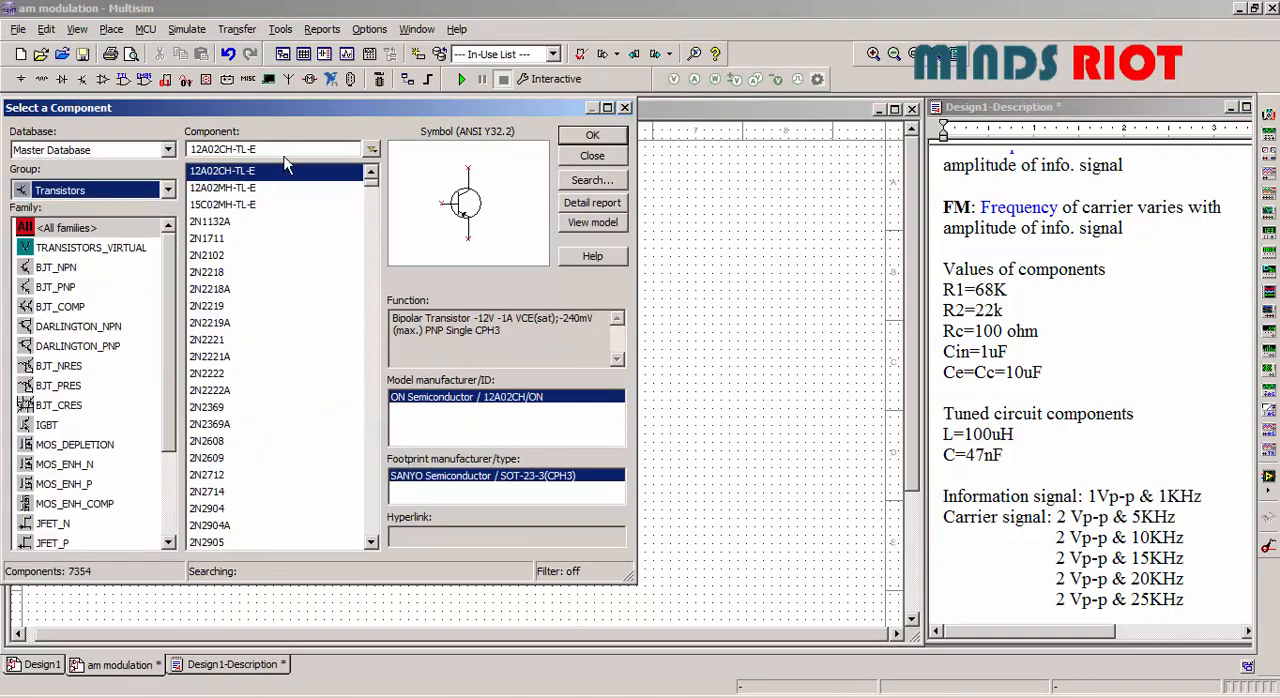
Place the BC107BP transistor and the 1 kΩ resistors from the component browser
type("bc")
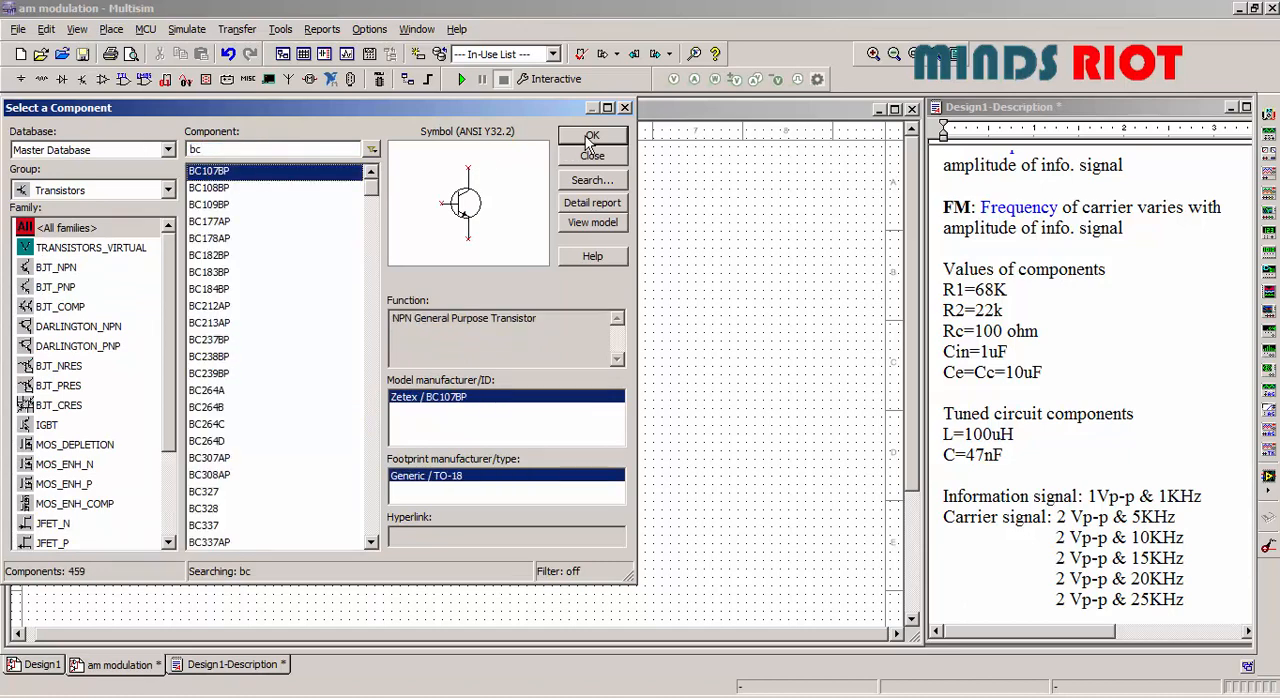
left_click(591, 135)
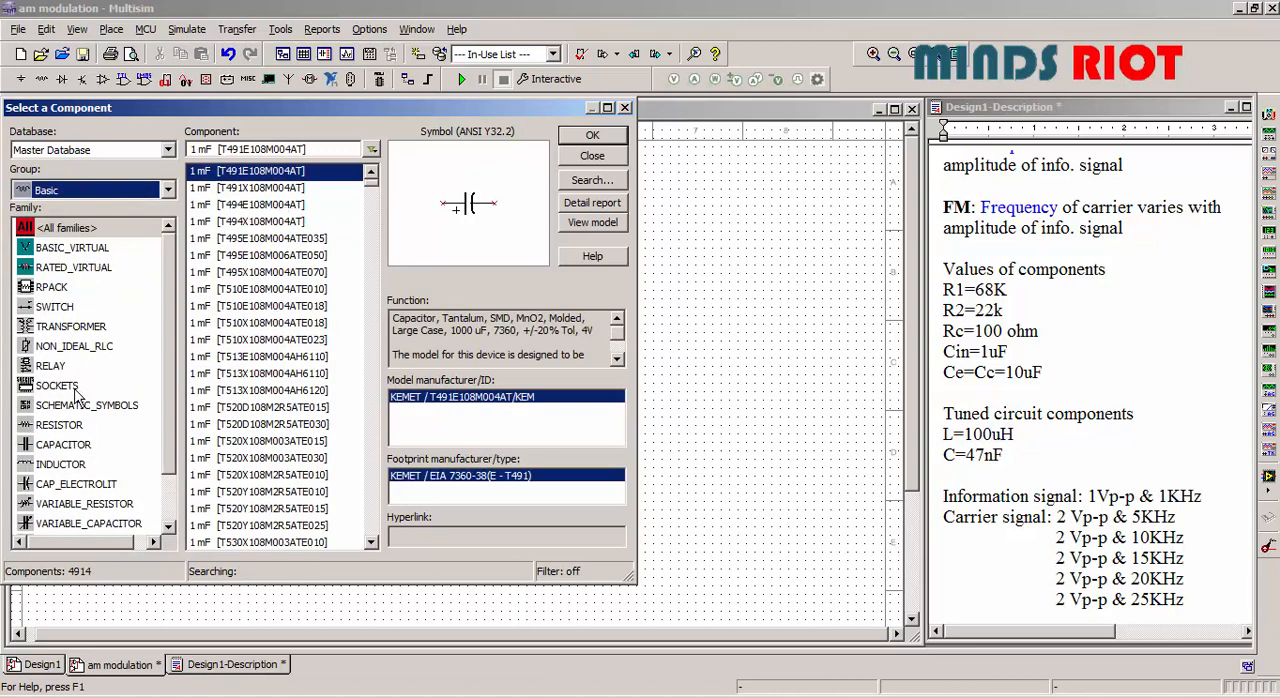
left_click(62, 424)
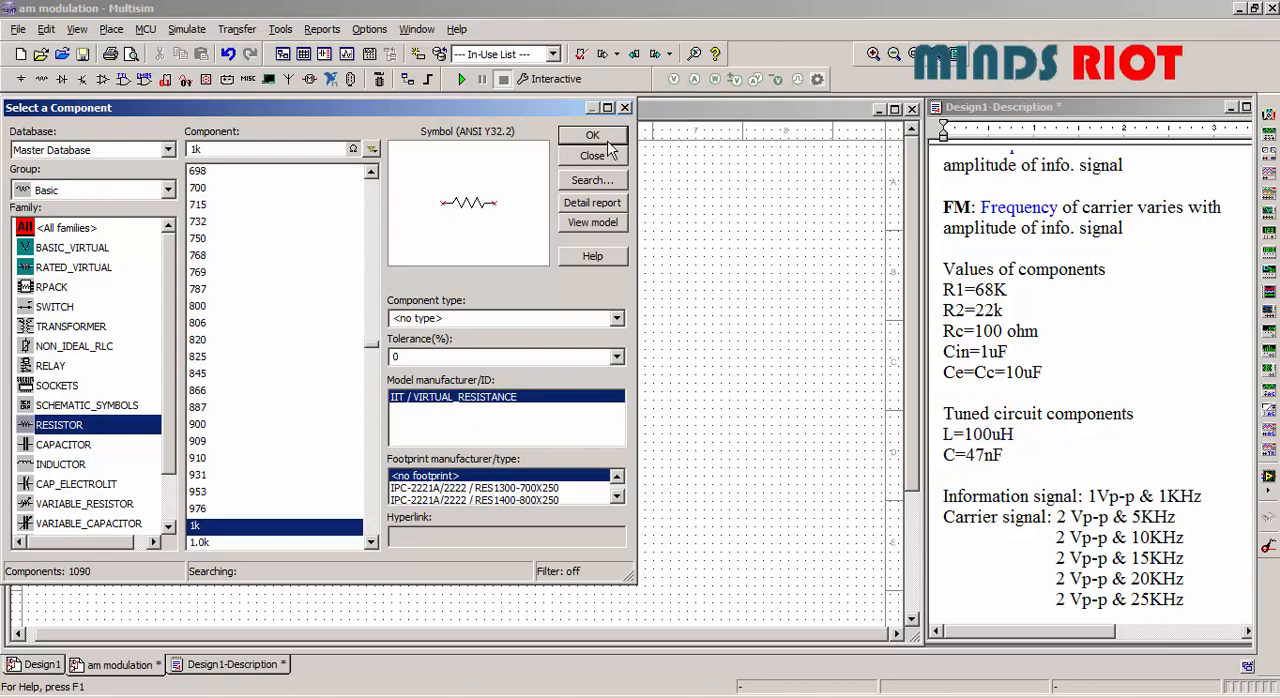
left_click(592, 135)
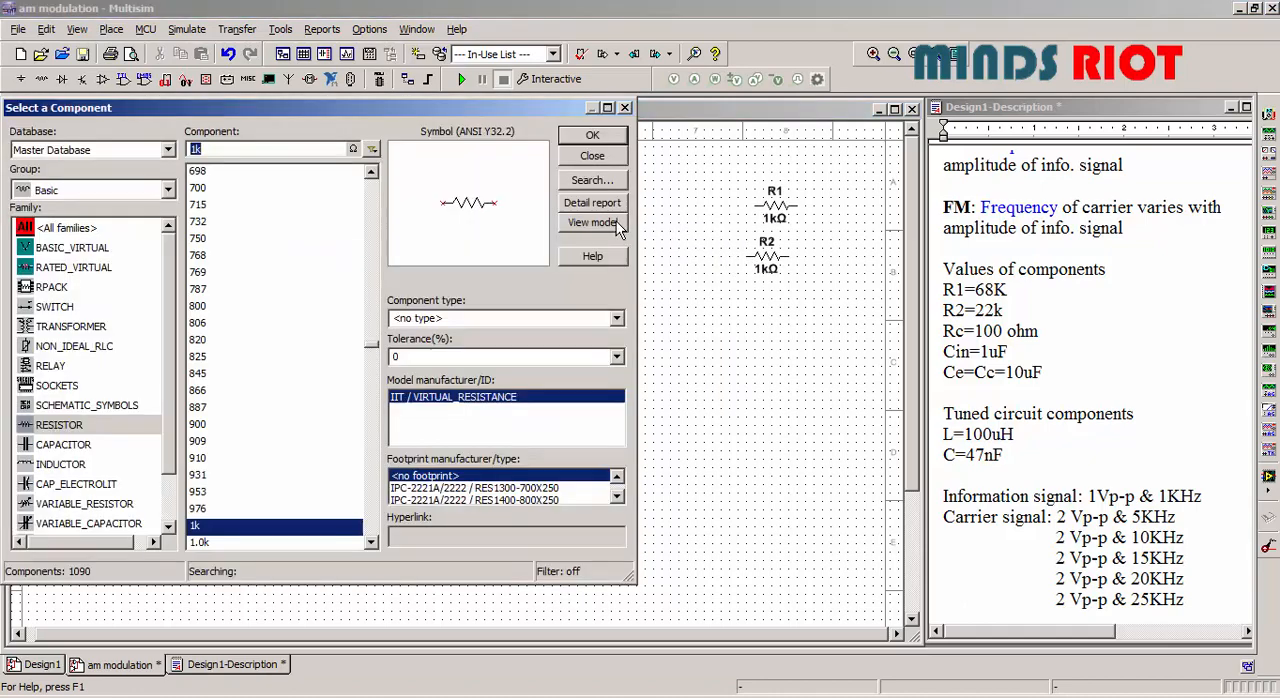
left_click(592, 135)
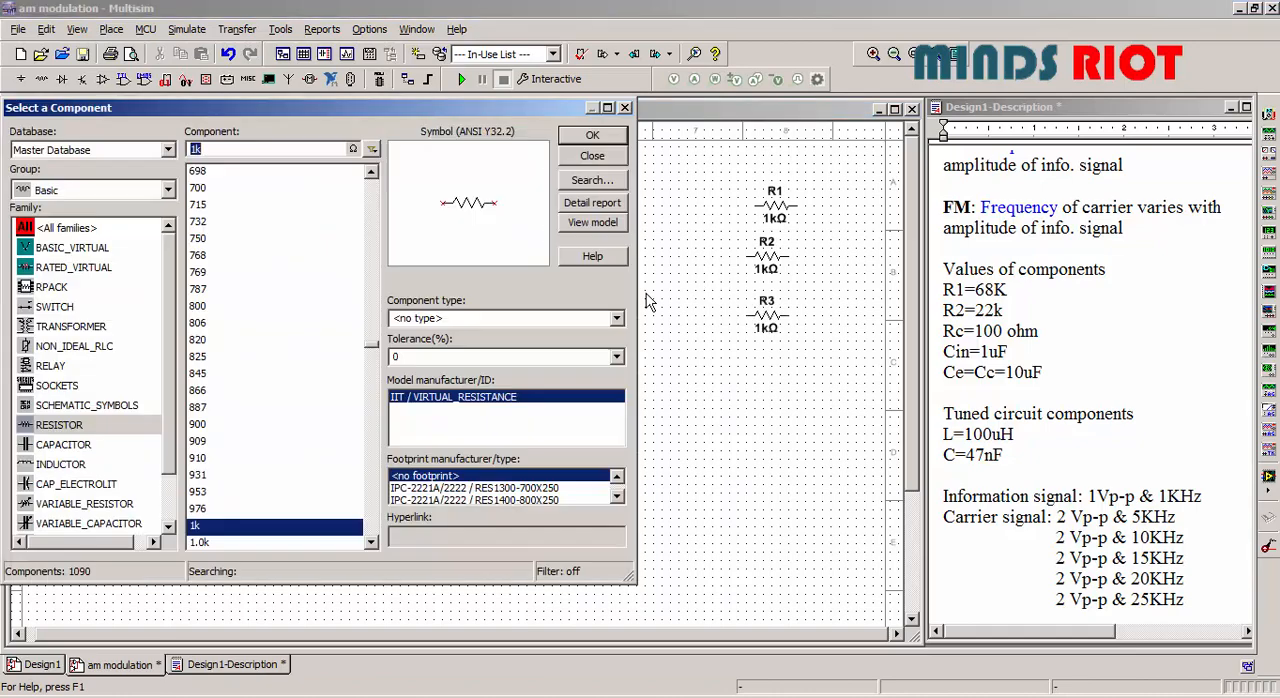
Place the 1 µF capacitors and 1 mH inductor, then leave the component browser
left_click(63, 444)
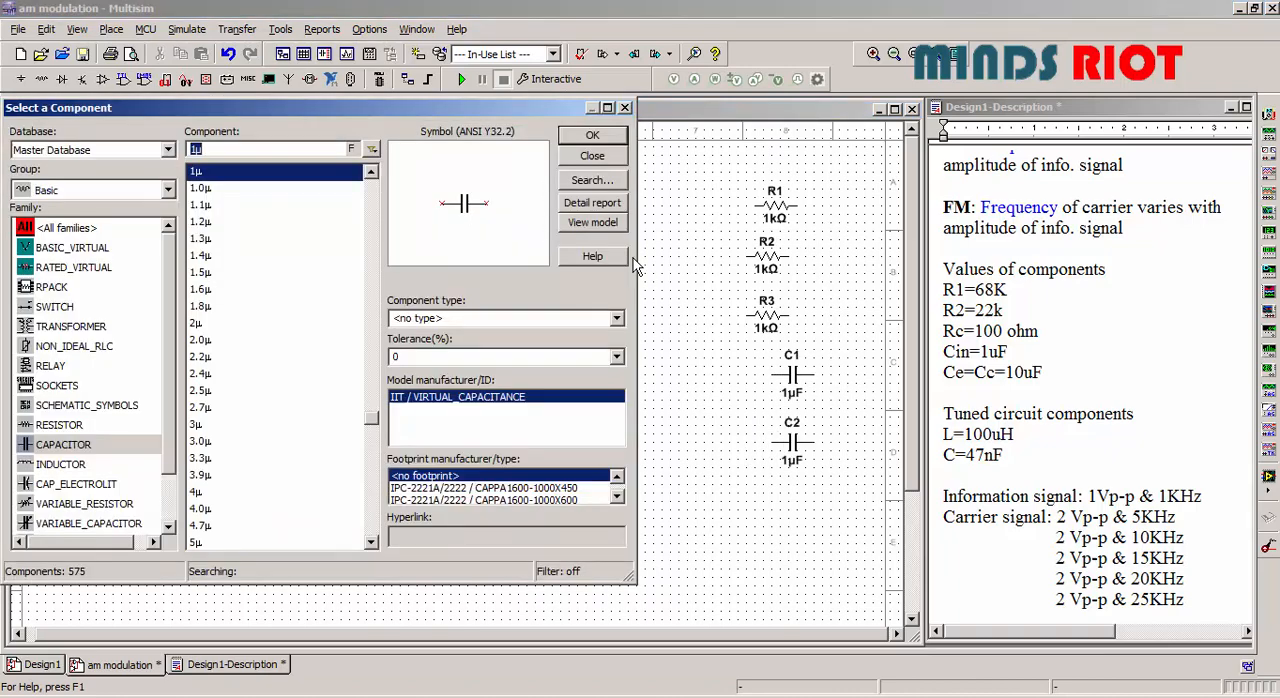
left_click(592, 155)
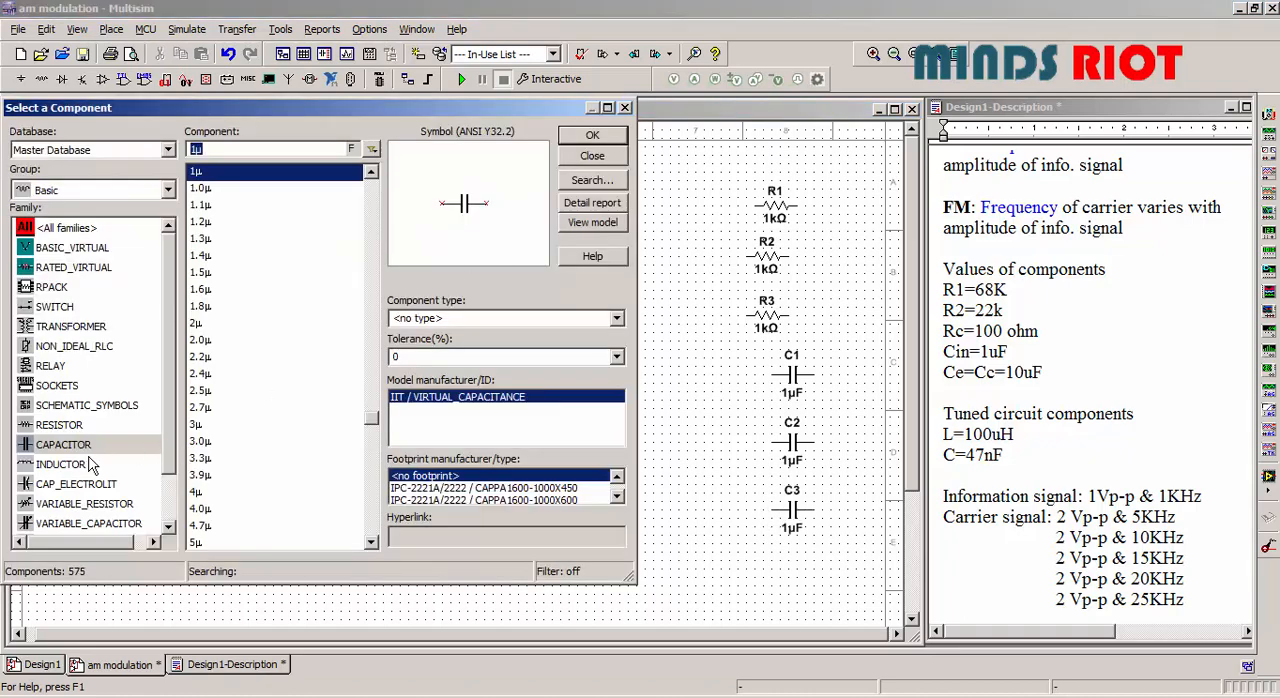
mouse_move(63, 464)
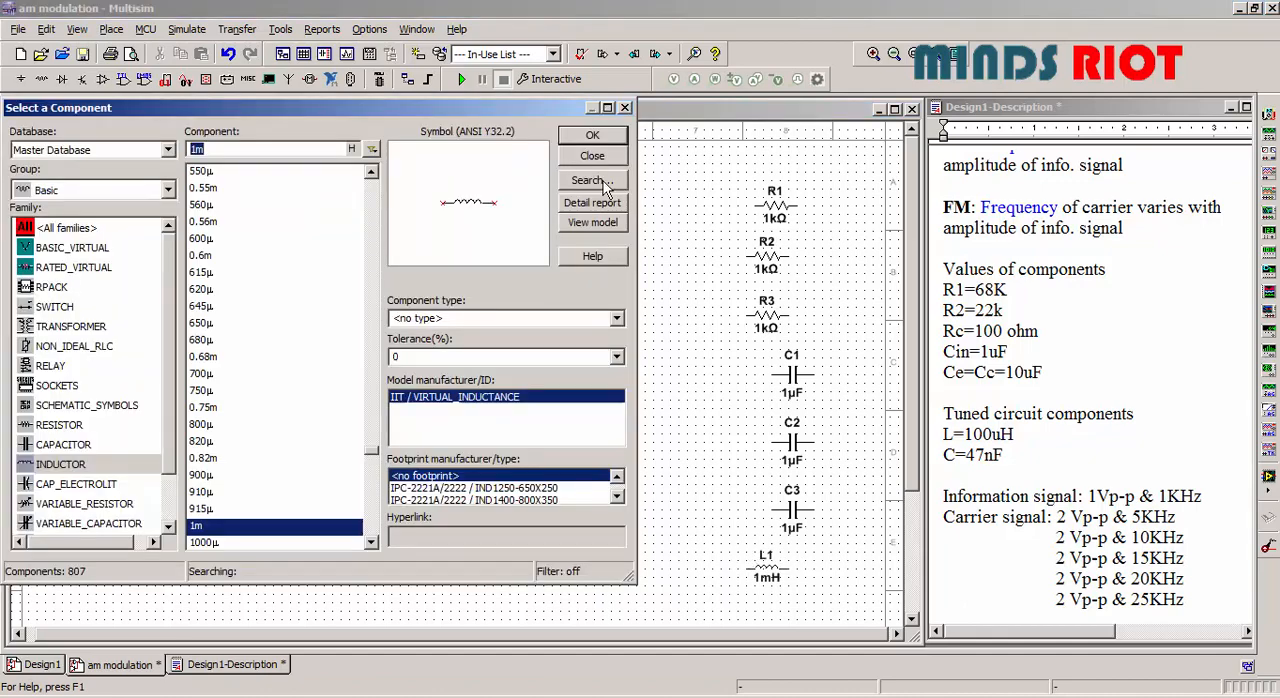
left_click(591, 155)
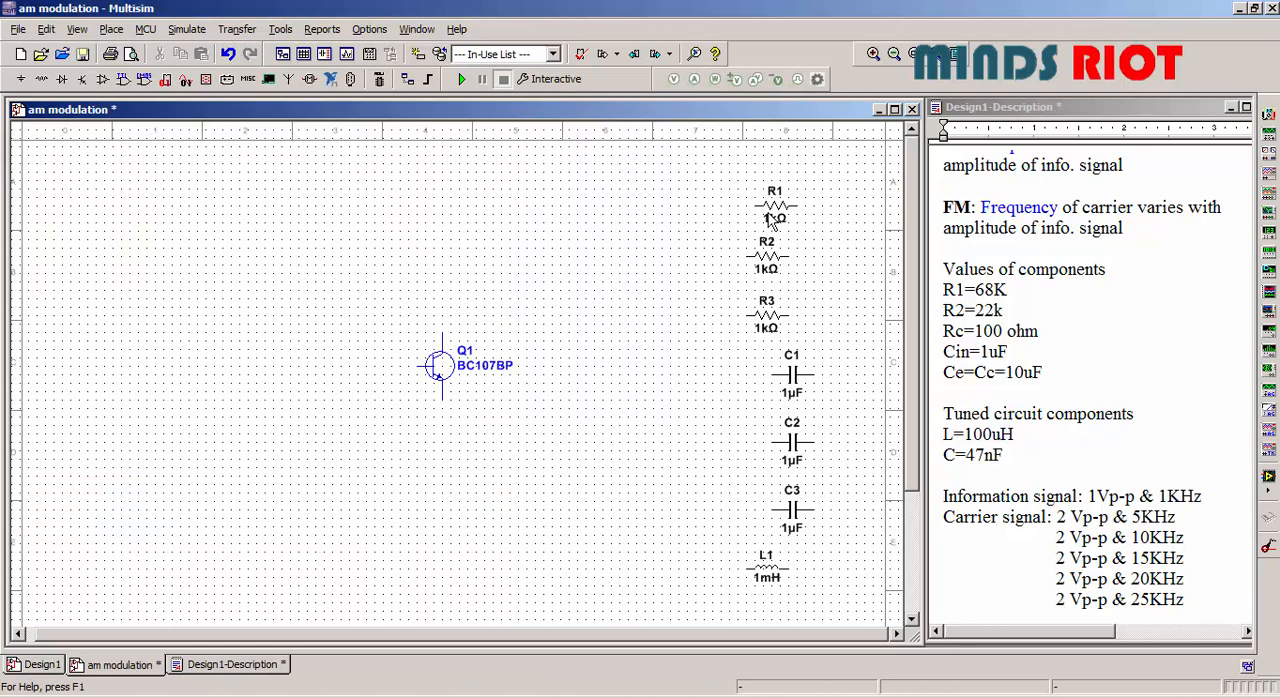
Stand R1 and R2 upright left of Q1 as a base divider
left_click_drag(775, 205, 260, 265)
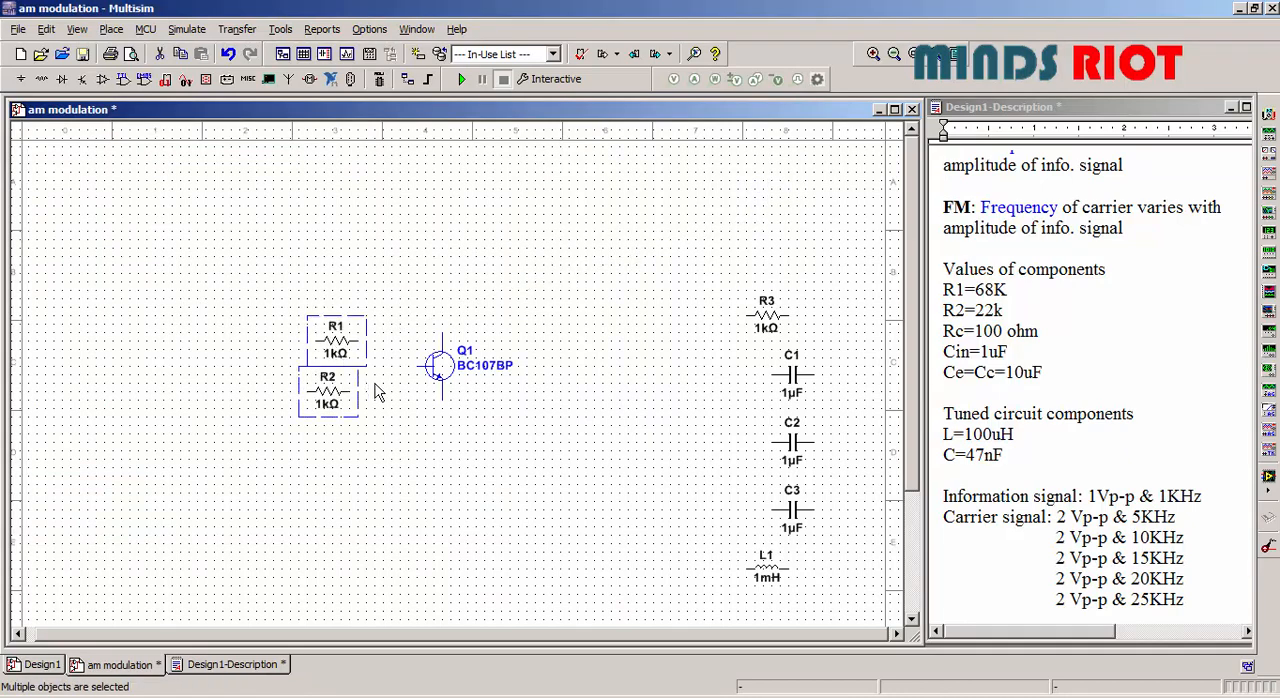
mouse_move(357, 399)
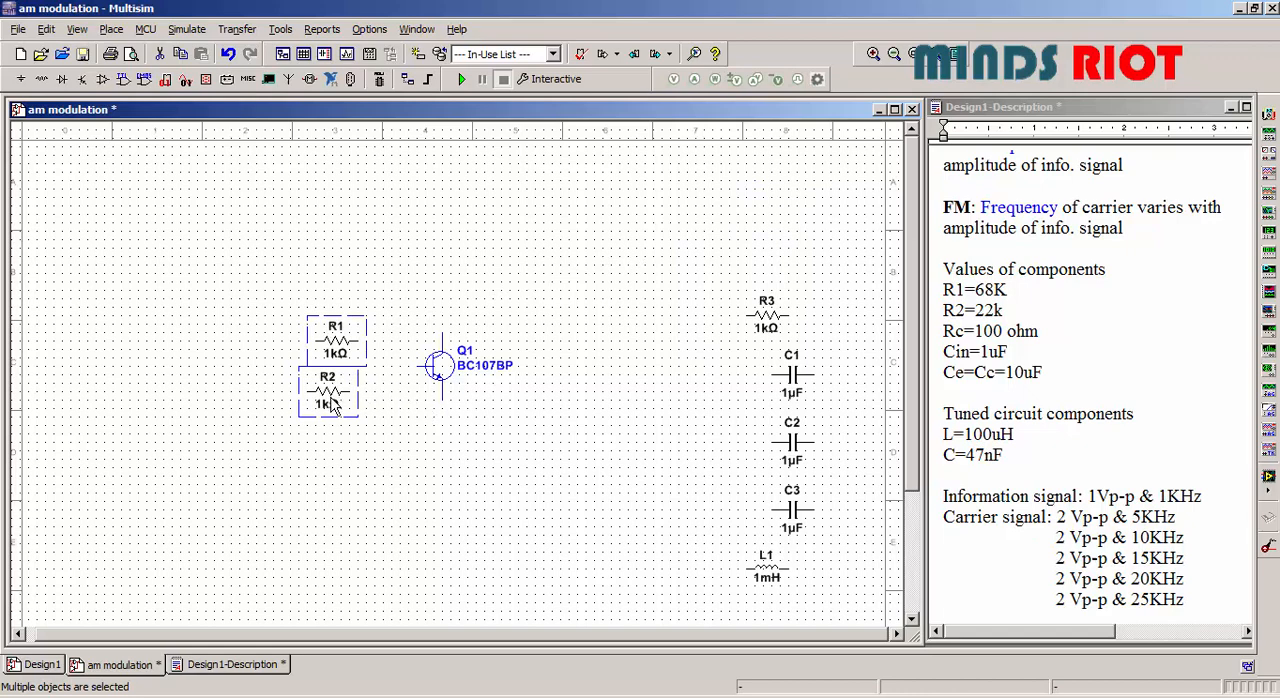
left_click(336, 340)
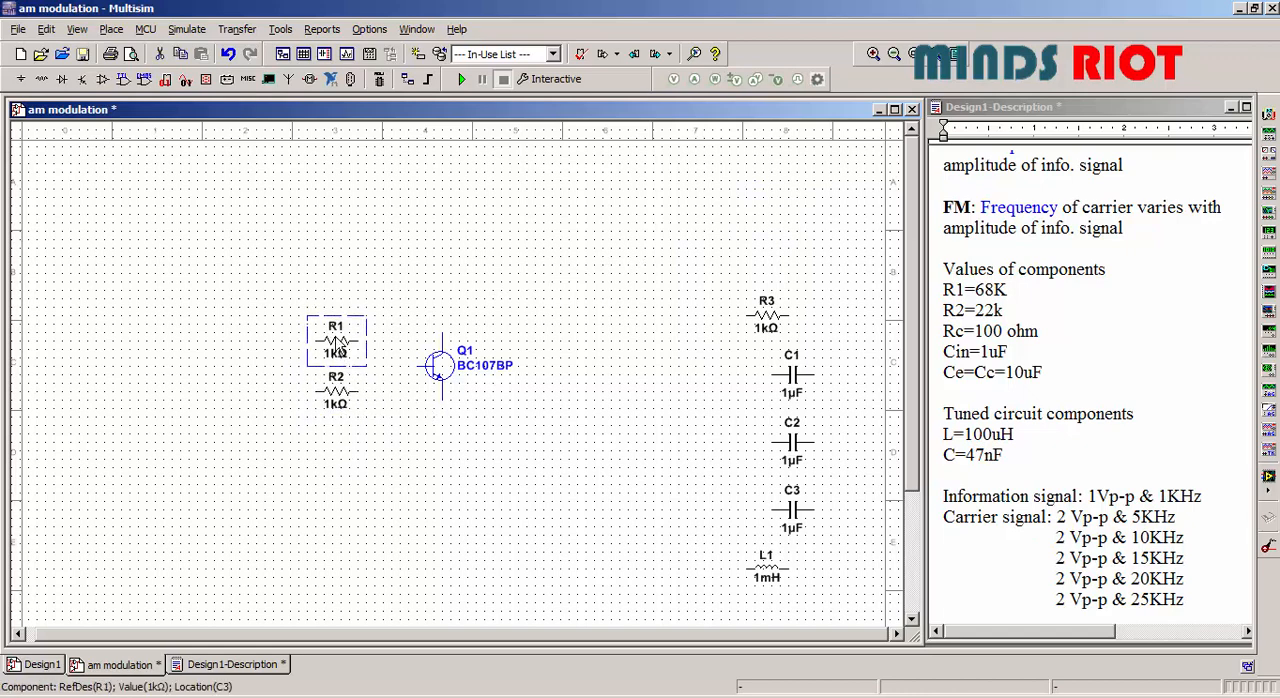
right_click(337, 345)
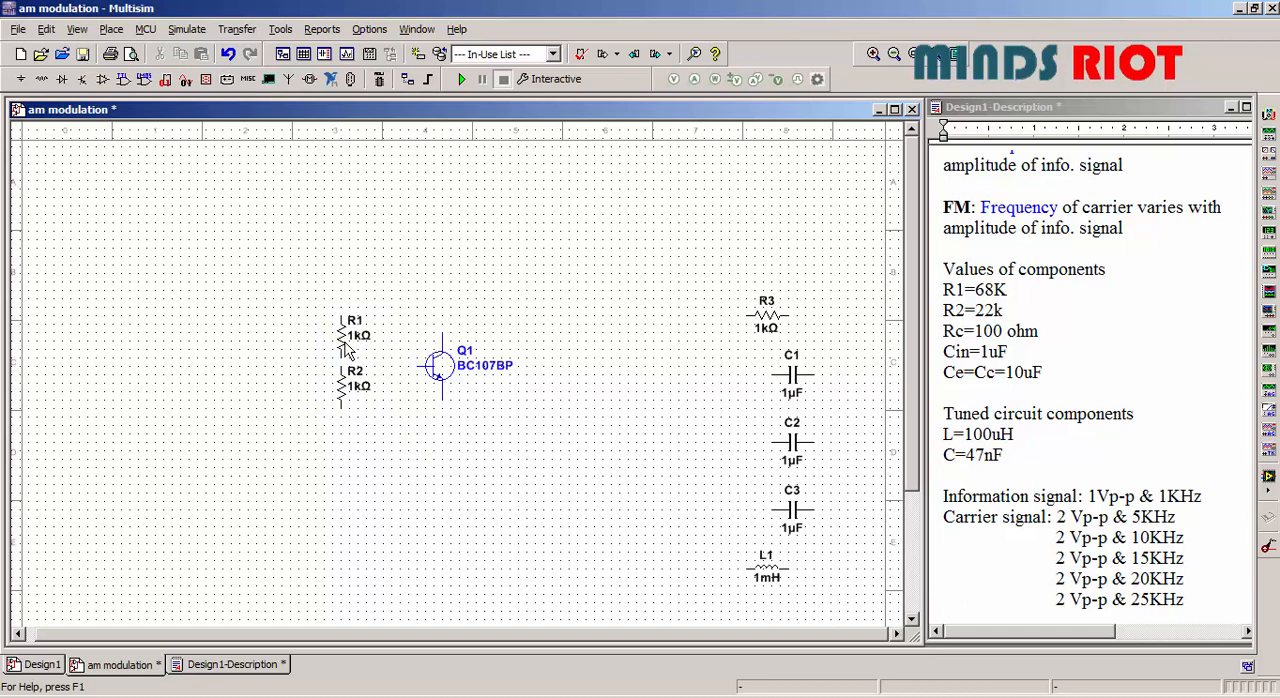
left_click(349, 333)
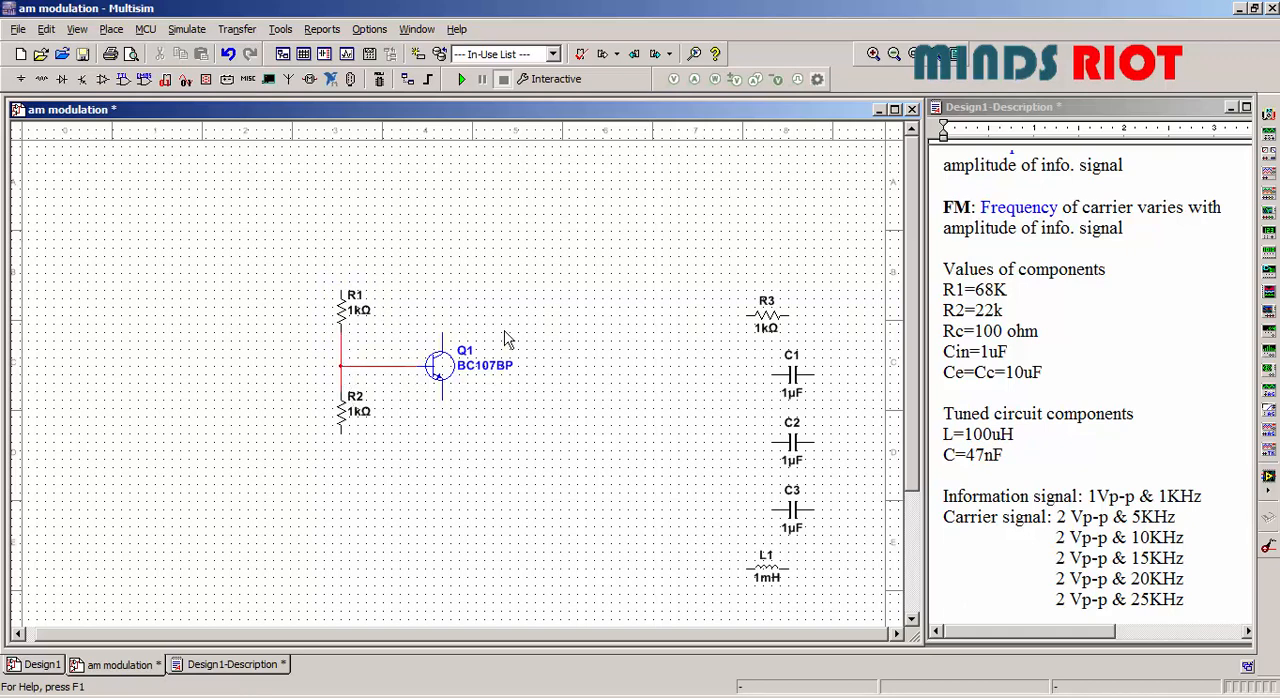
mouse_move(766, 575)
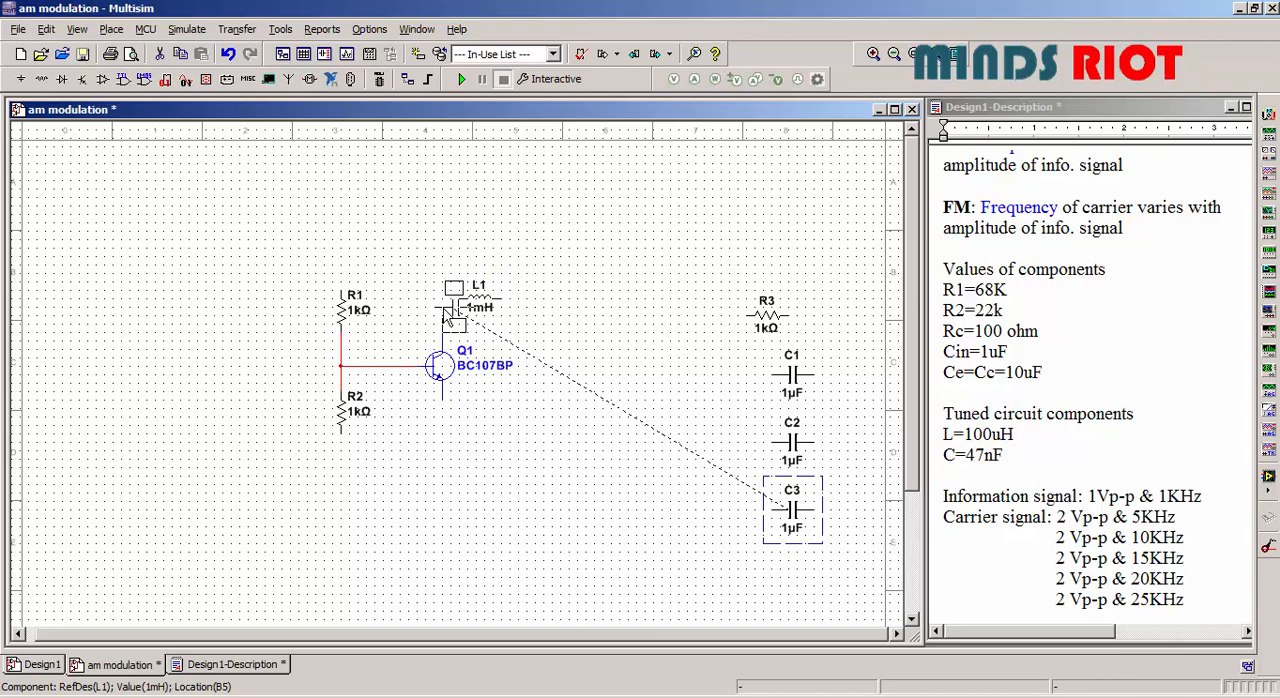
Bring C3 above Q1 beside L1 and rotate it 90° clockwise to form the tank
left_click_drag(792, 510, 420, 295)
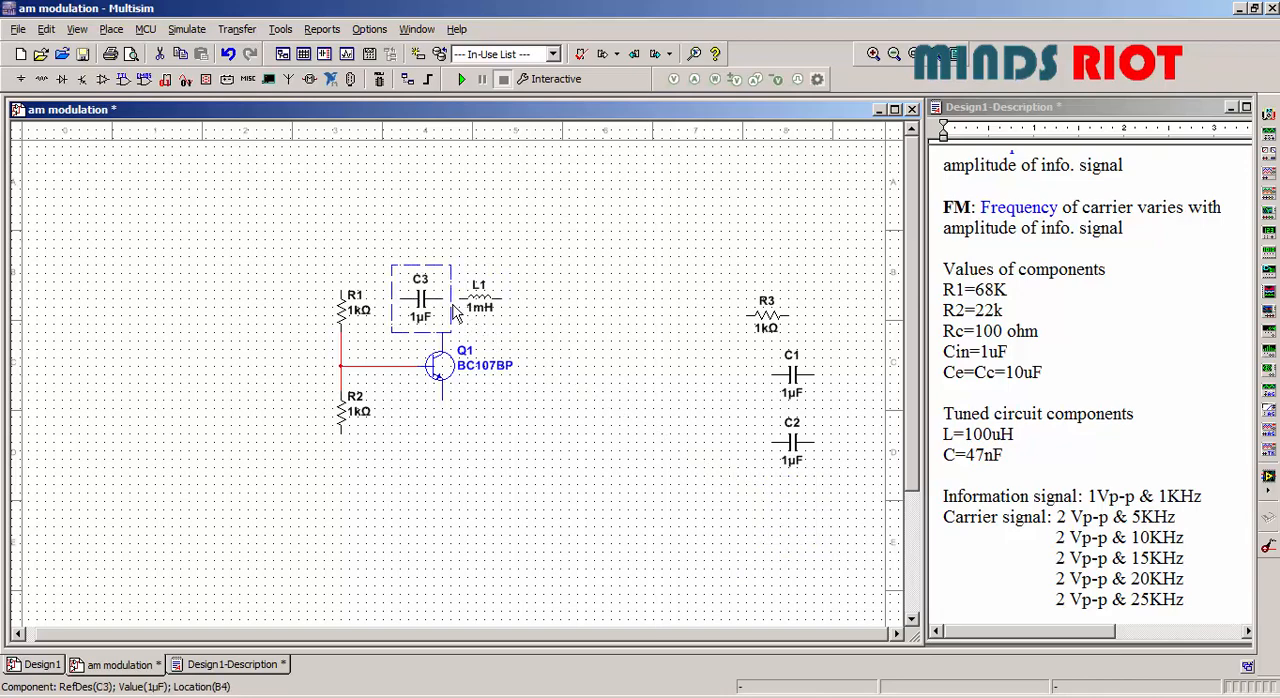
right_click(454, 310)
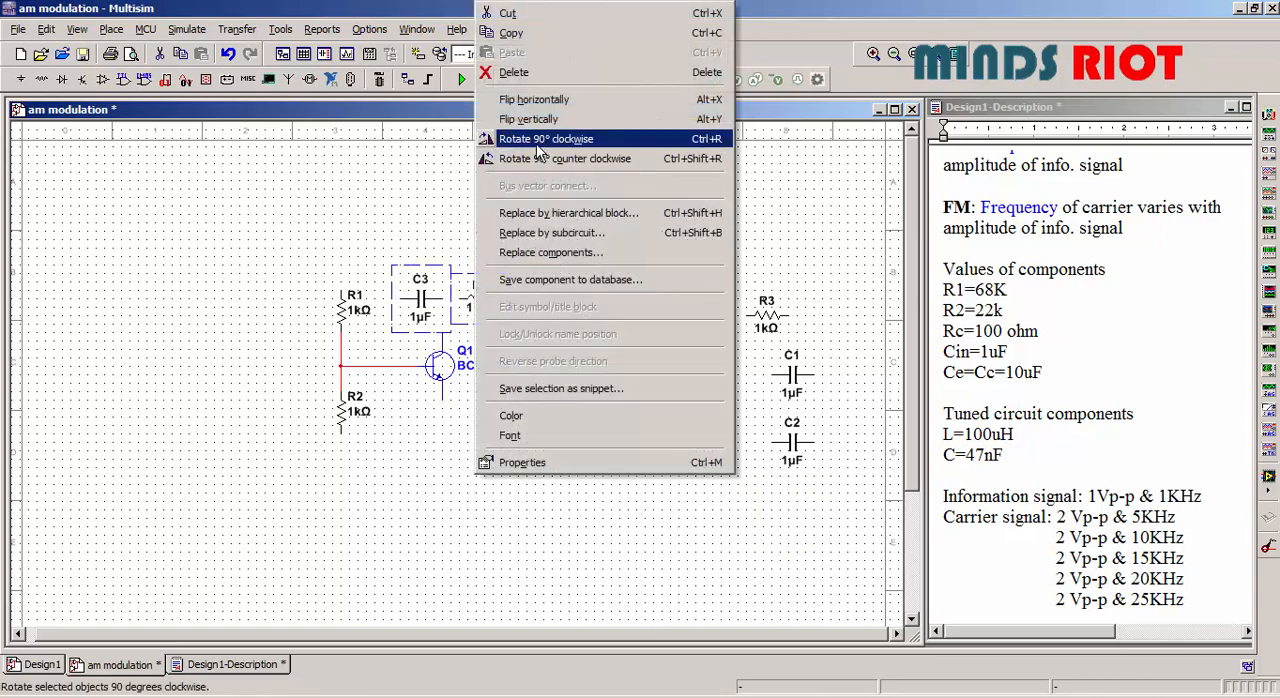
left_click(551, 138)
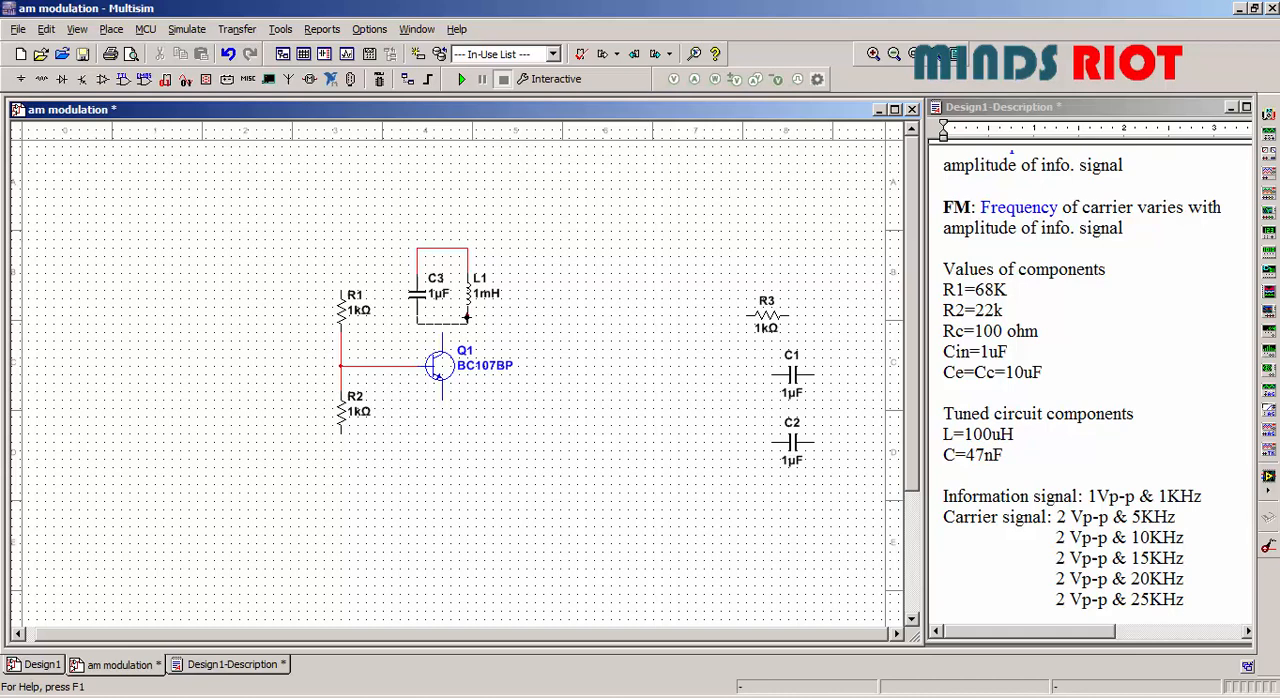
mouse_move(415, 258)
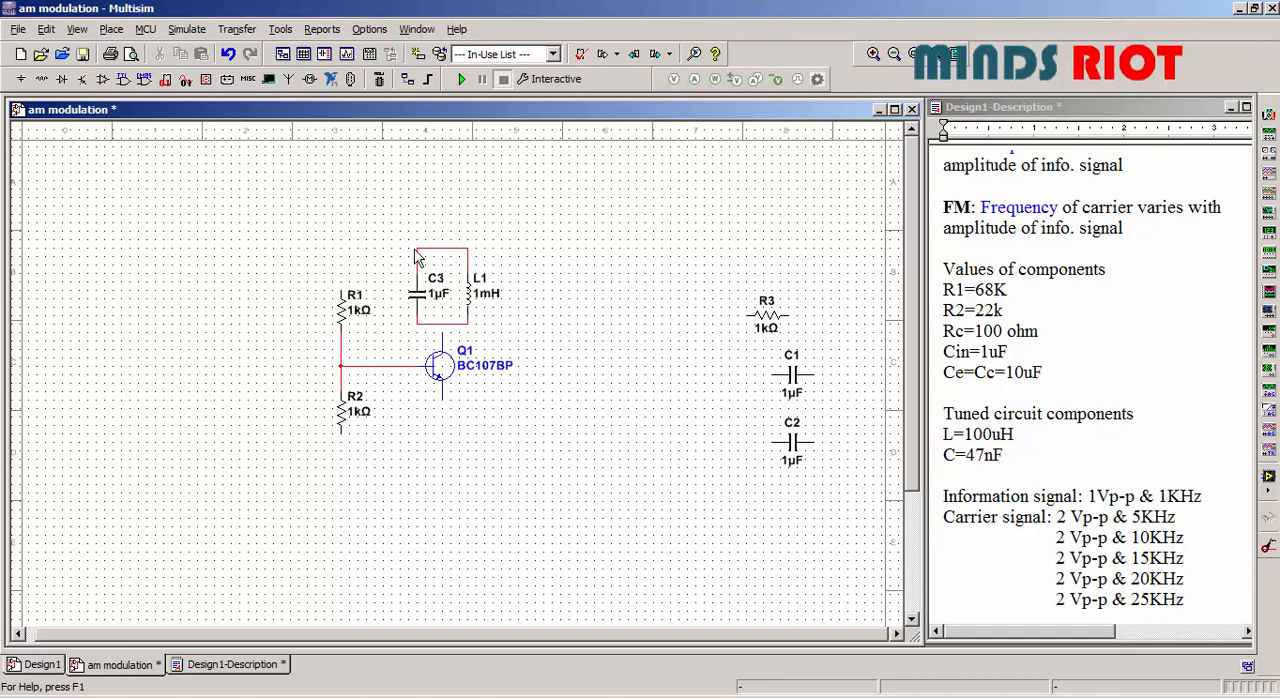
Wire the tank to Q1's collector, move R3 under the emitter and start the rail wiring
left_click_drag(400, 245, 520, 320)
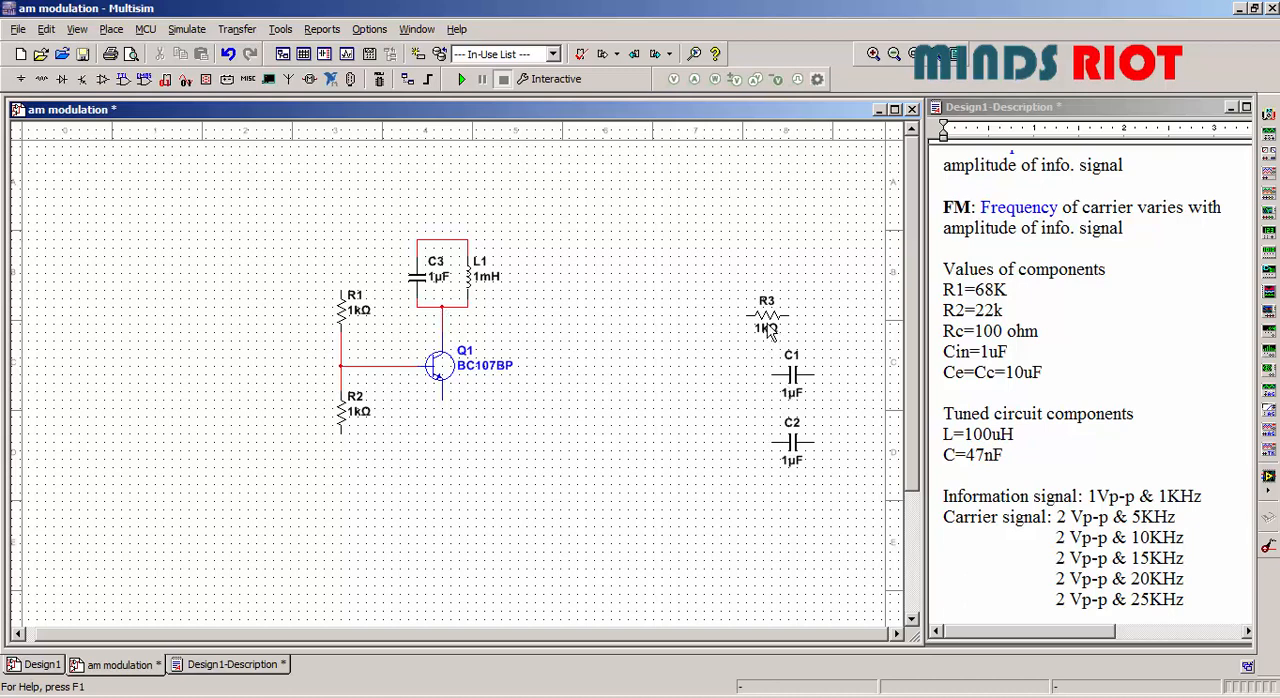
left_click_drag(767, 320, 446, 450)
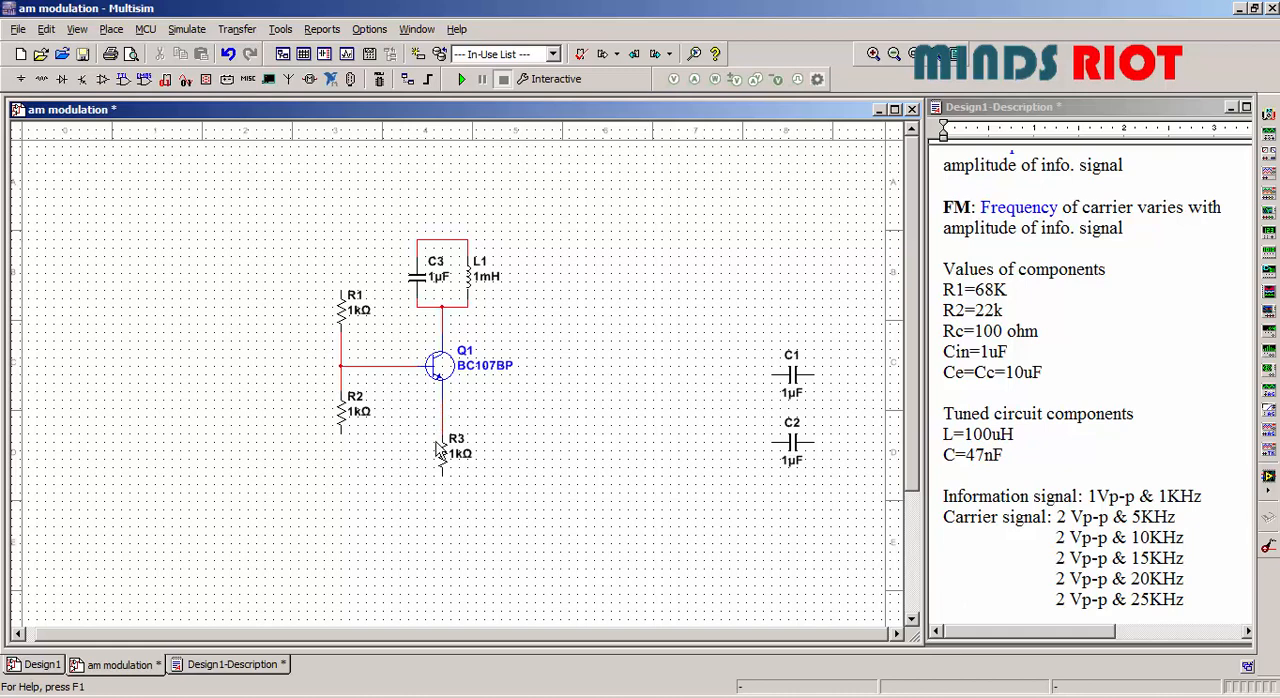
left_click(440, 450)
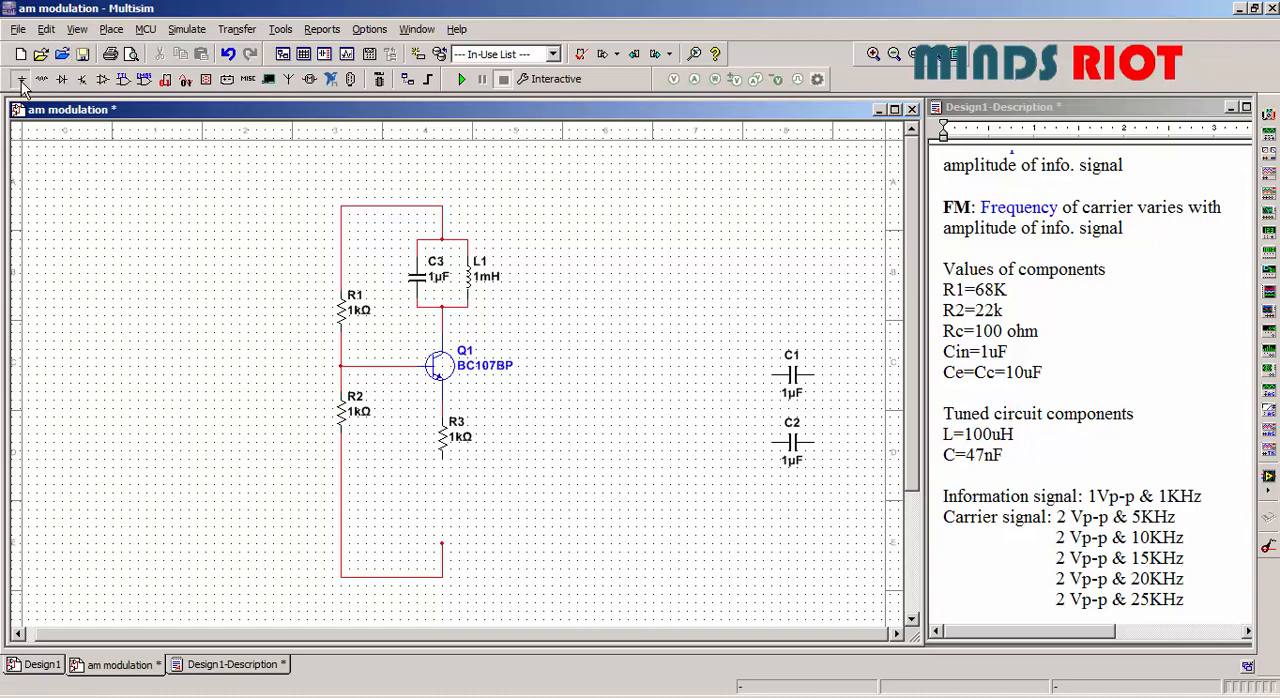
Add AC voltage sources V1 and V2 from the signal voltage source family
left_click(13, 79)
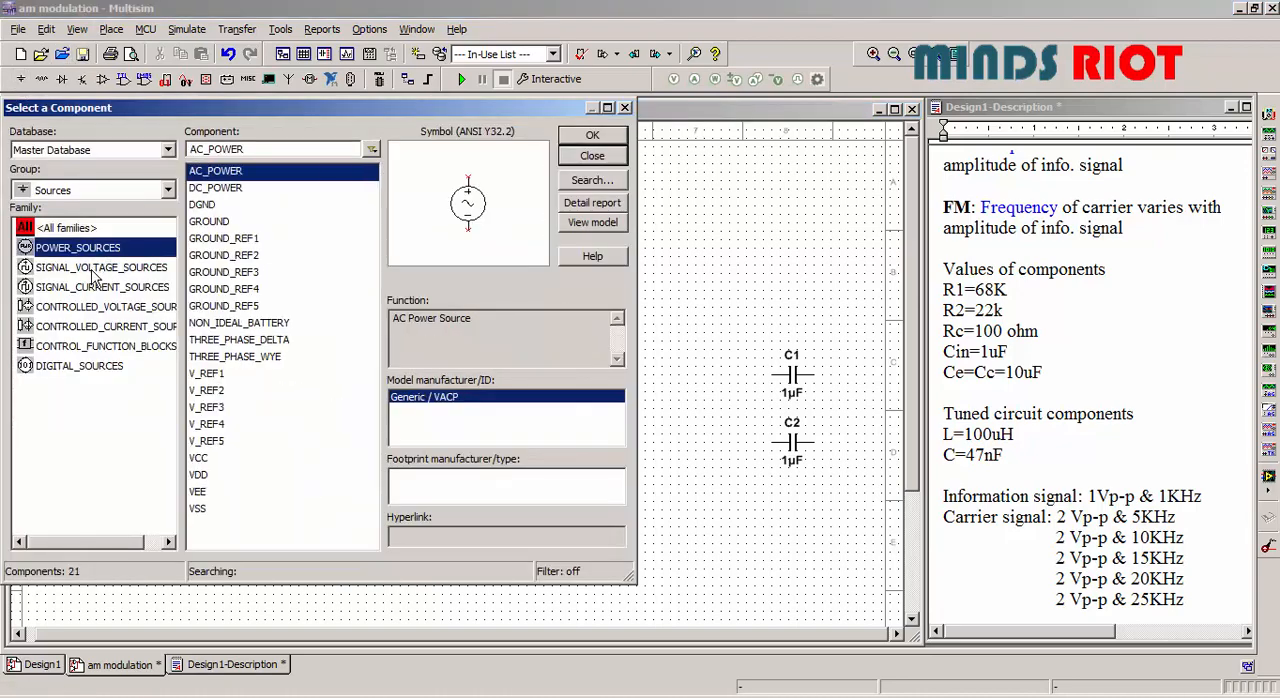
left_click(592, 135)
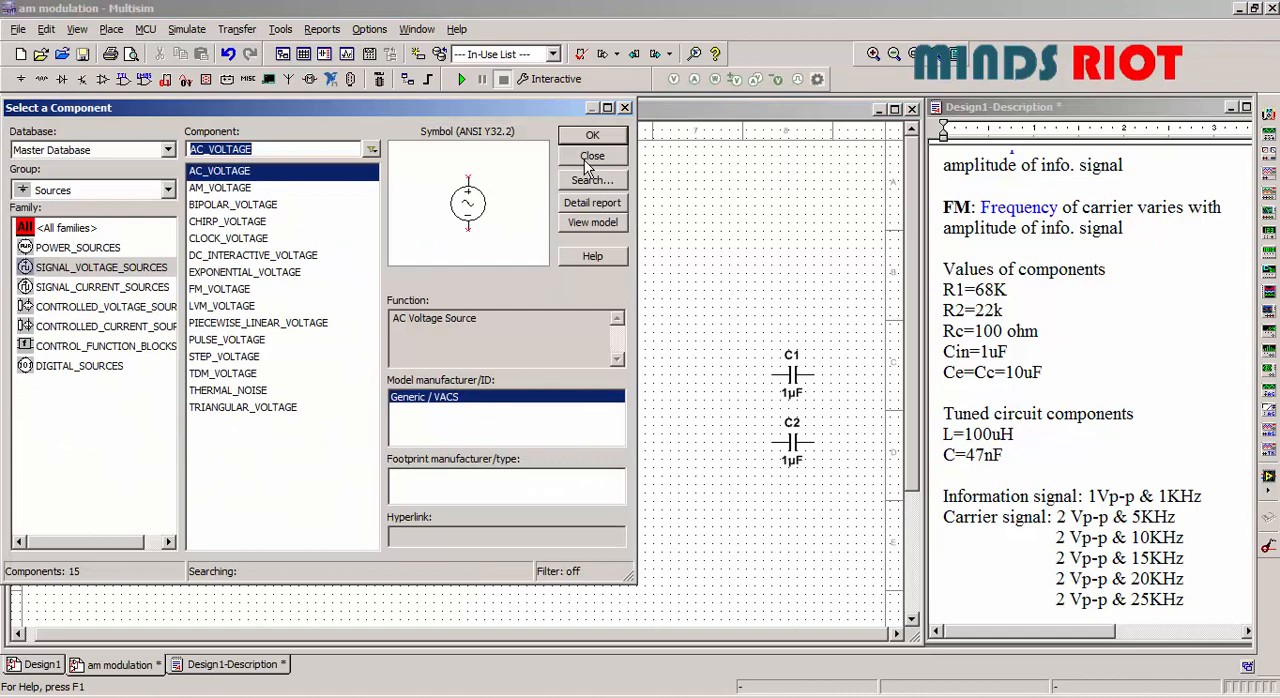
left_click(592, 155)
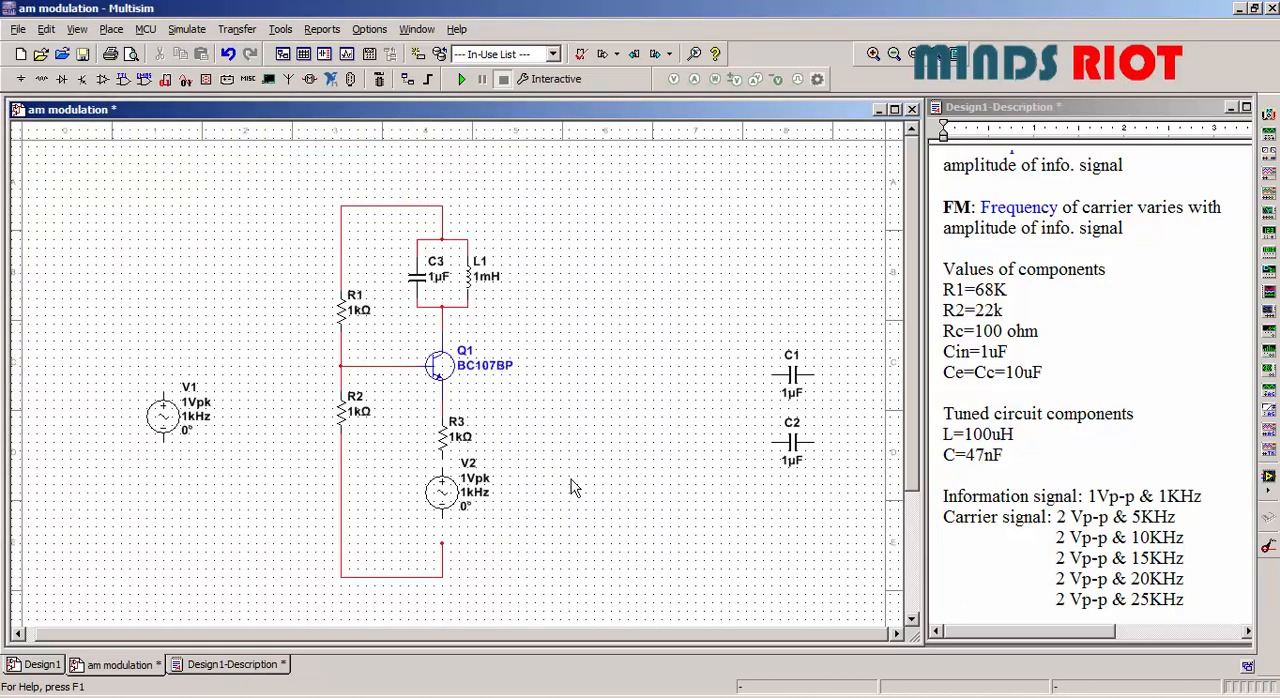
mouse_move(443, 507)
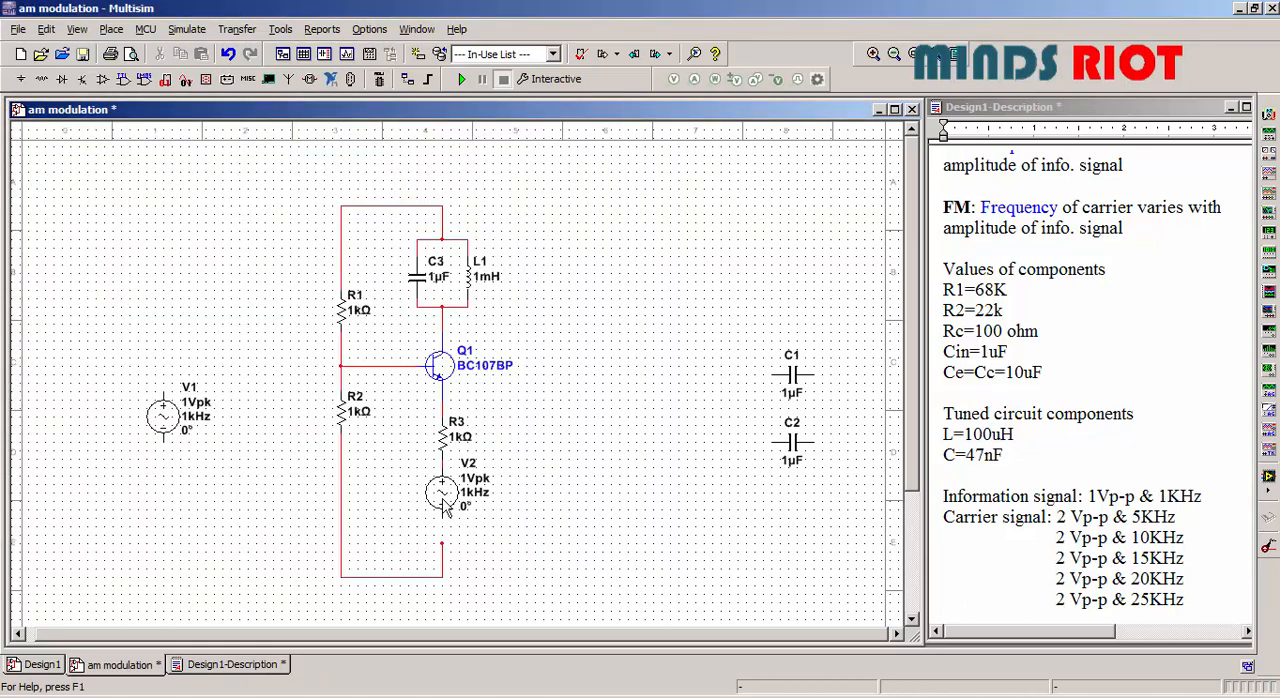
mouse_move(448, 550)
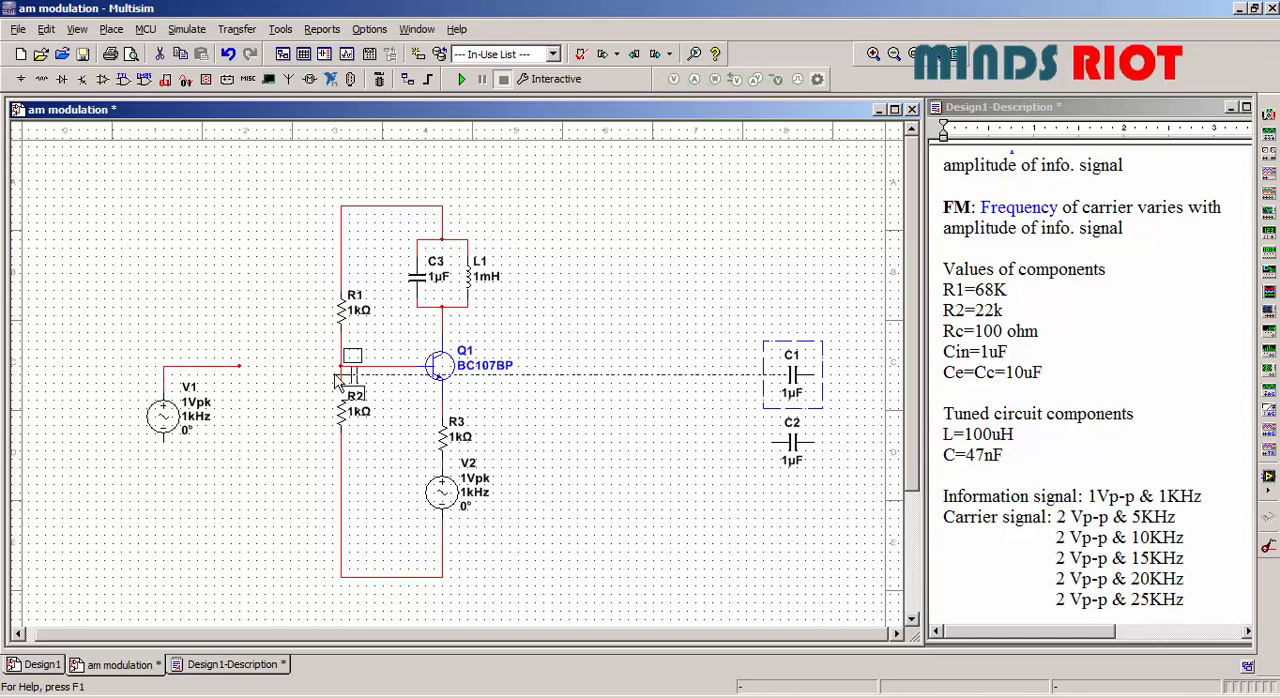
Position C1 between V1 and the base junction and C2 beside R3 and V2
left_click_drag(792, 372, 260, 365)
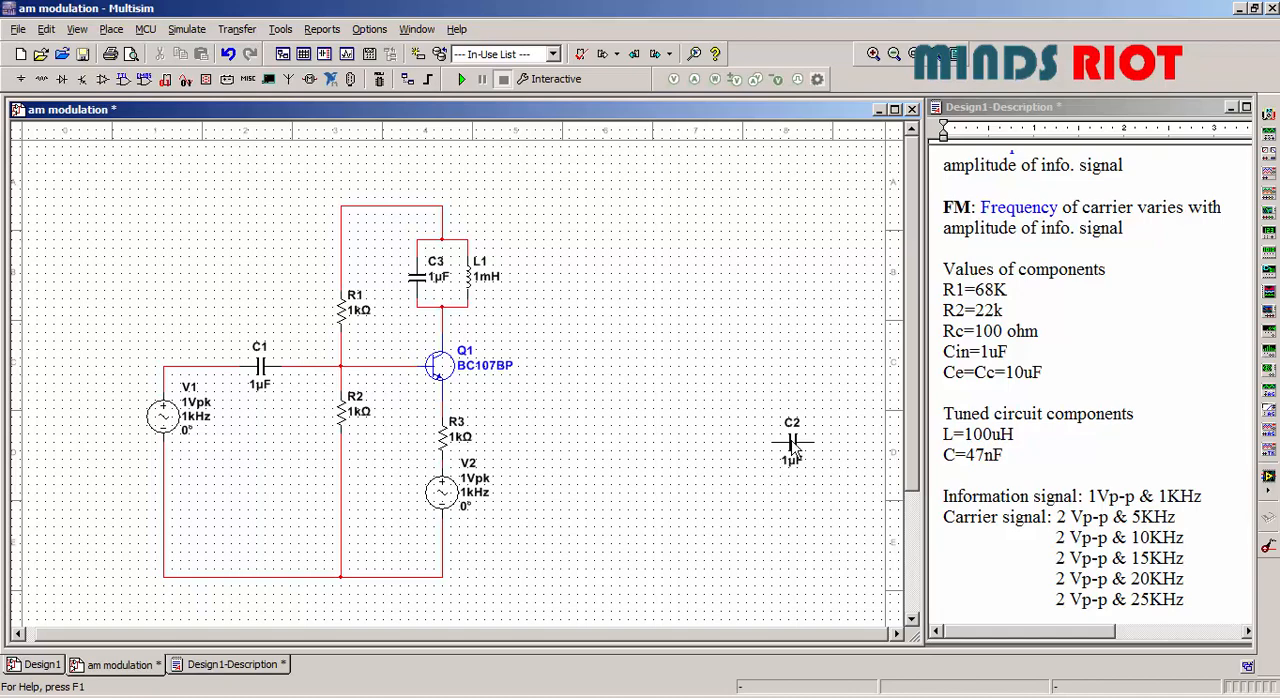
left_click_drag(791, 450, 521, 485)
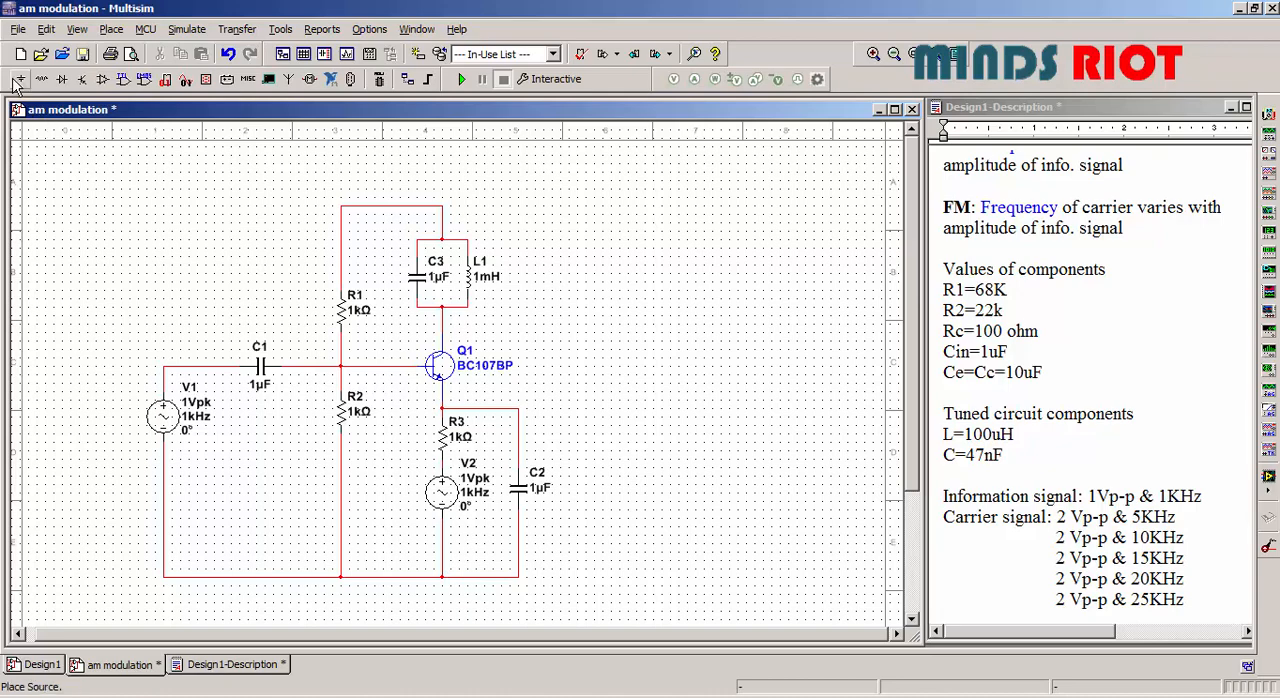
Add a VCC supply to the top rail and a ground to the bottom rail
left_click(14, 78)
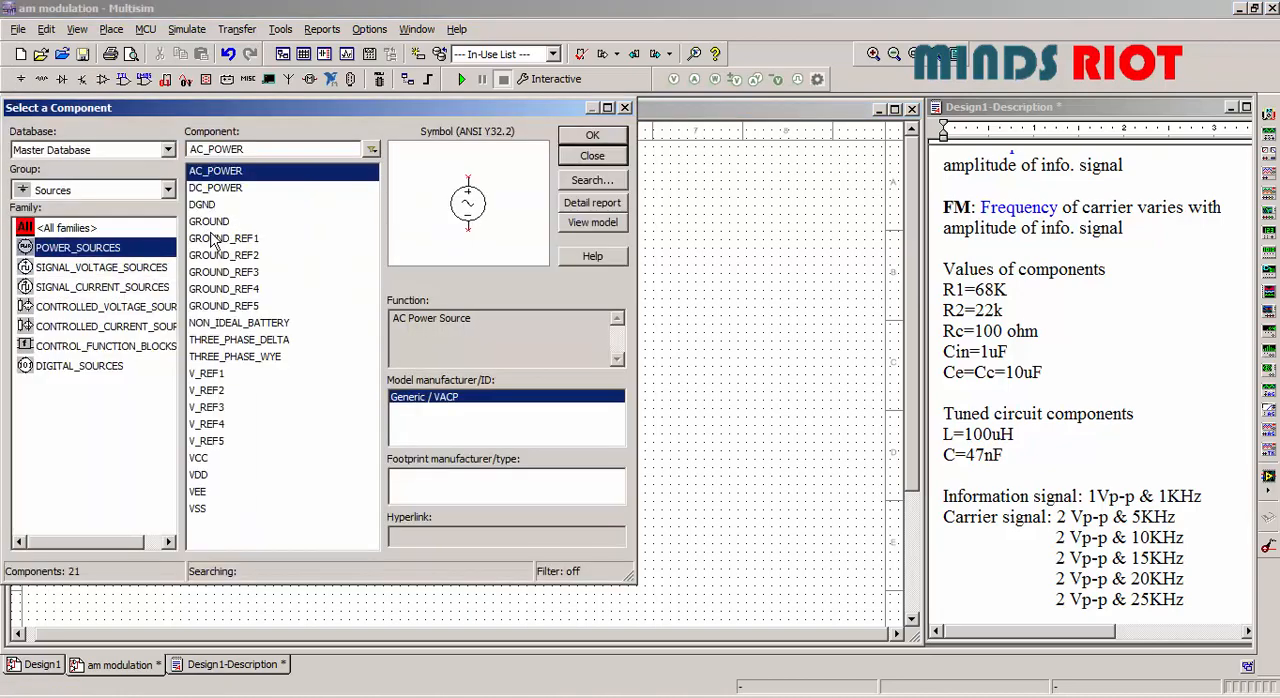
left_click(198, 457)
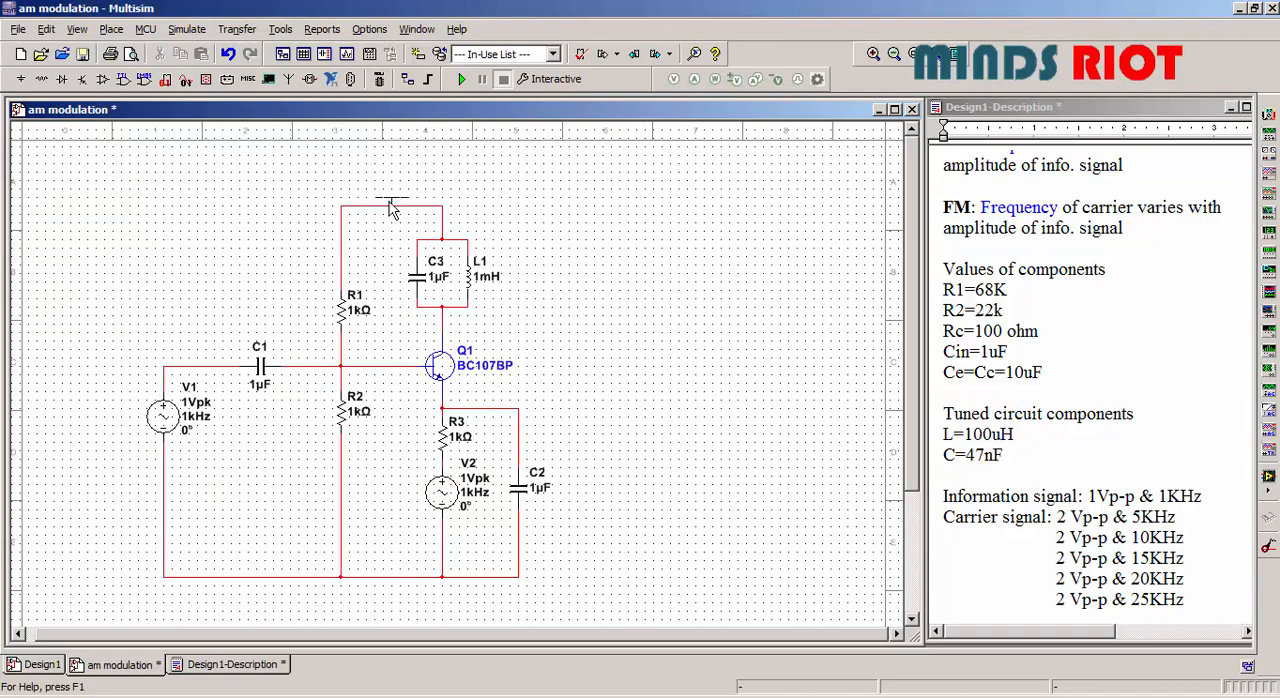
mouse_move(400, 198)
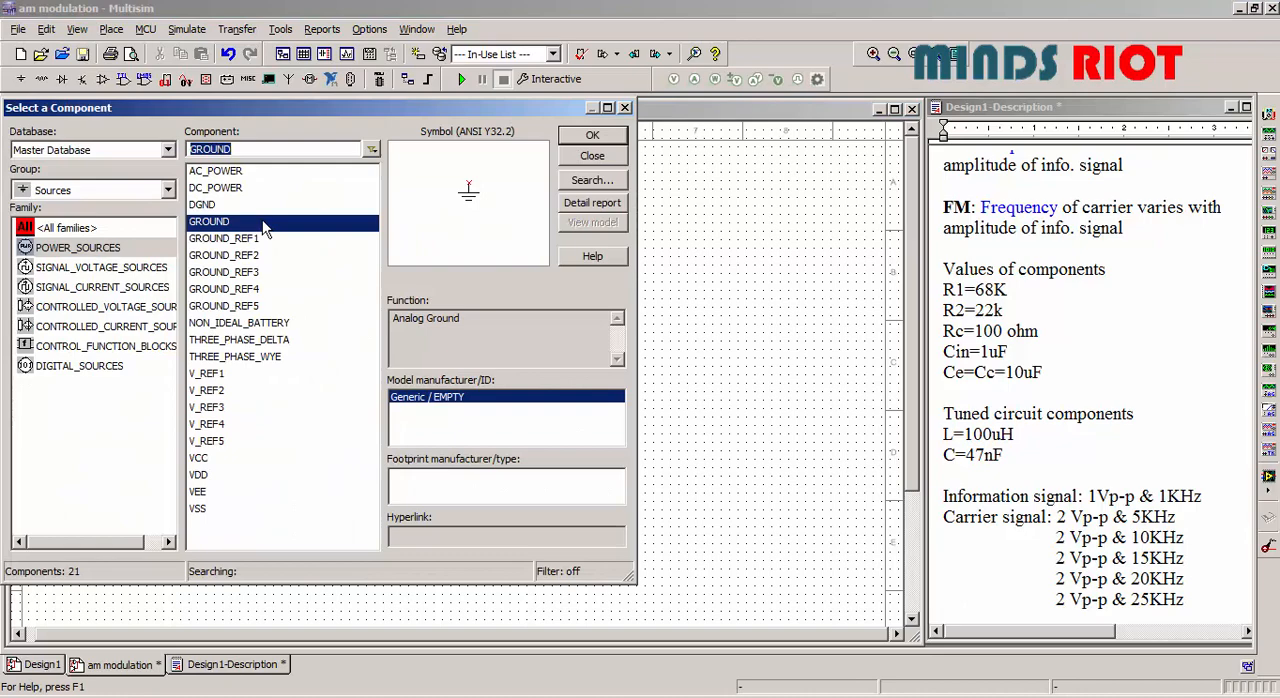
left_click(592, 155)
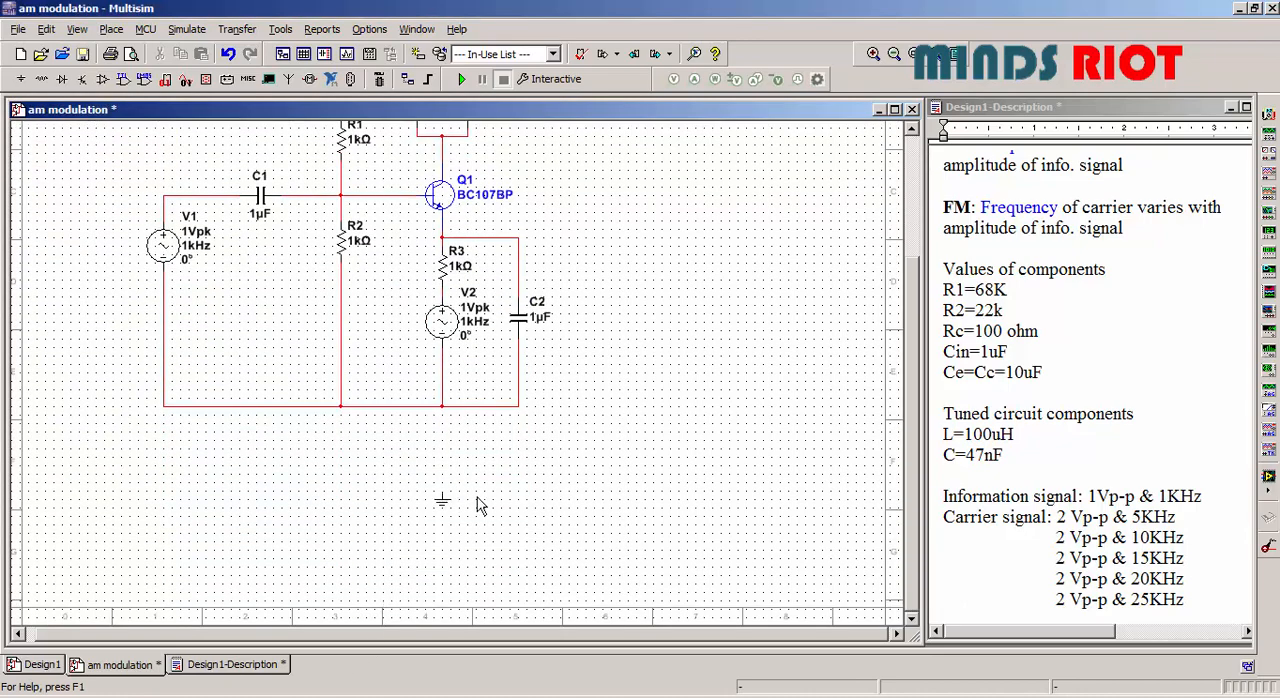
mouse_move(385, 431)
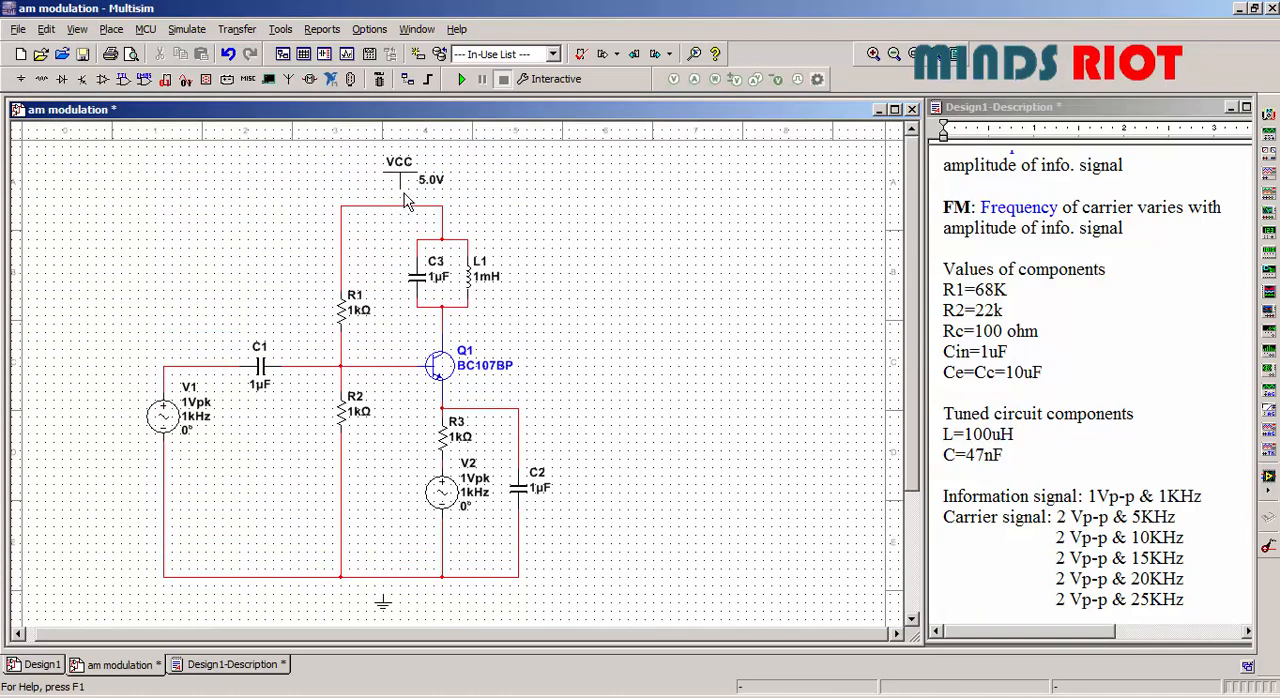
mouse_move(397, 205)
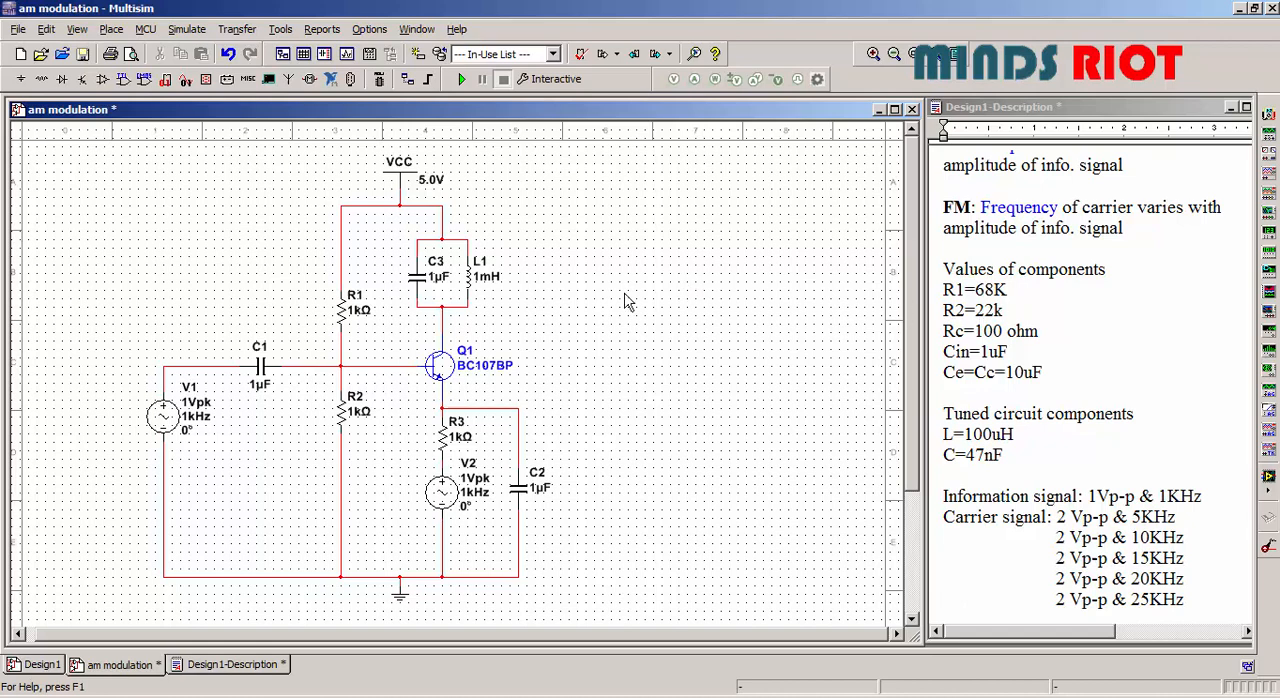
Set R1 to 68 kΩ, R2 to 22 kΩ and R3 to 100 Ω
double_click(353, 306)
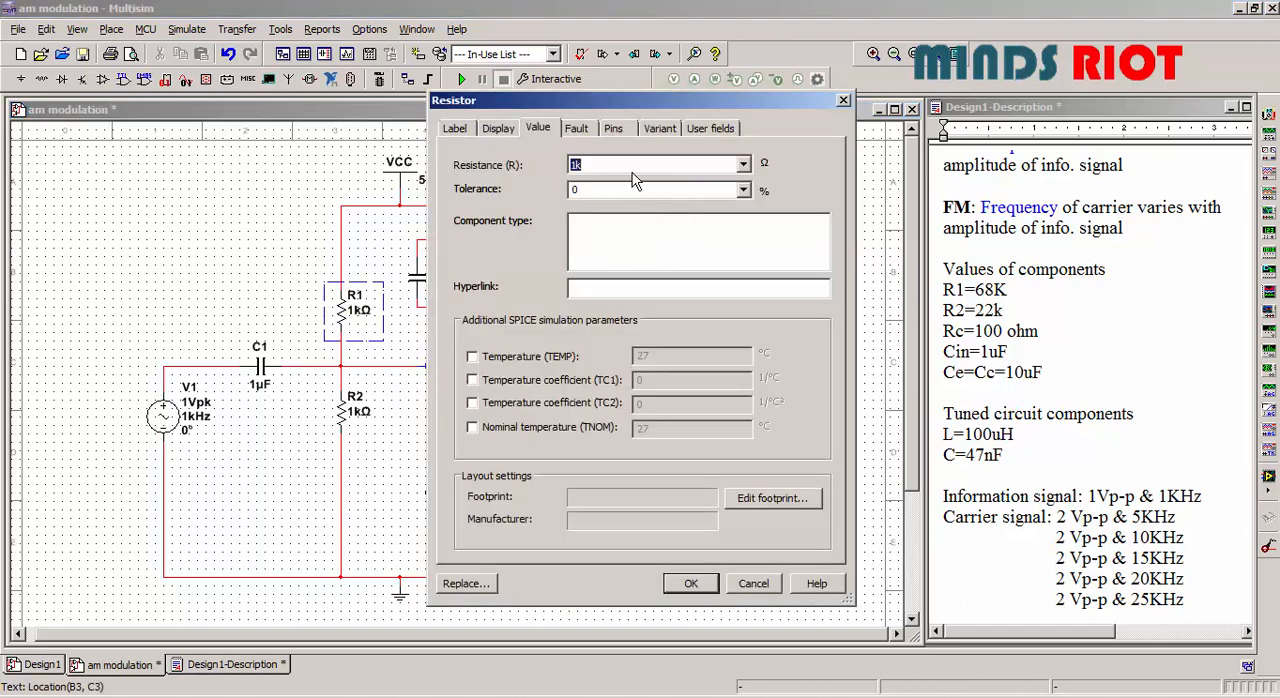
type("68k")
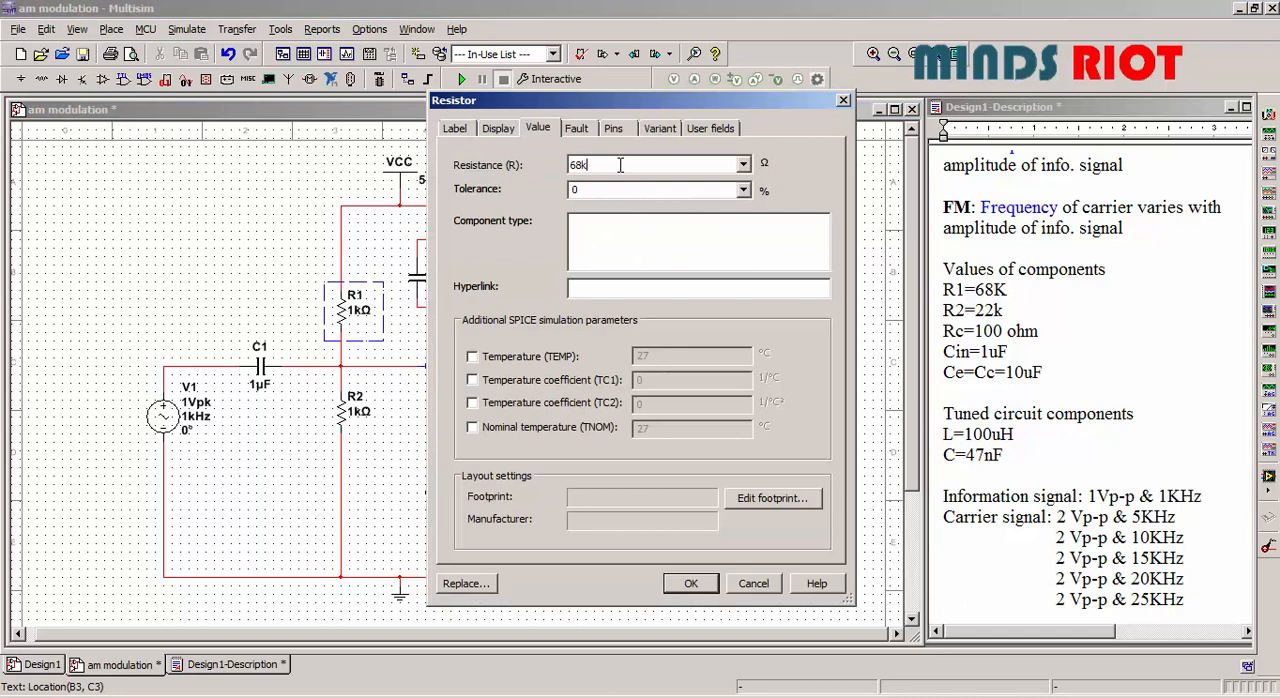
left_click(690, 583)
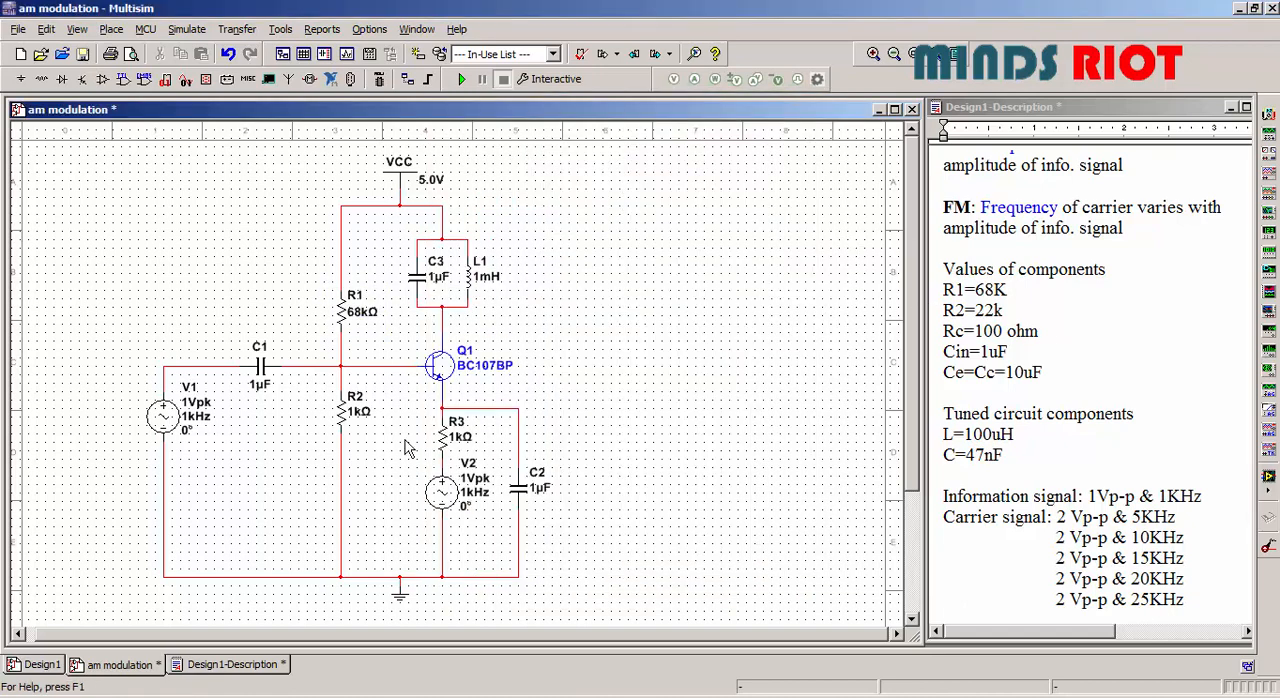
double_click(340, 405)
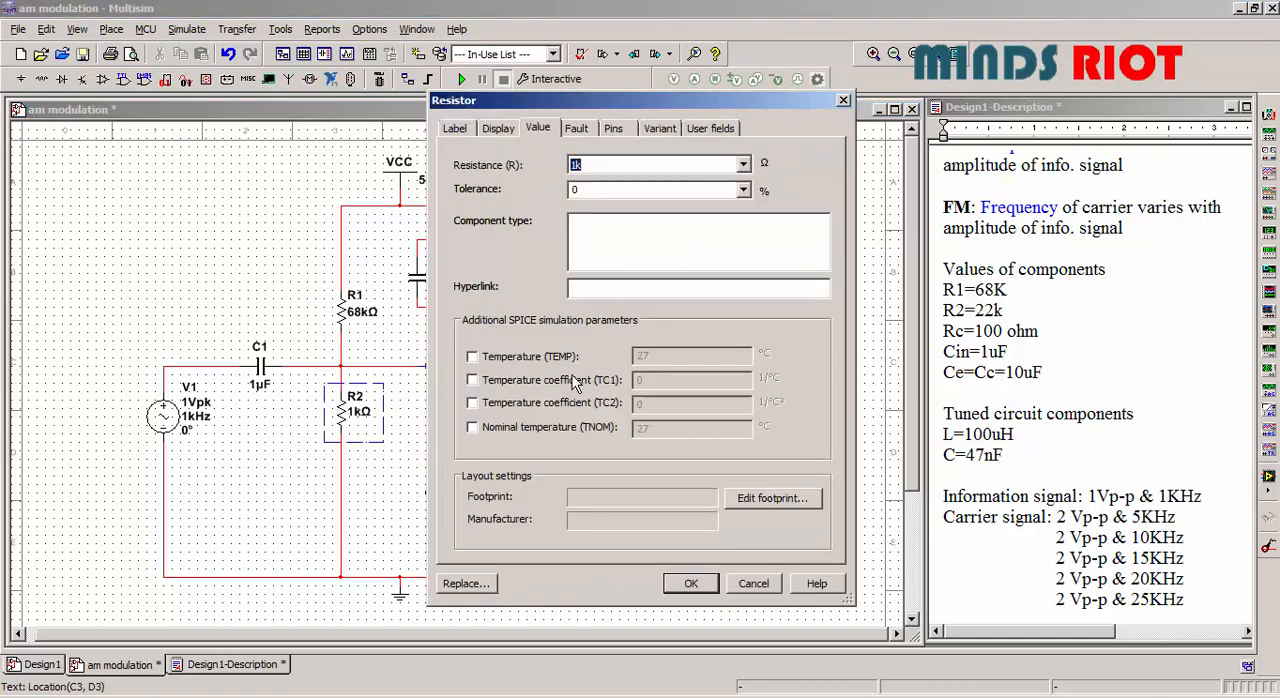
left_click(690, 583)
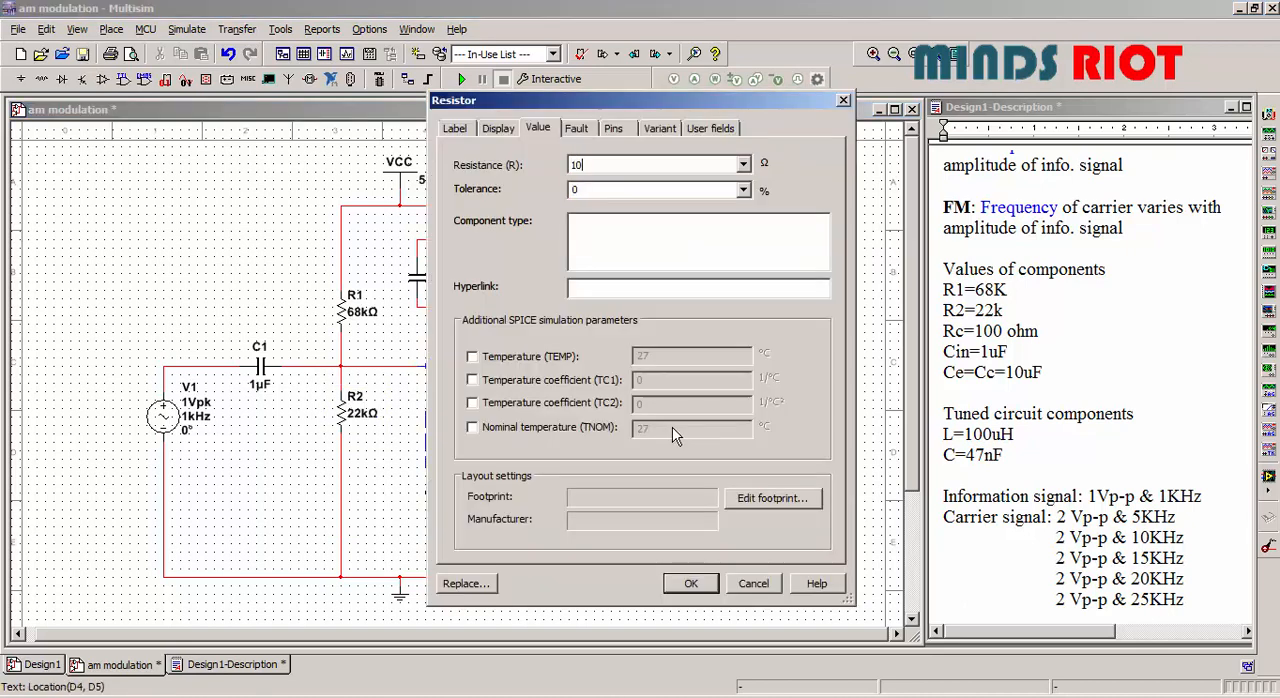
left_click(691, 583)
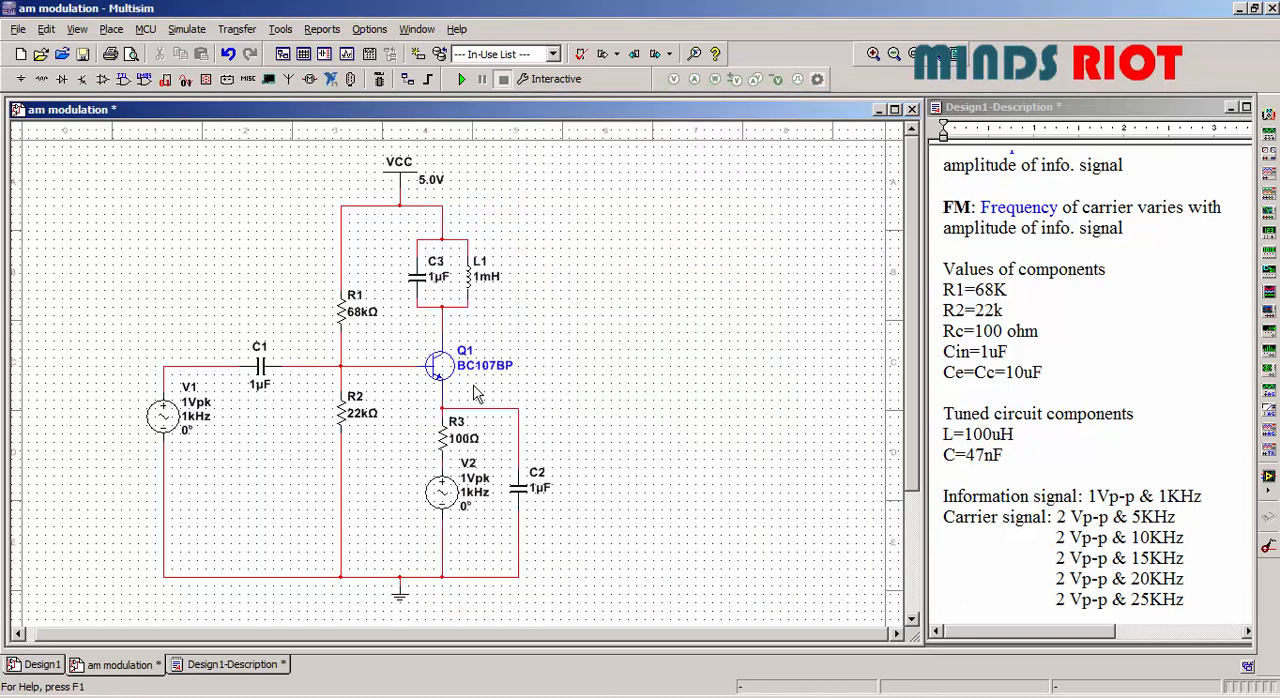
mouse_move(267, 392)
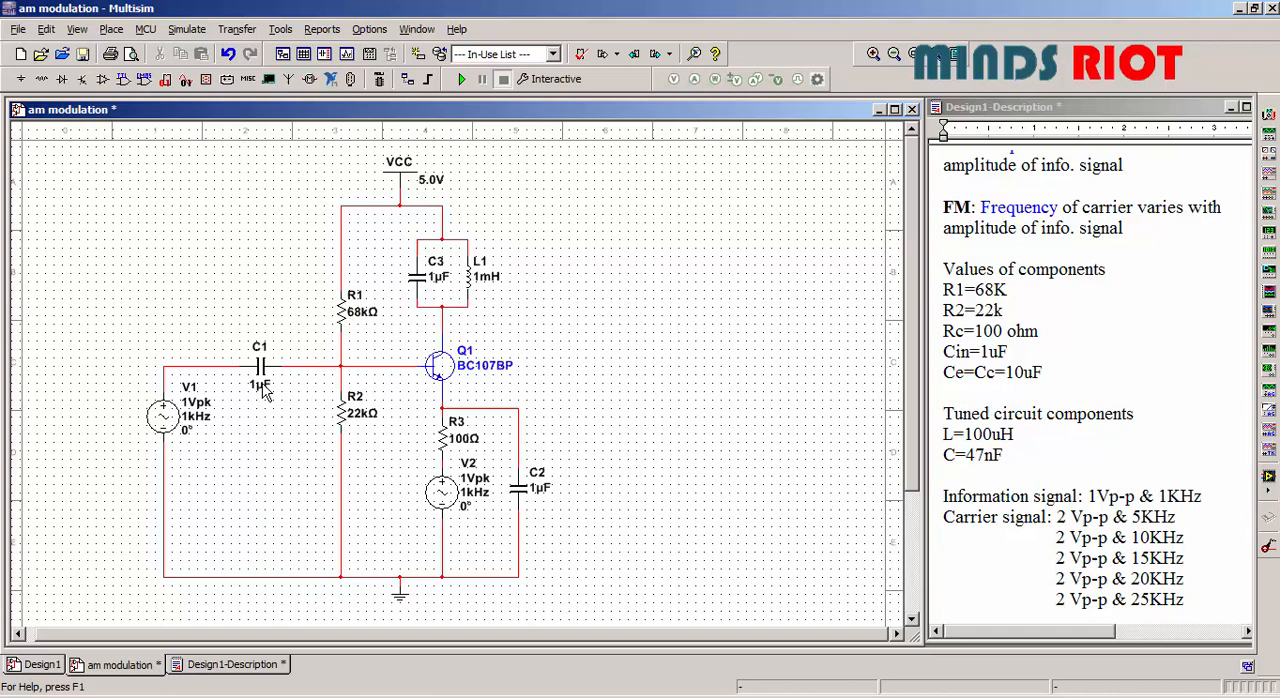
Copy C1 as output capacitor C4, then set C4 and C2 to 10 µF
left_click(261, 365)
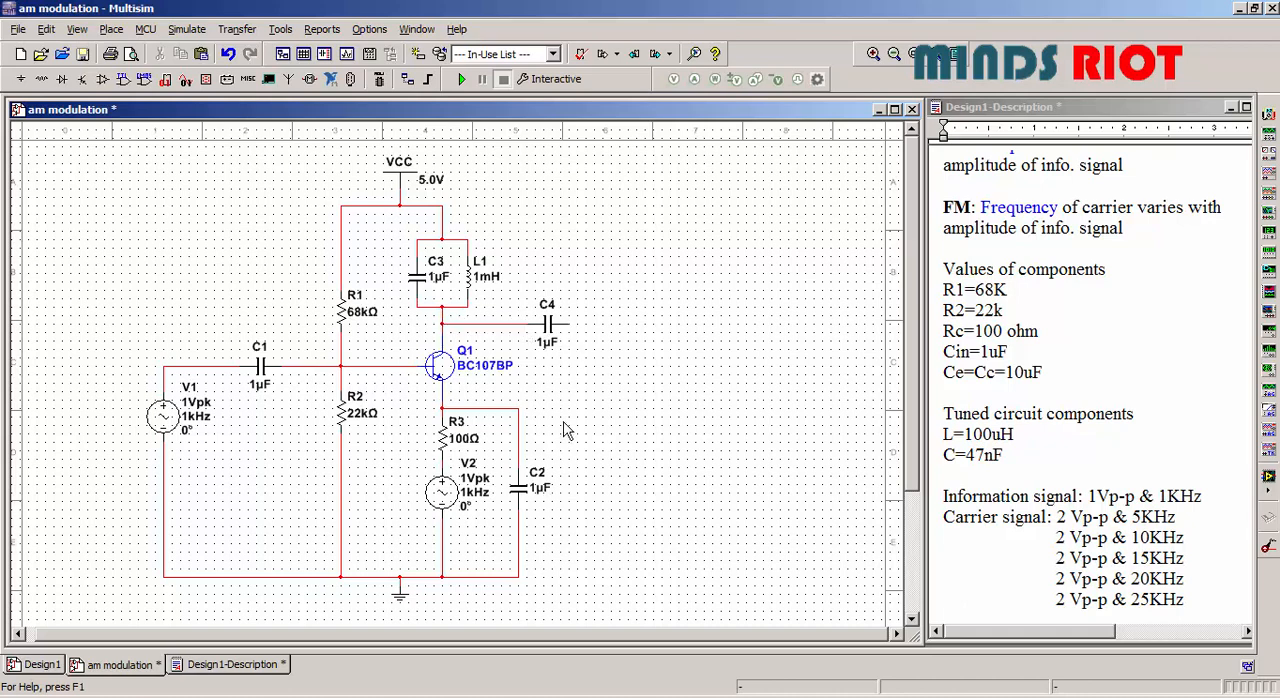
mouse_move(556, 350)
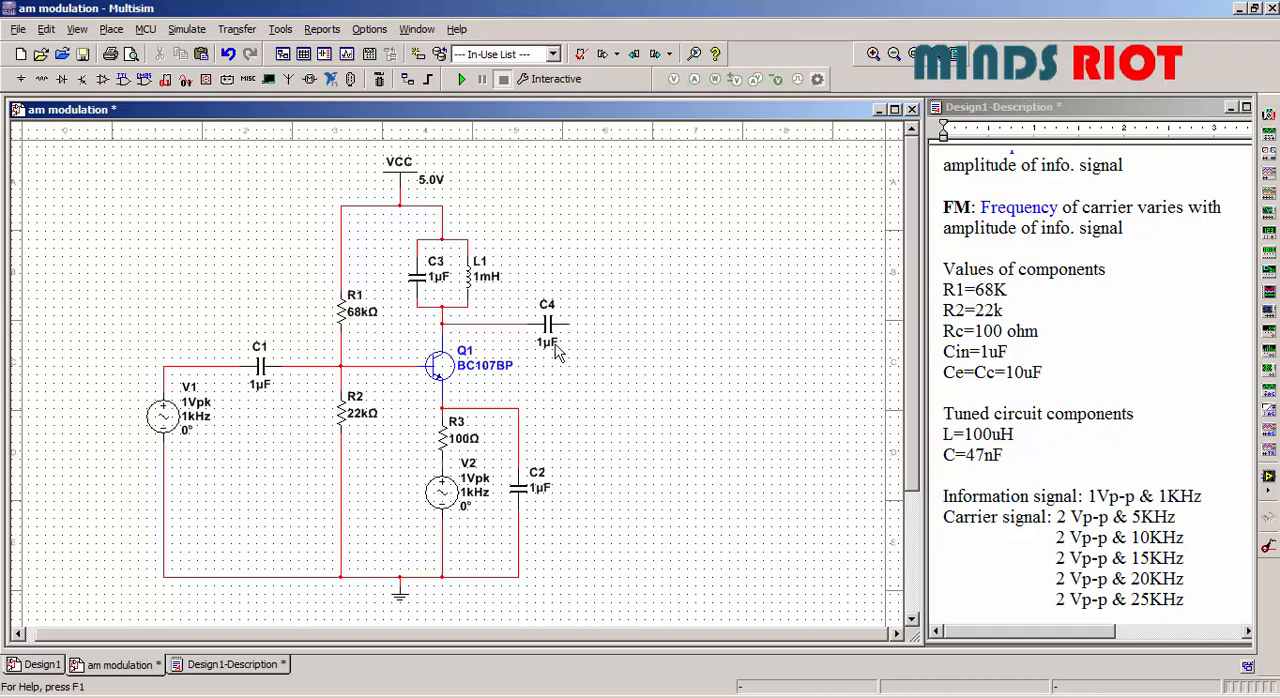
double_click(551, 320)
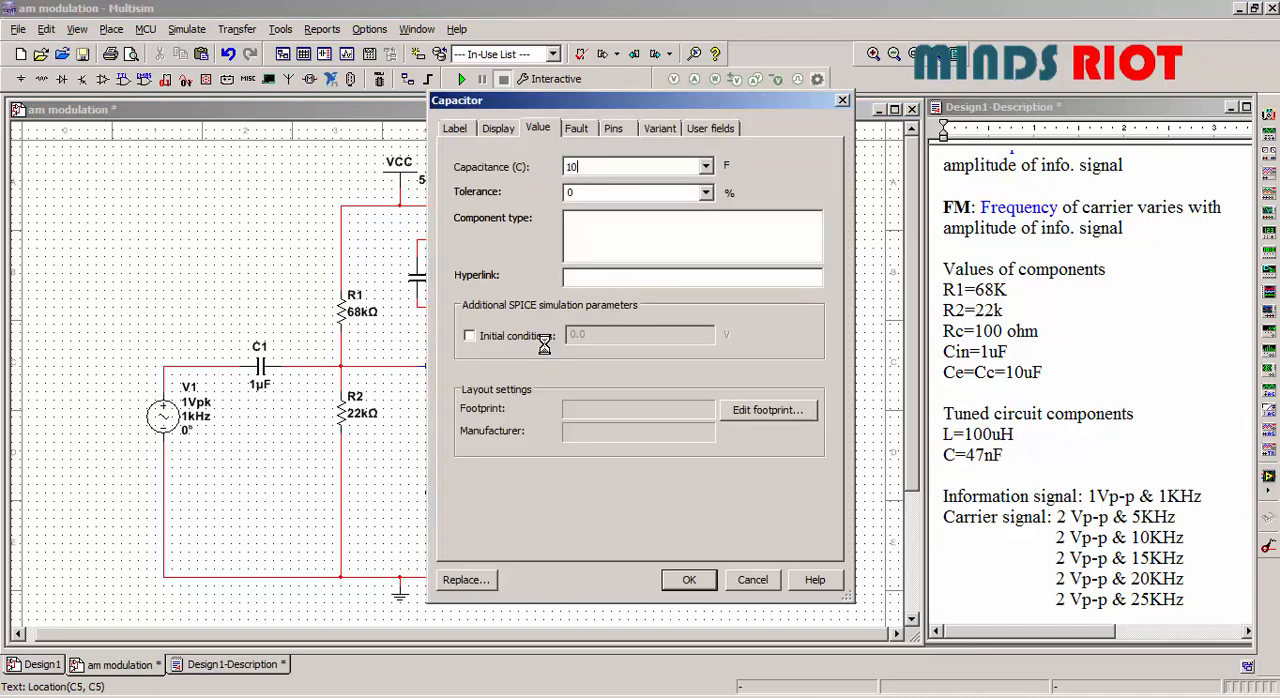
left_click(688, 580)
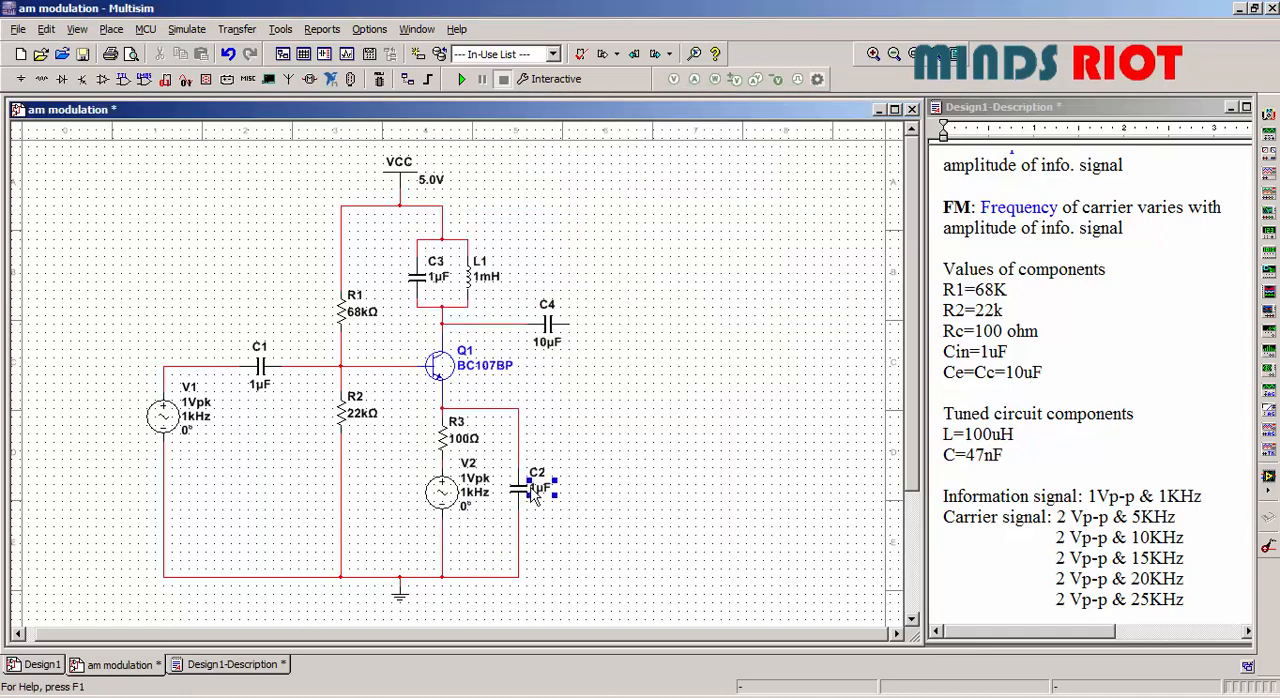
double_click(527, 487)
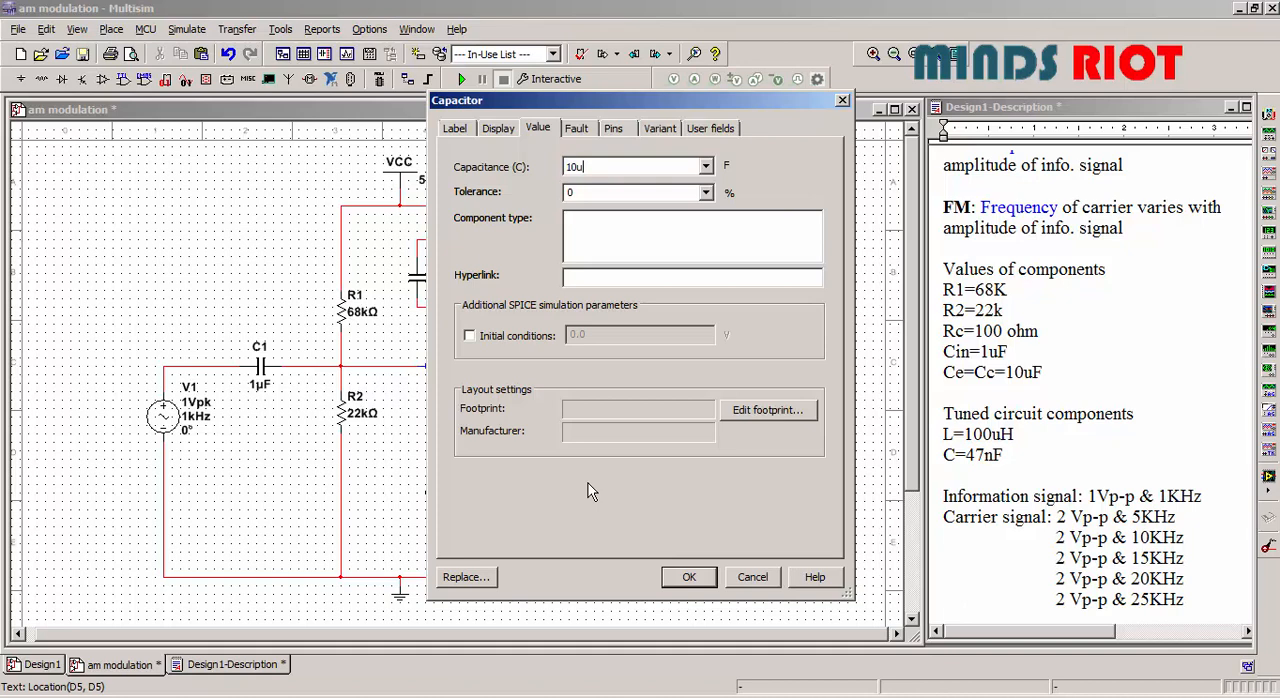
left_click(688, 577)
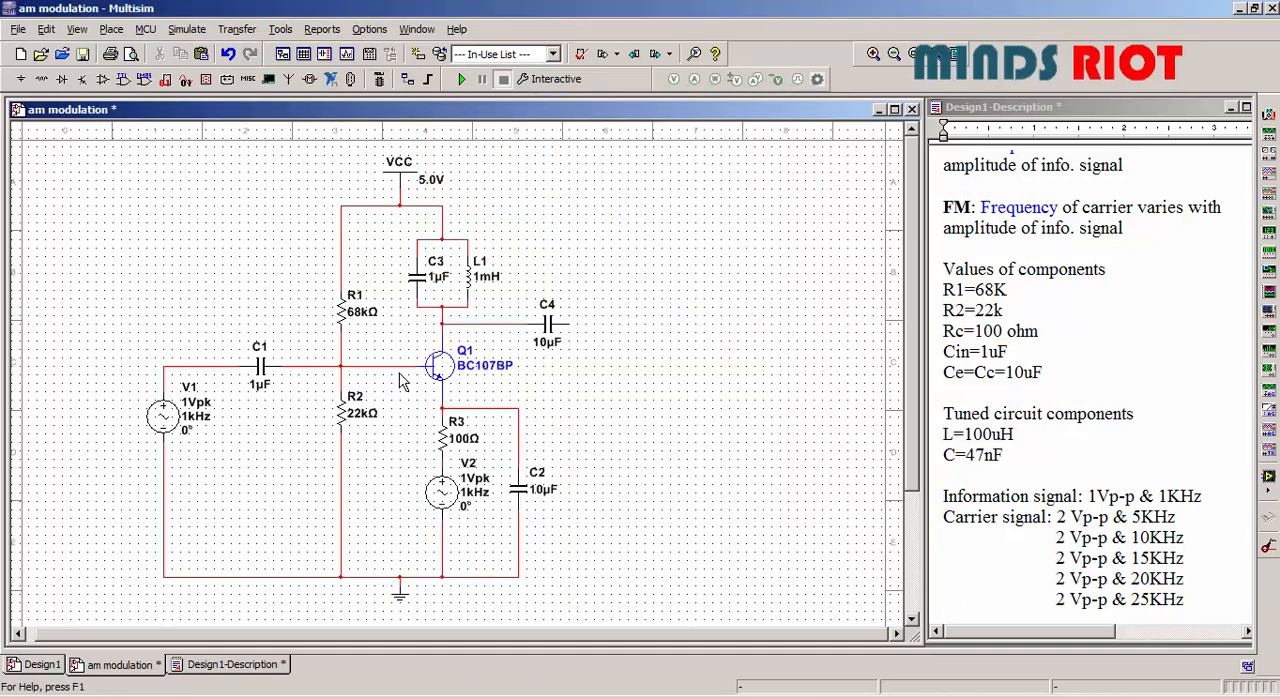
mouse_move(480, 282)
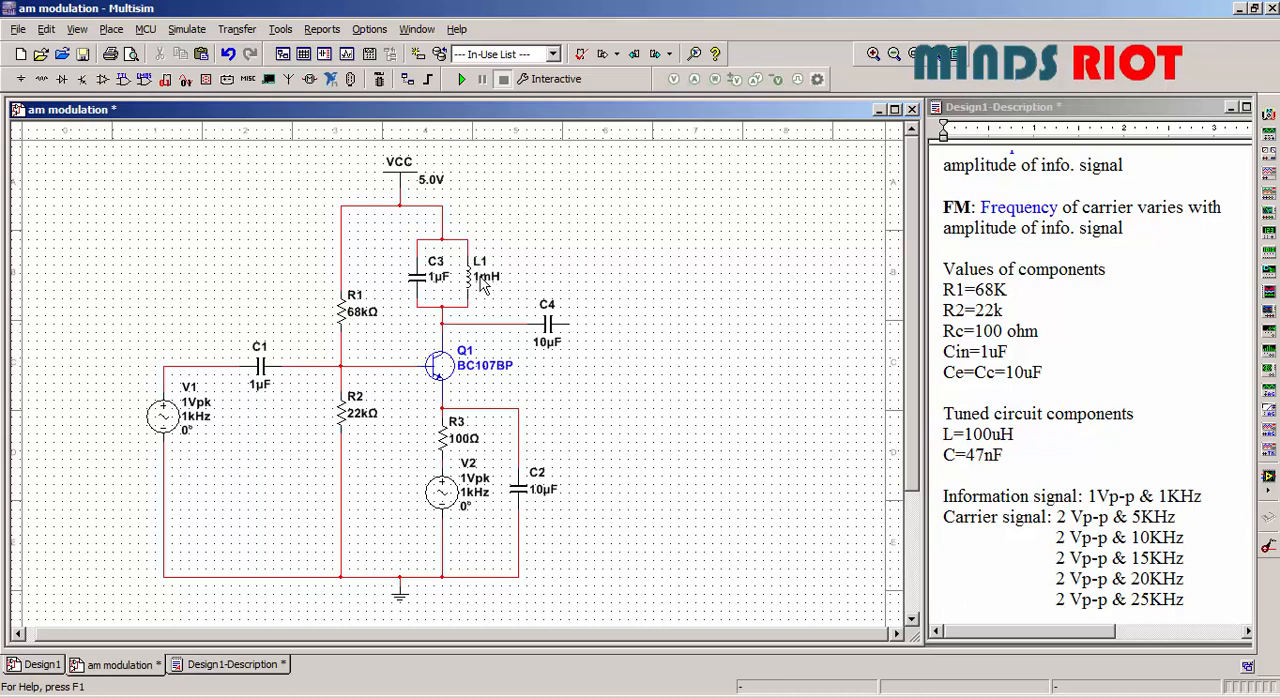
Set inductor L1 to 100 µH and tank capacitor C3 to 47 nF
double_click(475, 276)
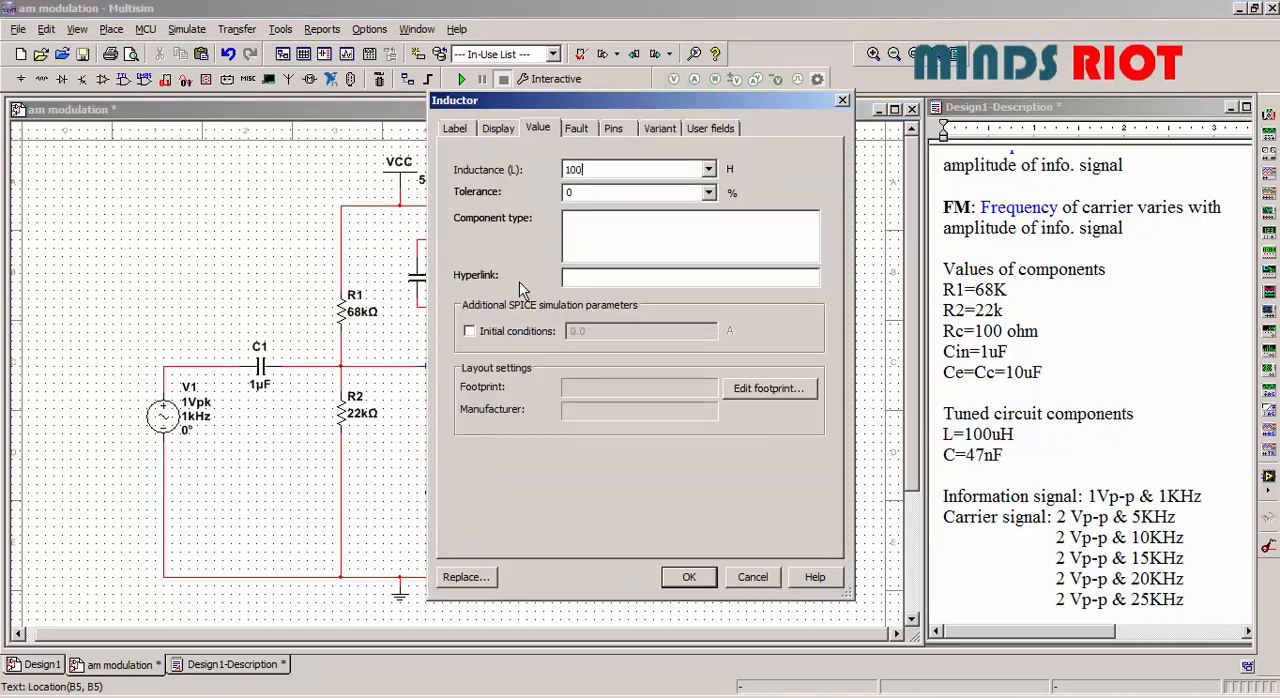
left_click(688, 577)
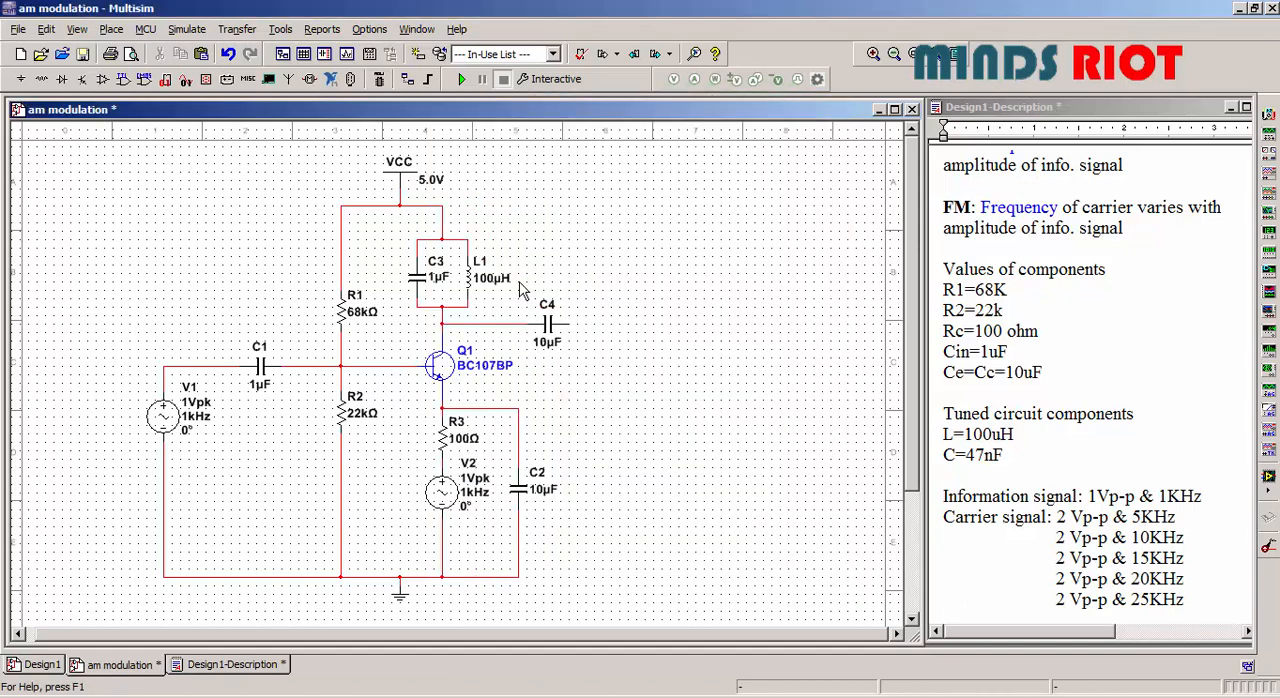
double_click(432, 275)
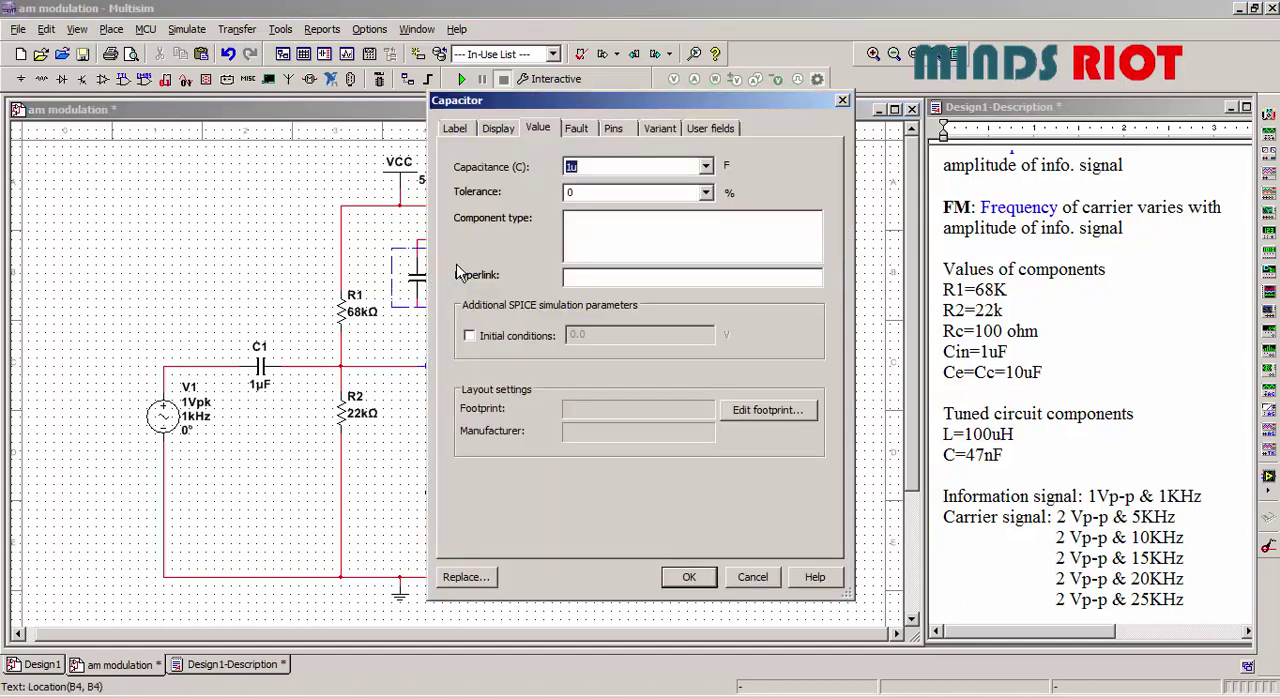
type("47n")
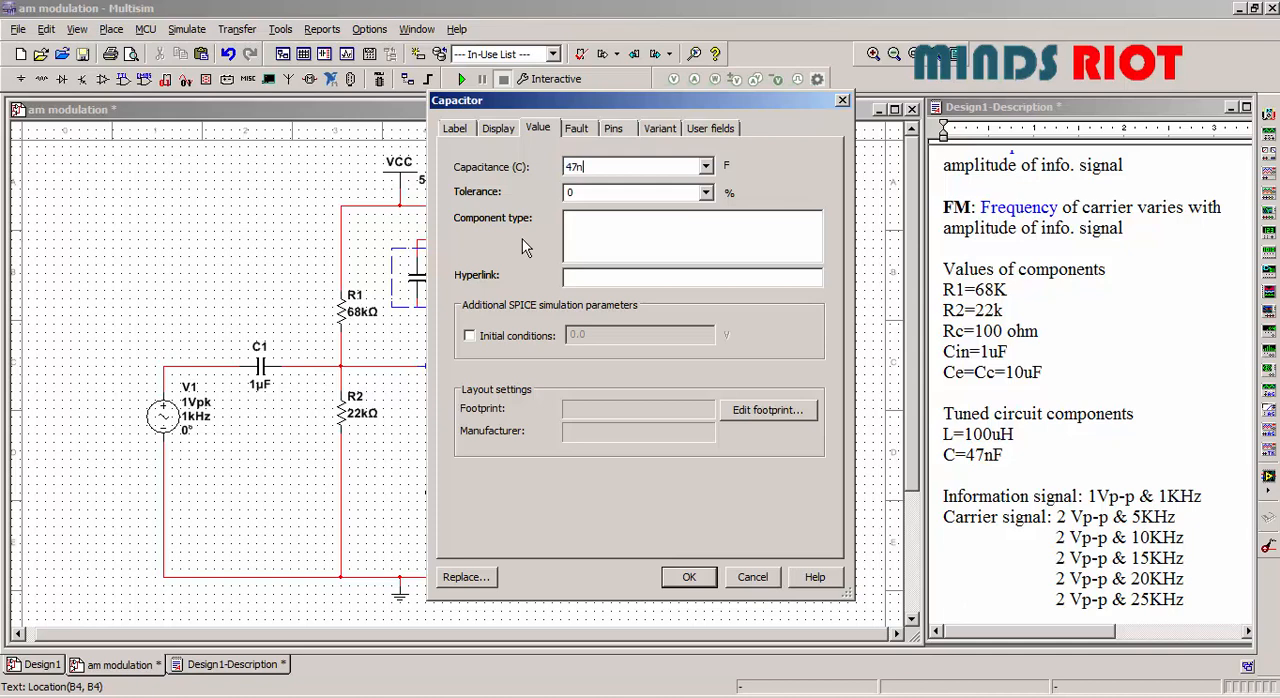
left_click(688, 577)
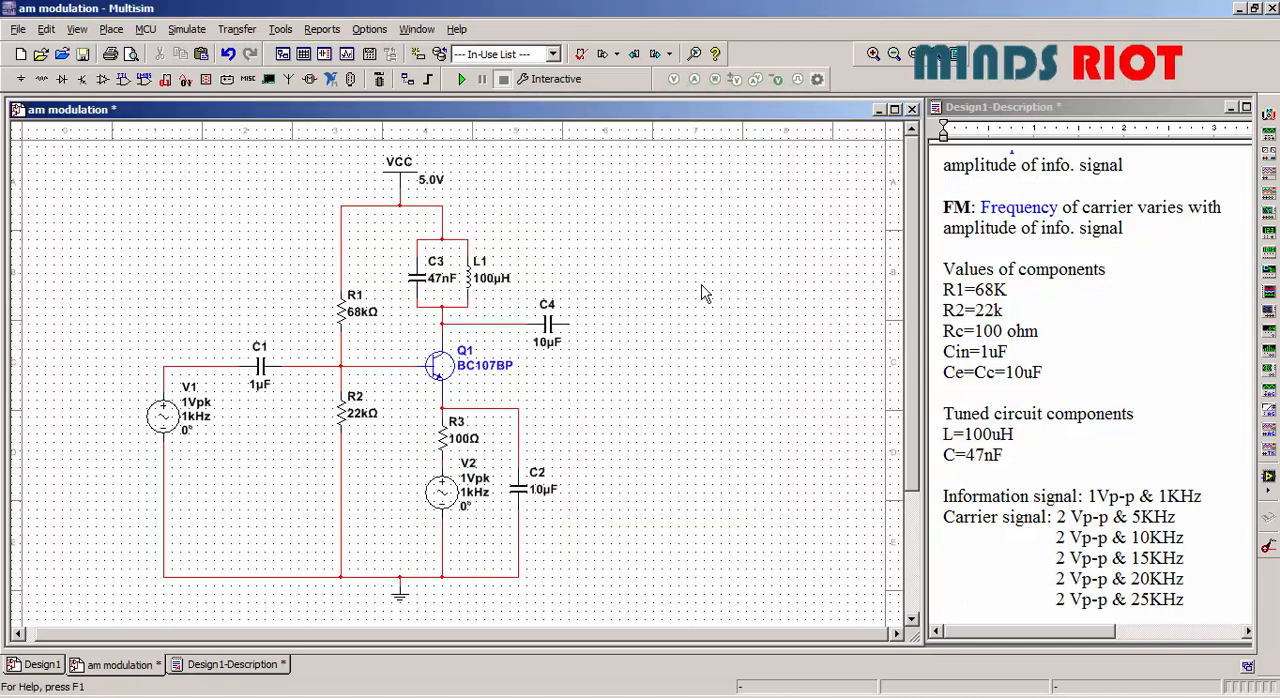
mouse_move(1270, 185)
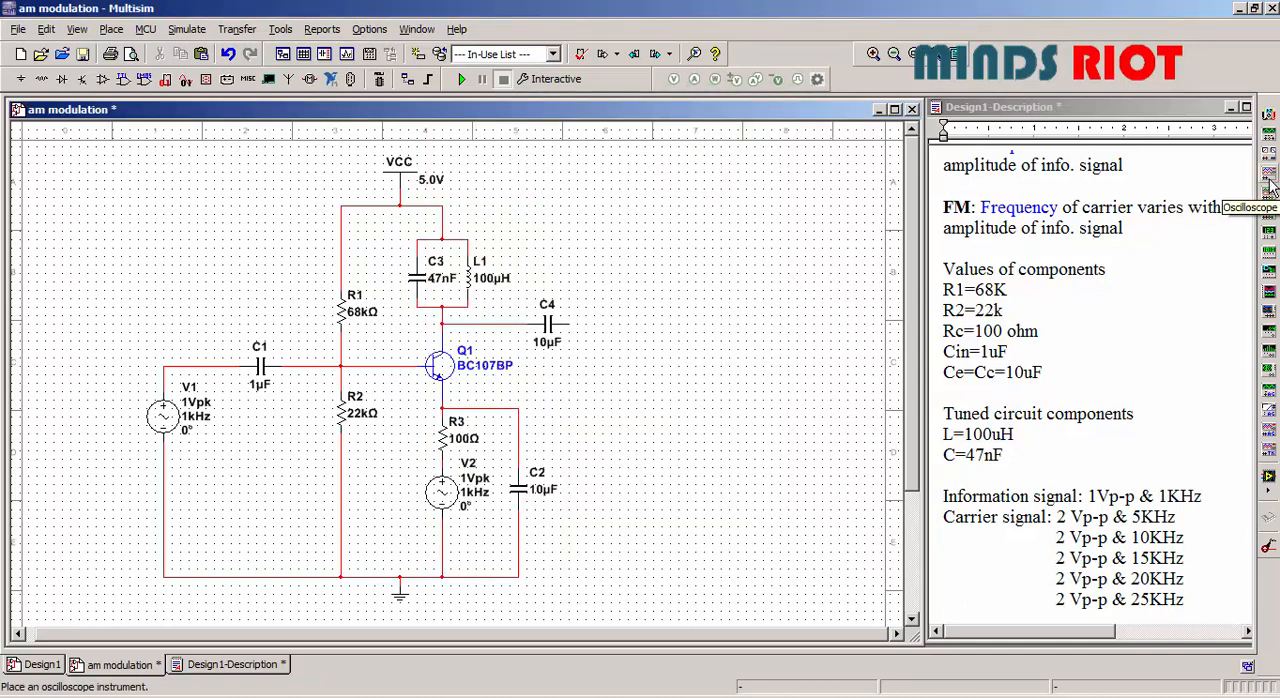
Place oscilloscope XSC1 above right of the circuit
left_click(675, 215)
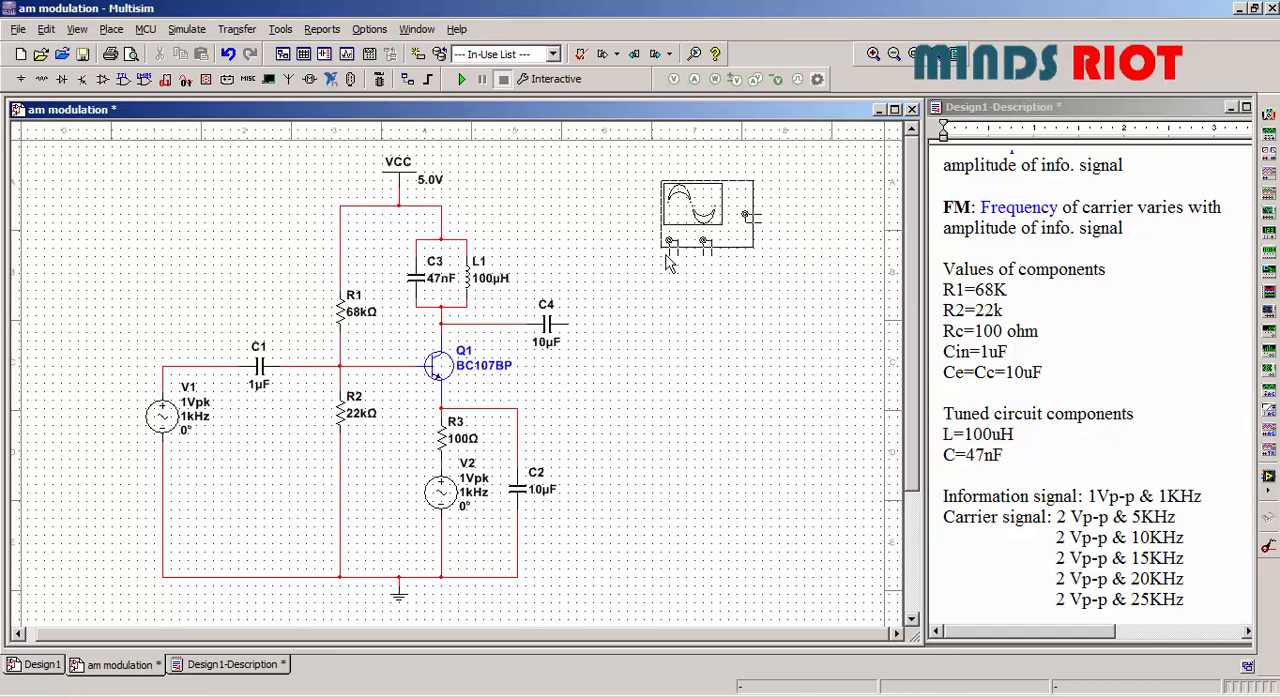
left_click(690, 205)
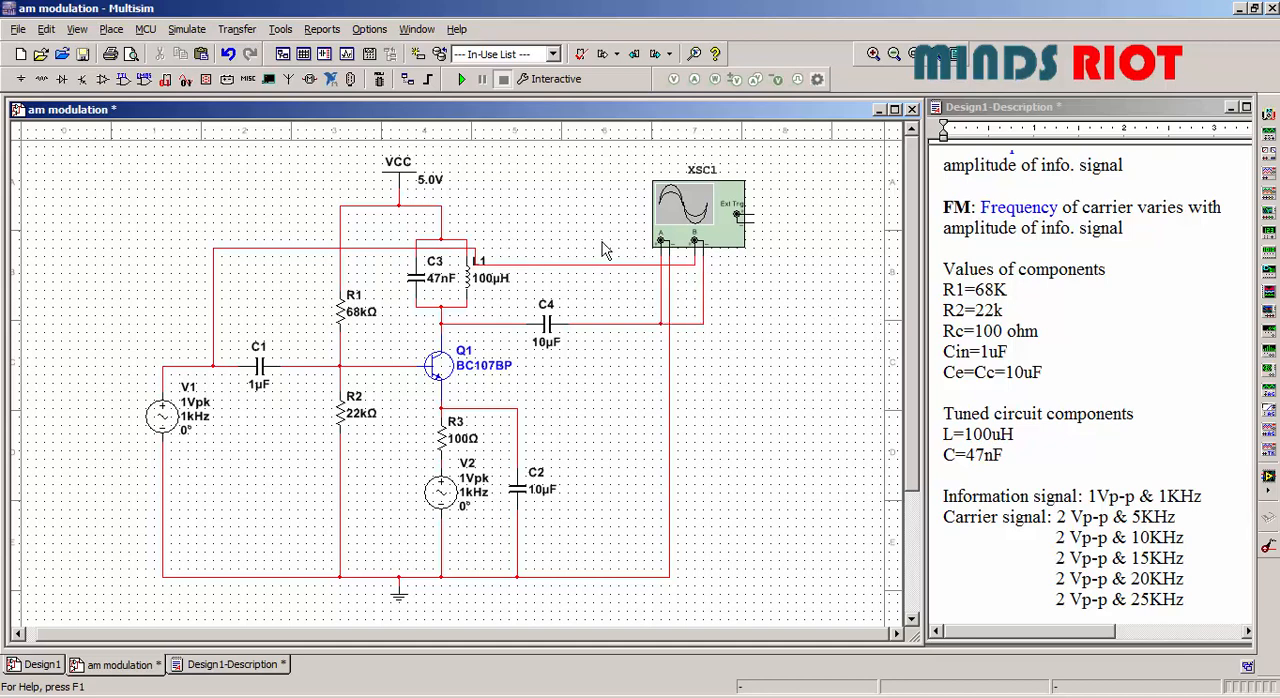
mouse_move(1155, 443)
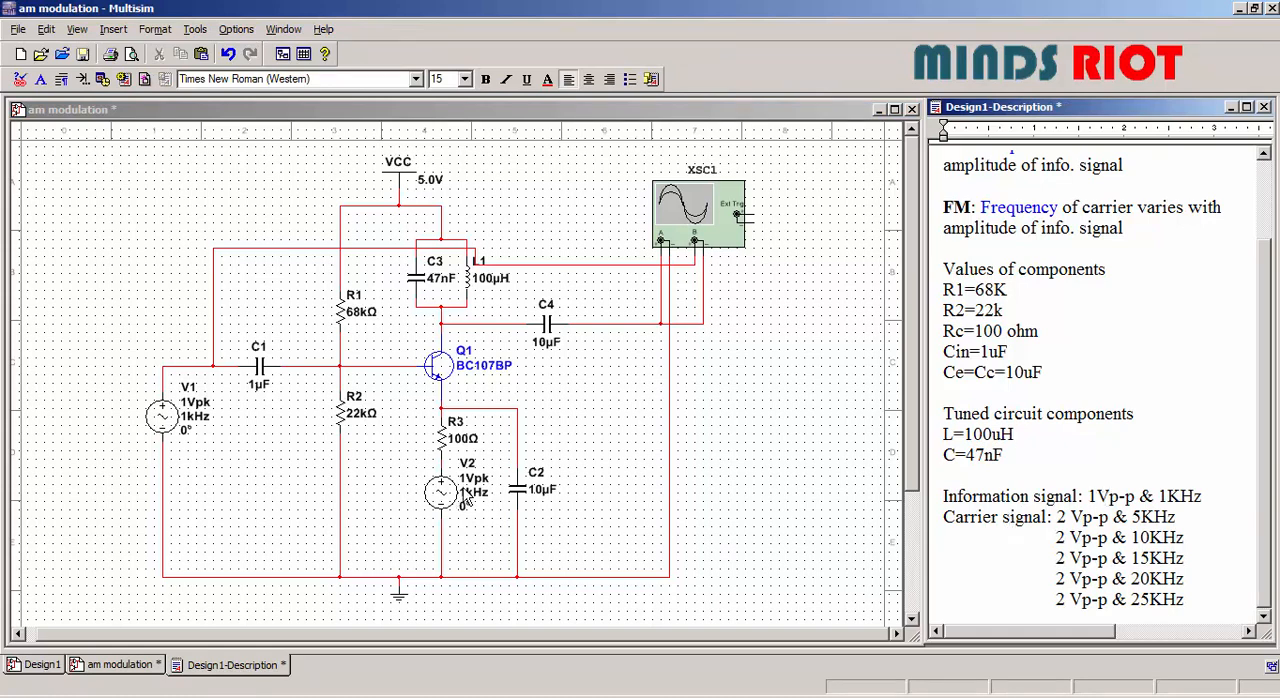
mouse_move(480, 504)
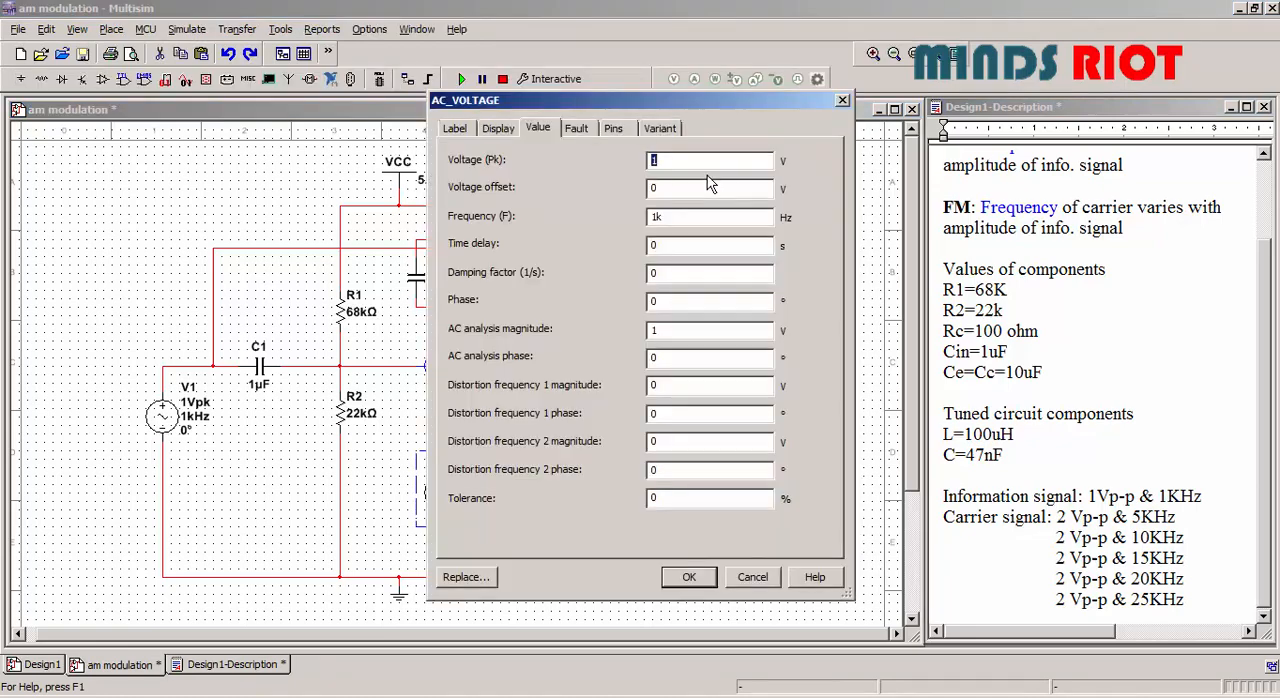
mouse_move(704, 582)
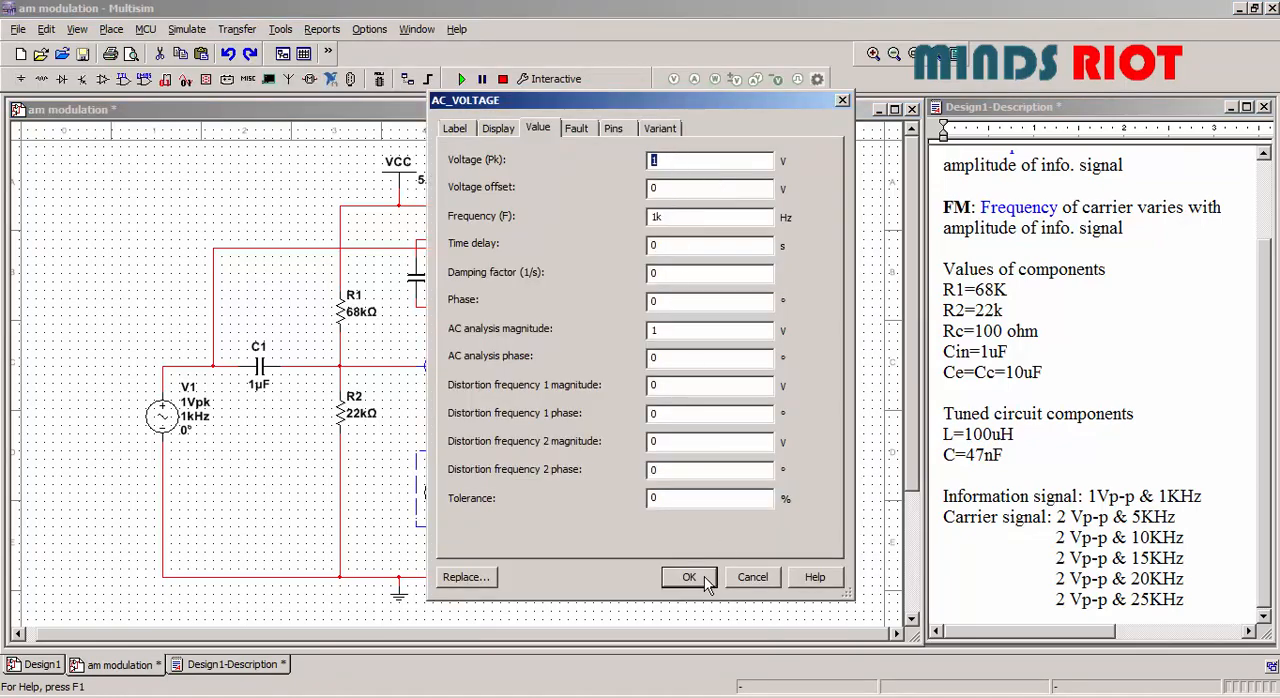
Set carrier source V1 to 2 Vpk at 5 kHz
left_click(689, 577)
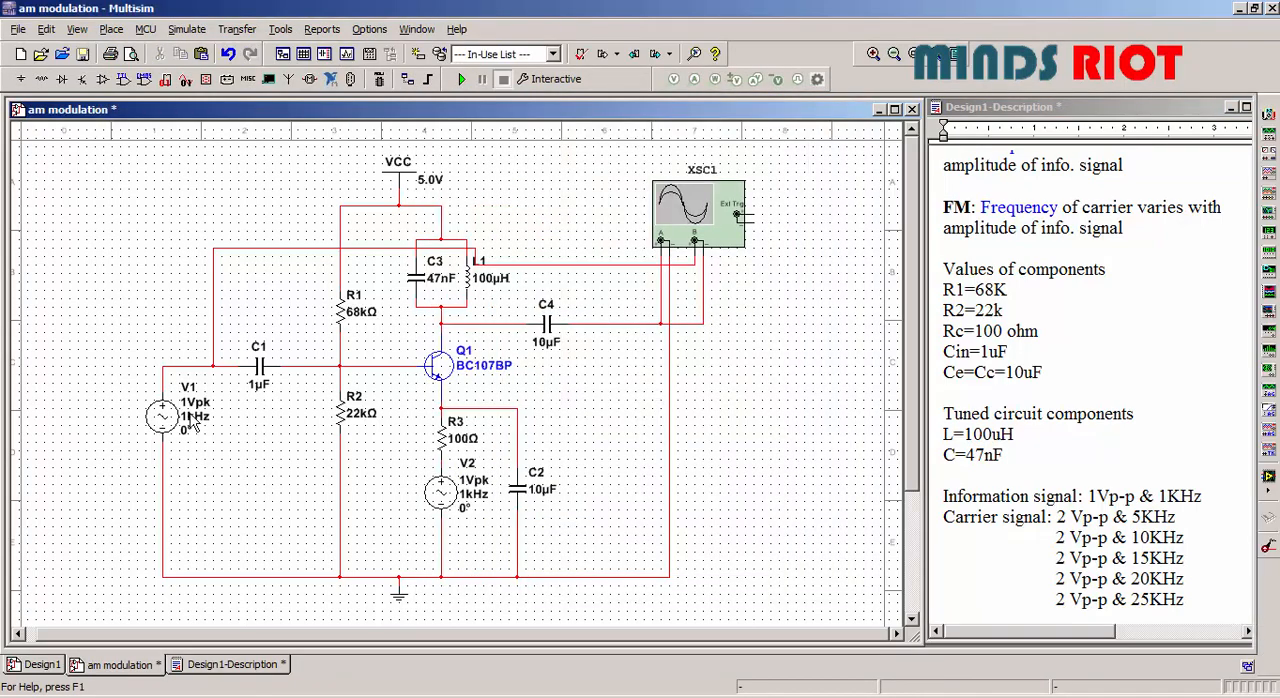
double_click(162, 413)
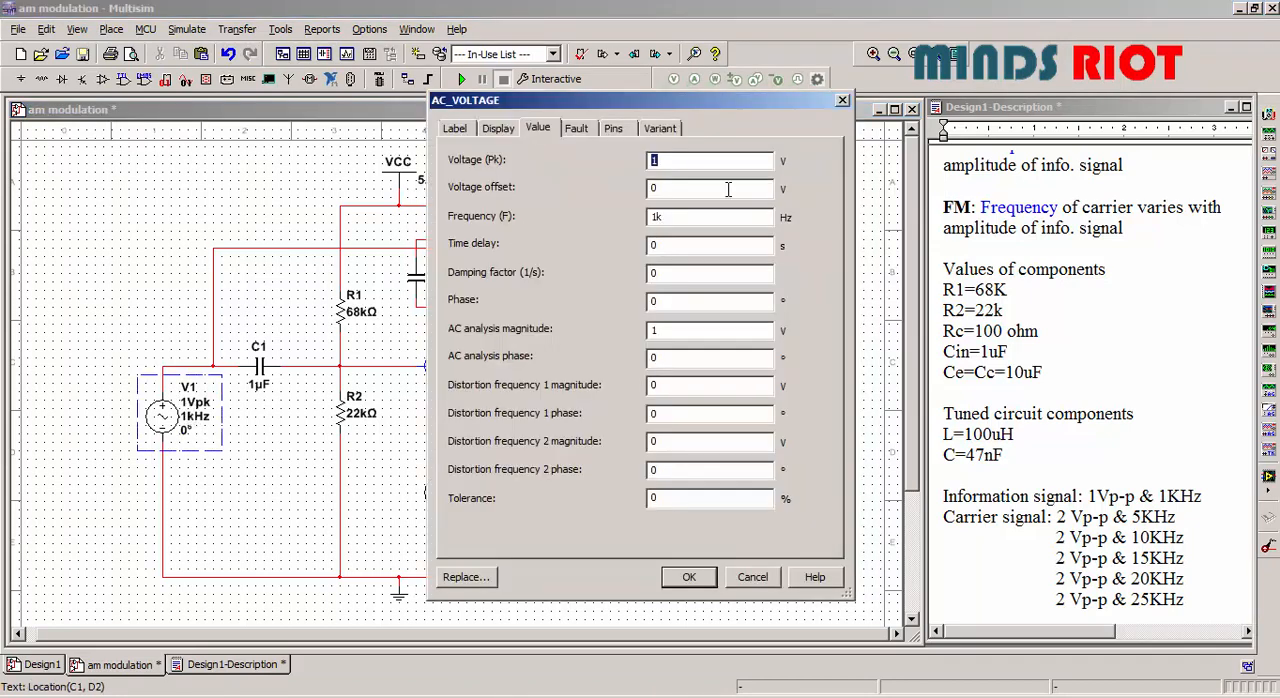
mouse_move(702, 179)
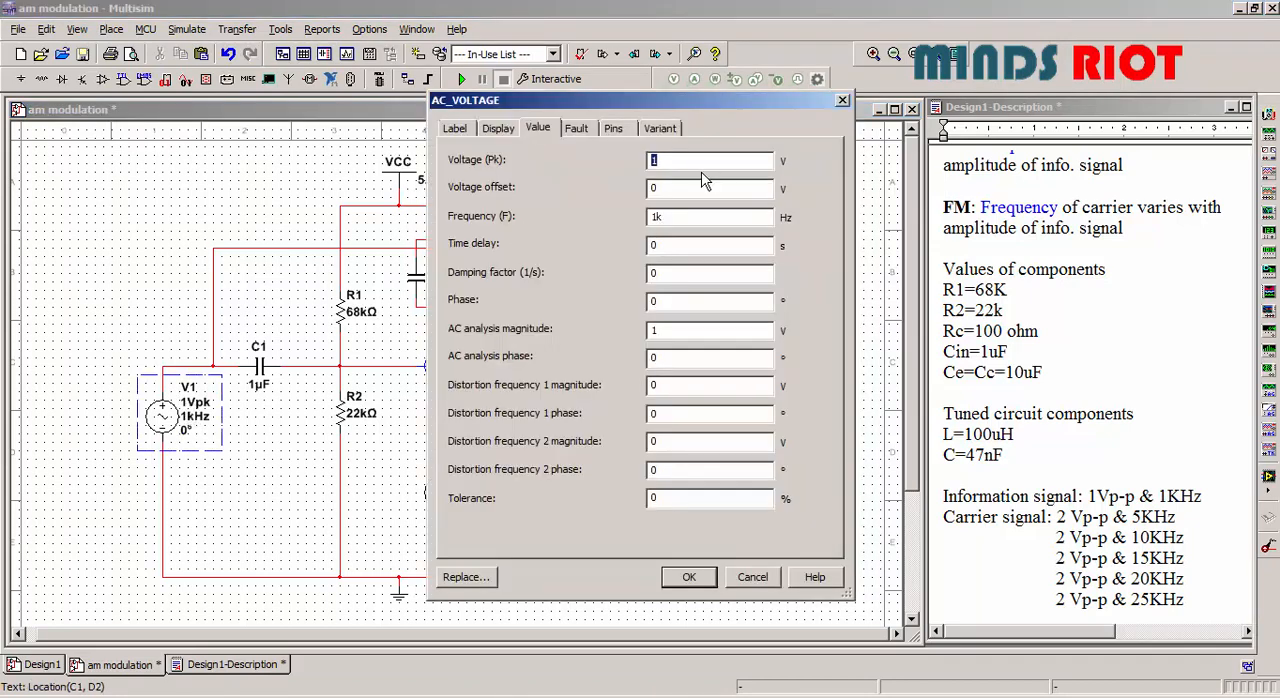
left_click(709, 216)
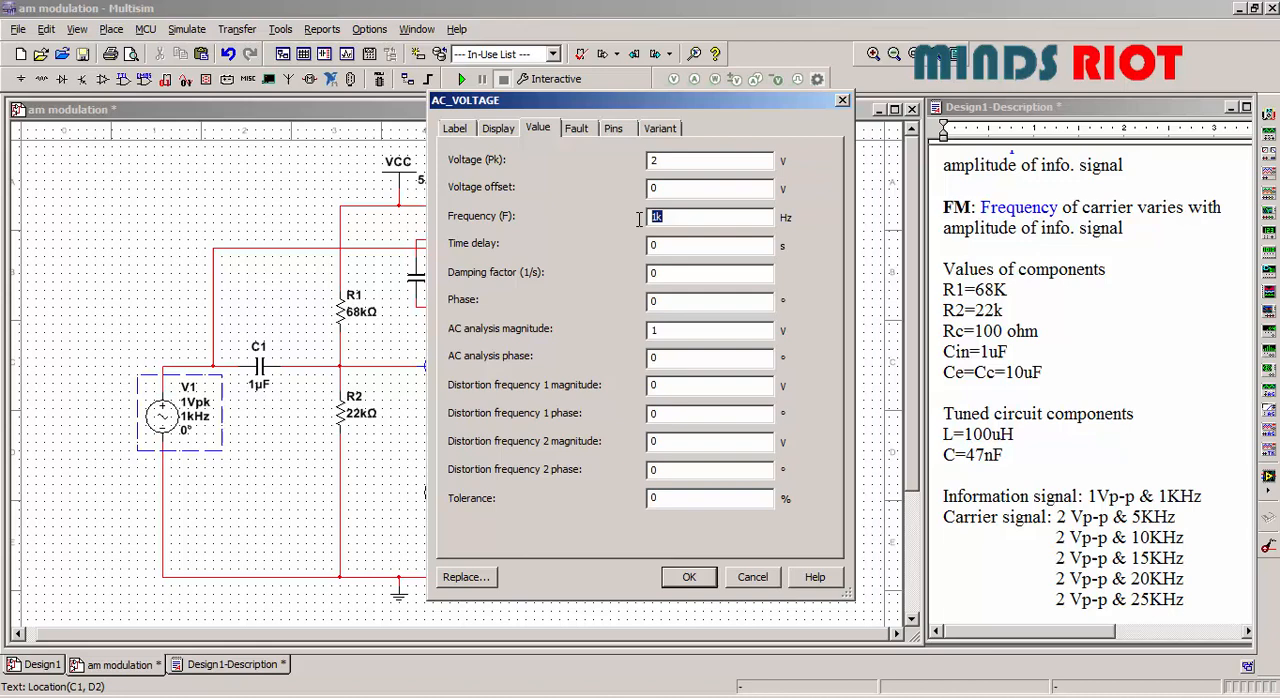
type("5")
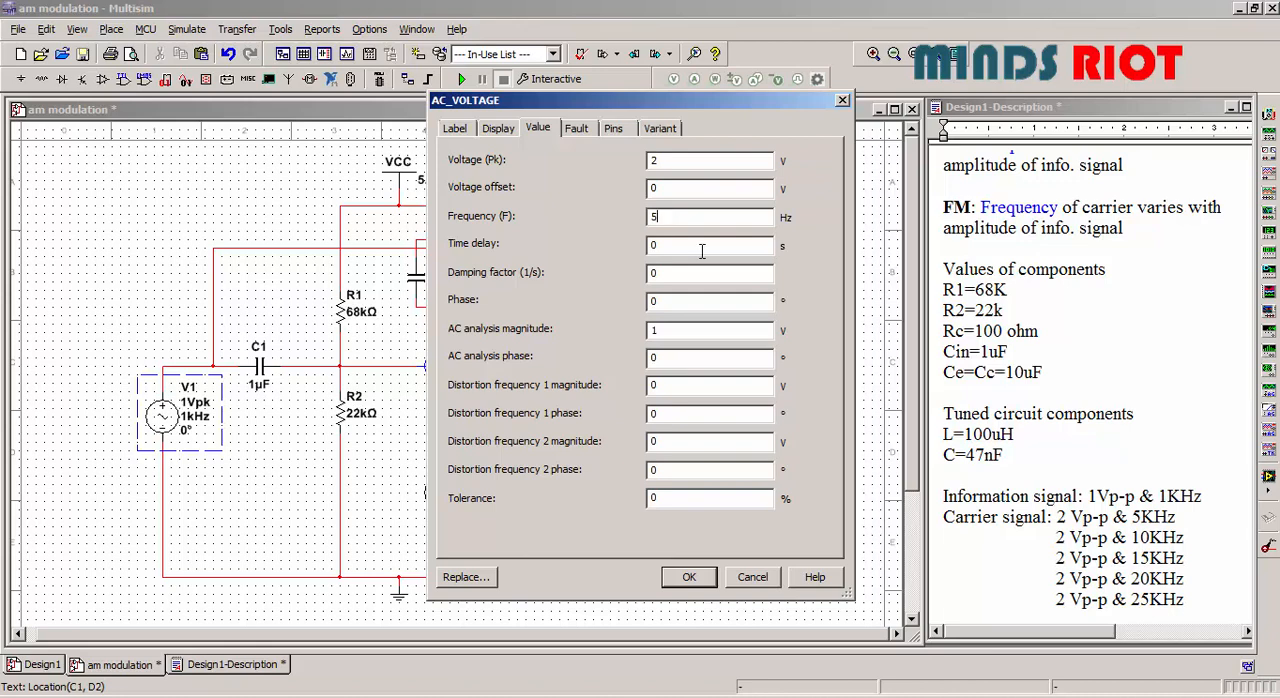
type("k")
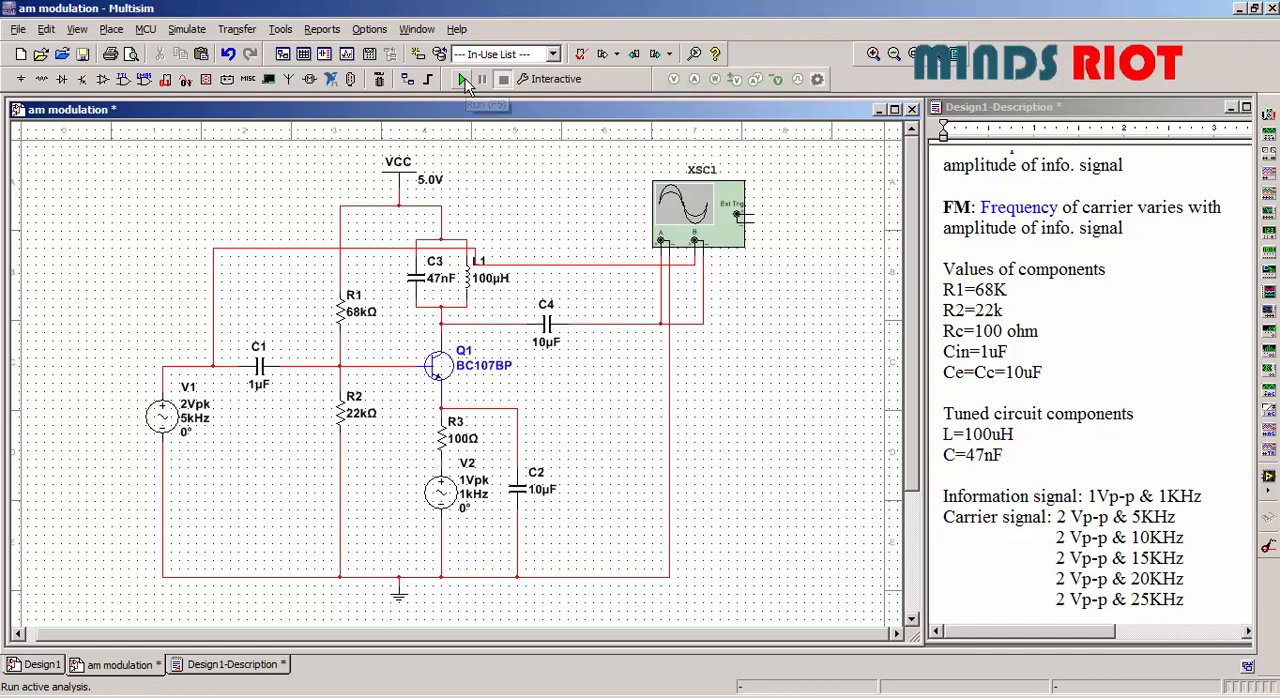
Run the 5 kHz carrier simulation and widen the oscilloscope timebase to 20 ms/div to show the modulated output
left_click(460, 79)
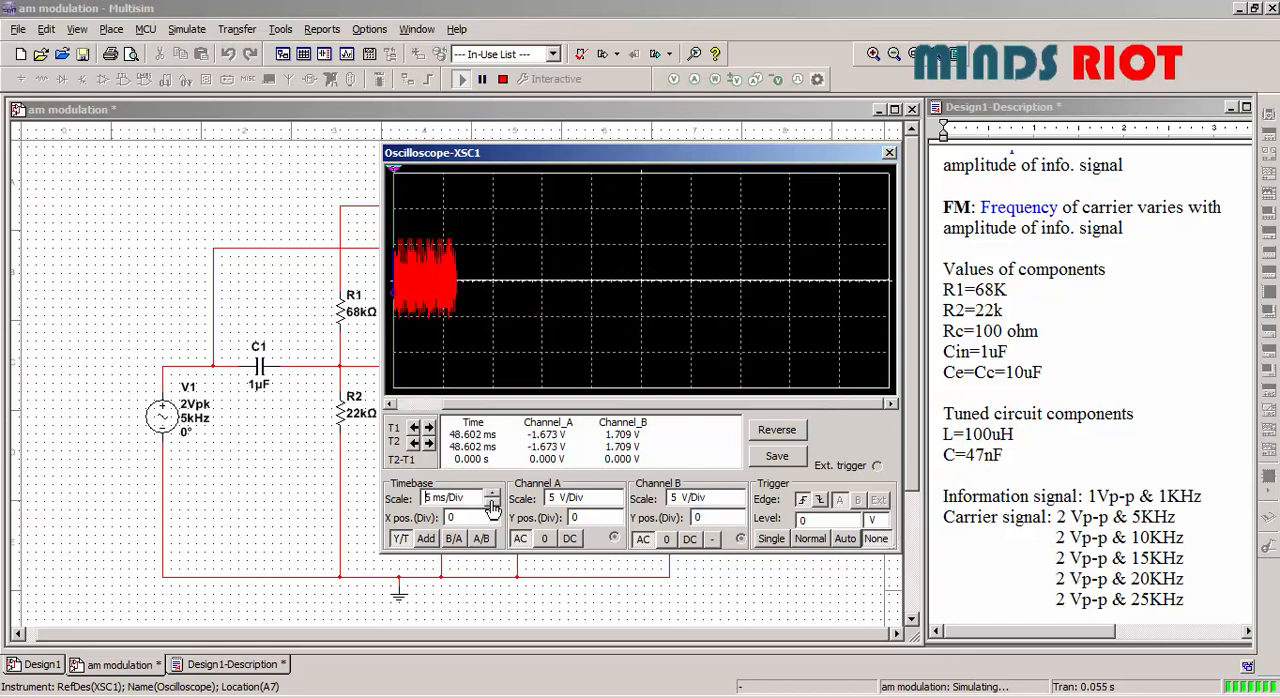
left_click(493, 492)
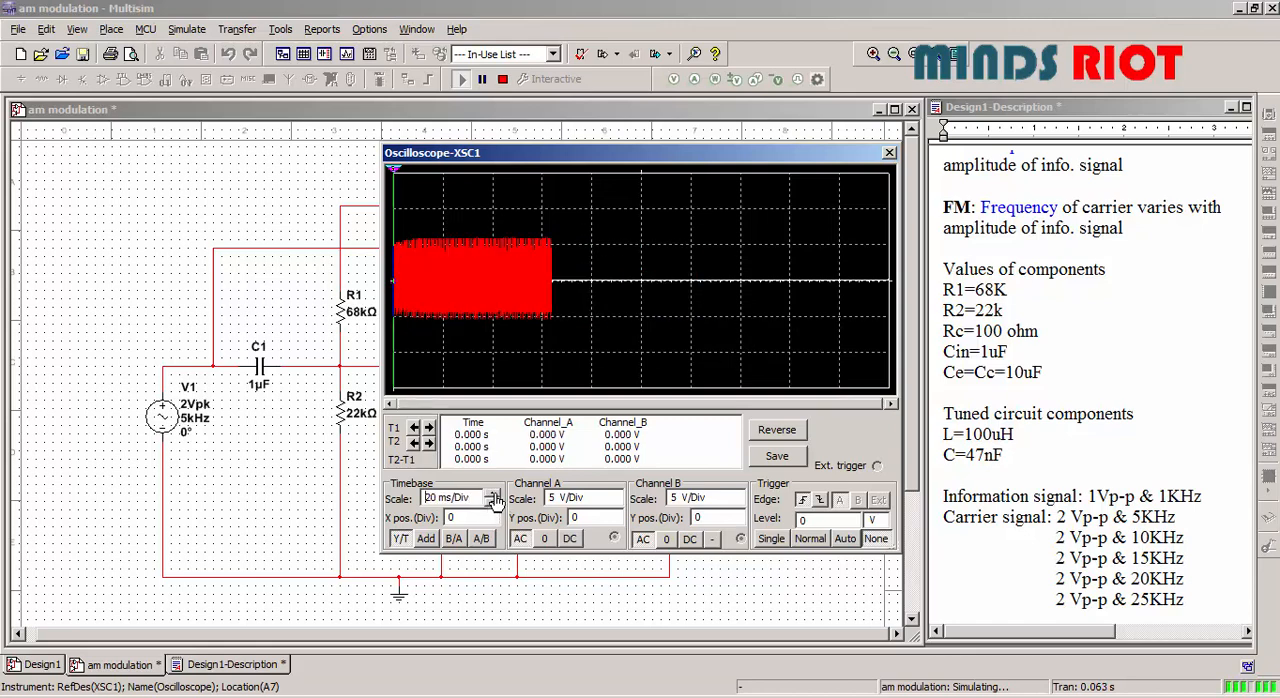
left_click(493, 494)
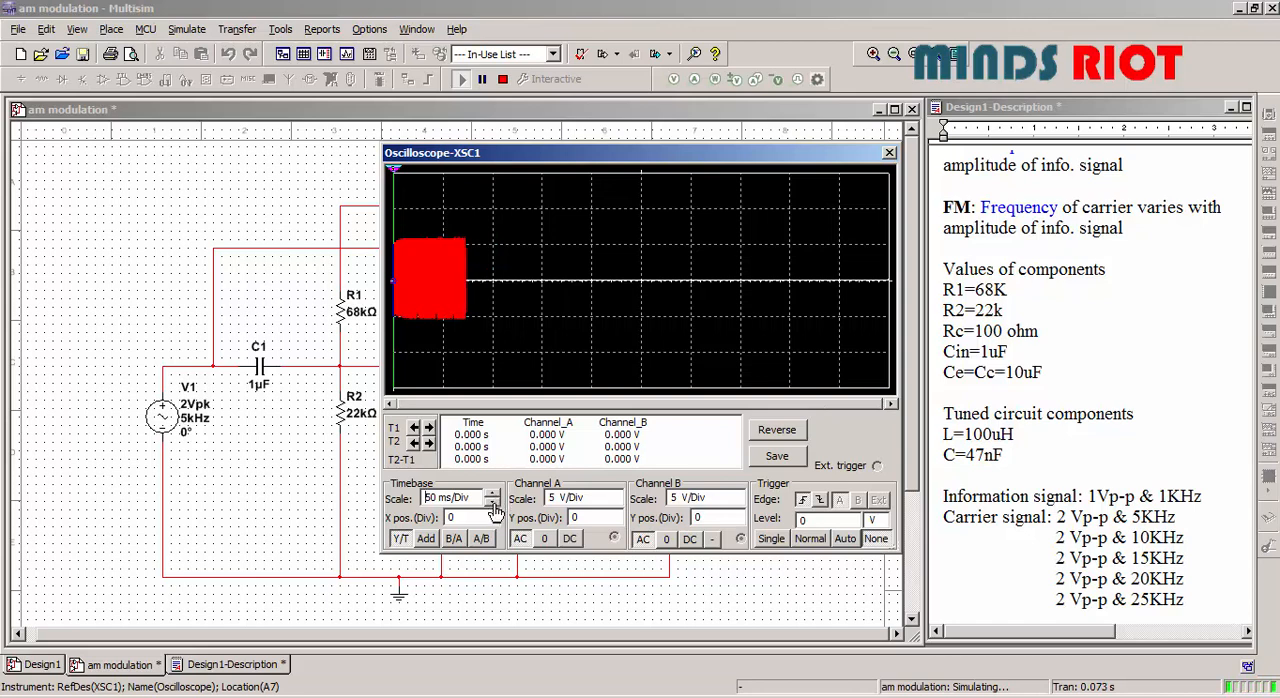
left_click(492, 503)
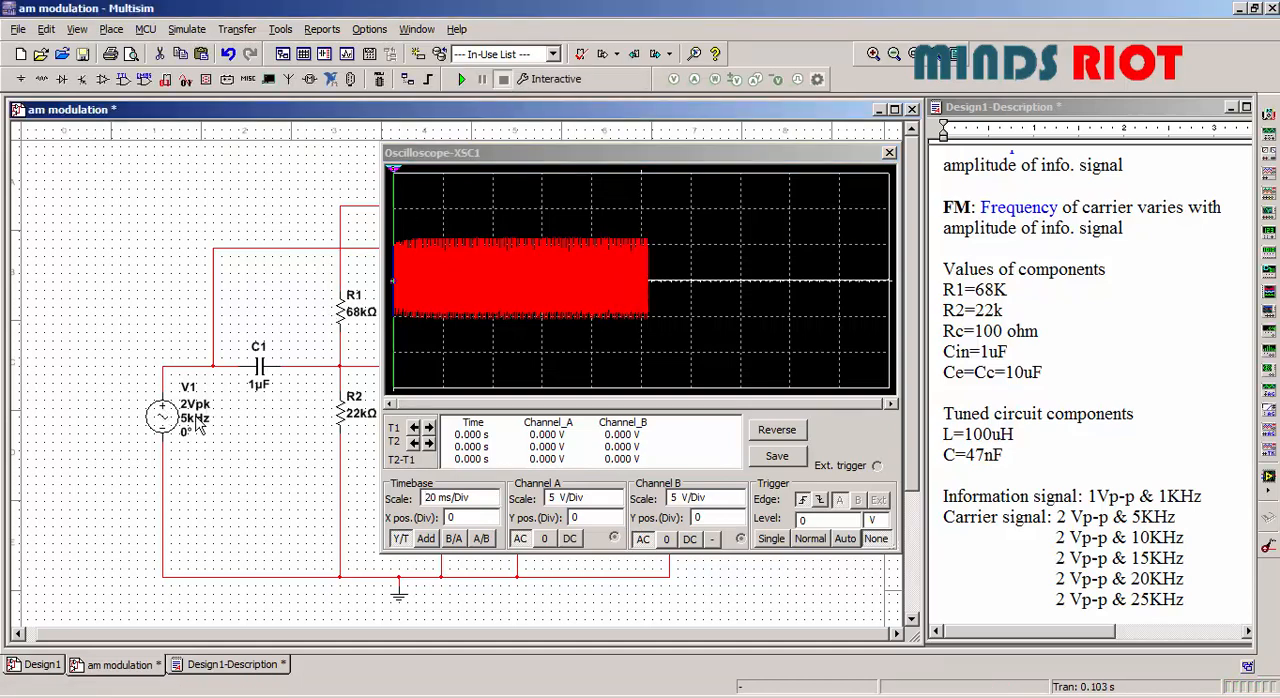
Set carrier source V1's frequency to 10 kHz
double_click(162, 415)
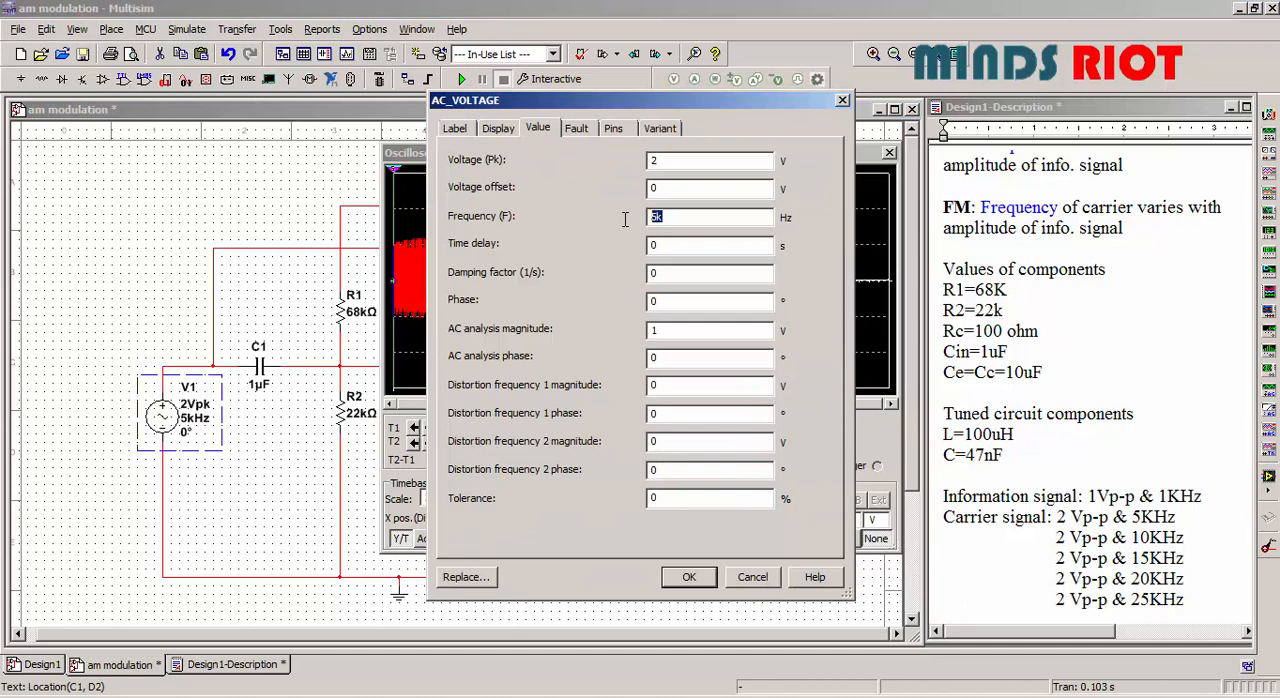
type("10k")
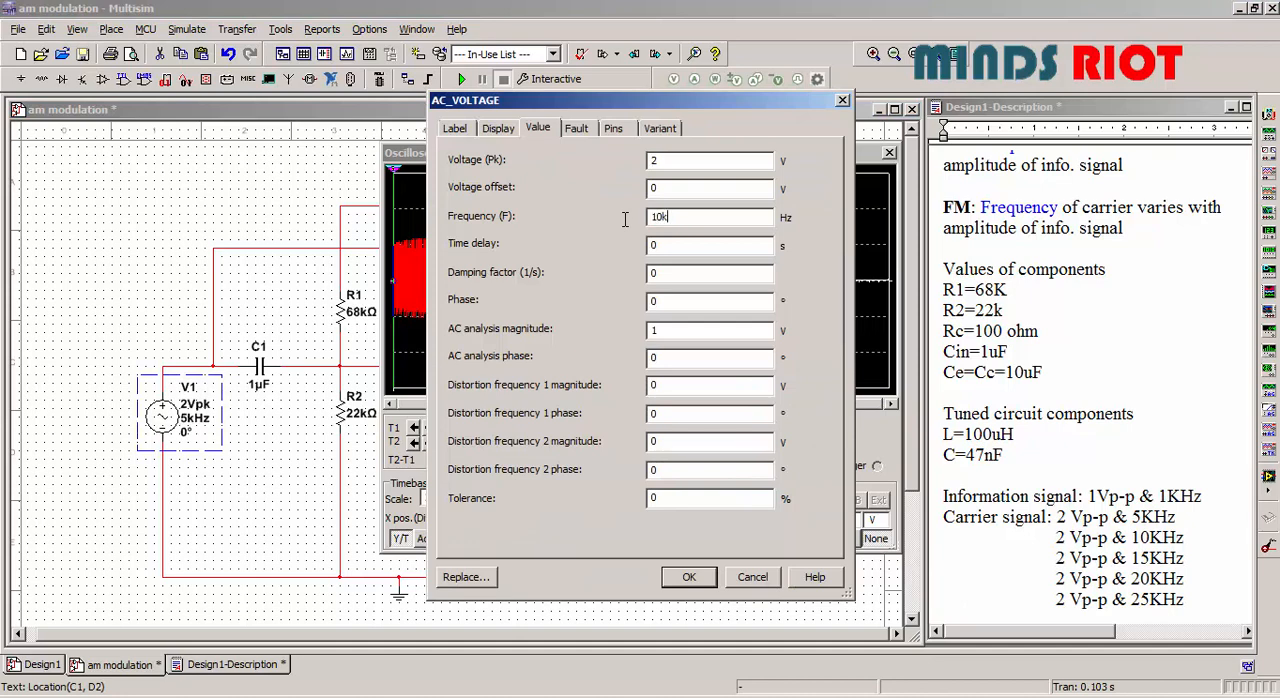
left_click(689, 577)
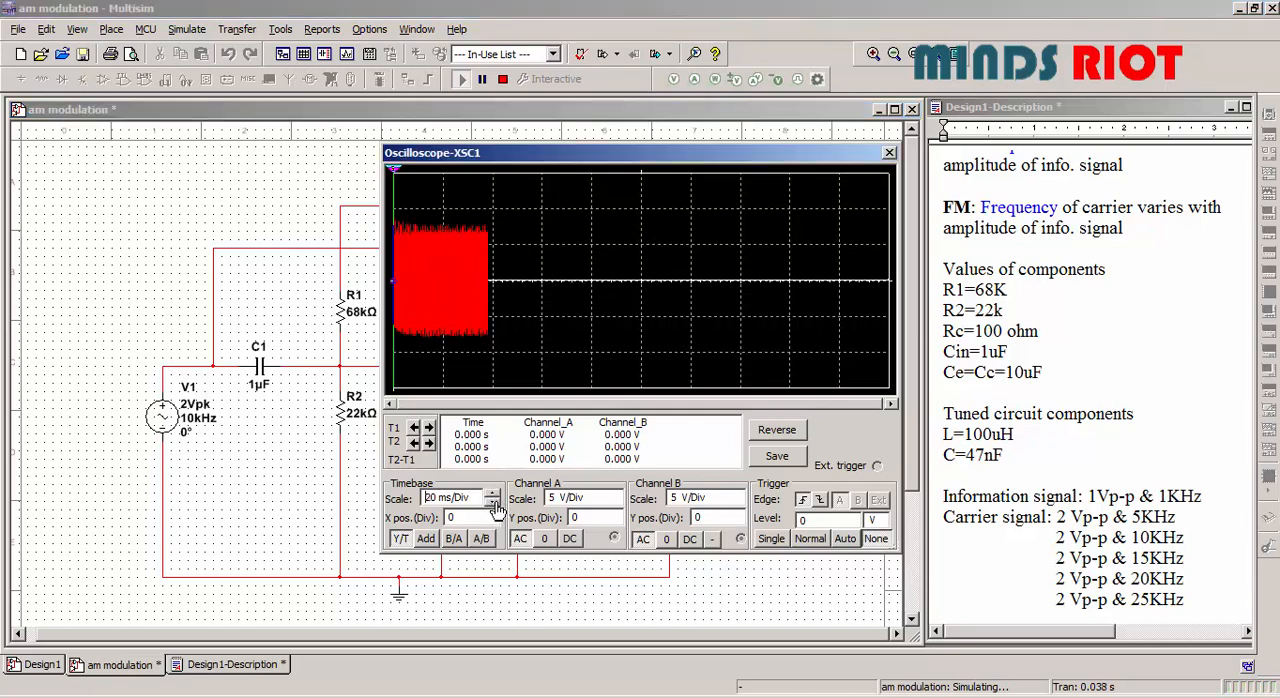
Shorten the oscilloscope timebase to 100 µs/div to spread the 10 kHz modulated waveform
left_click(492, 503)
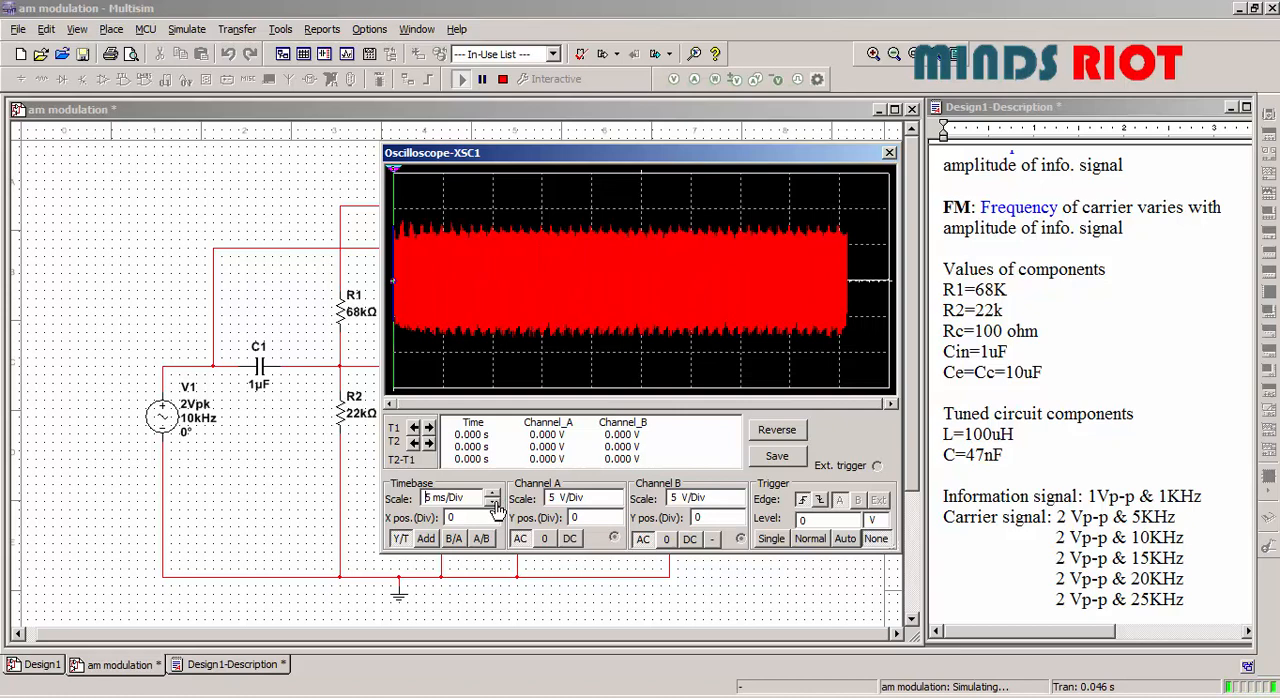
left_click(493, 501)
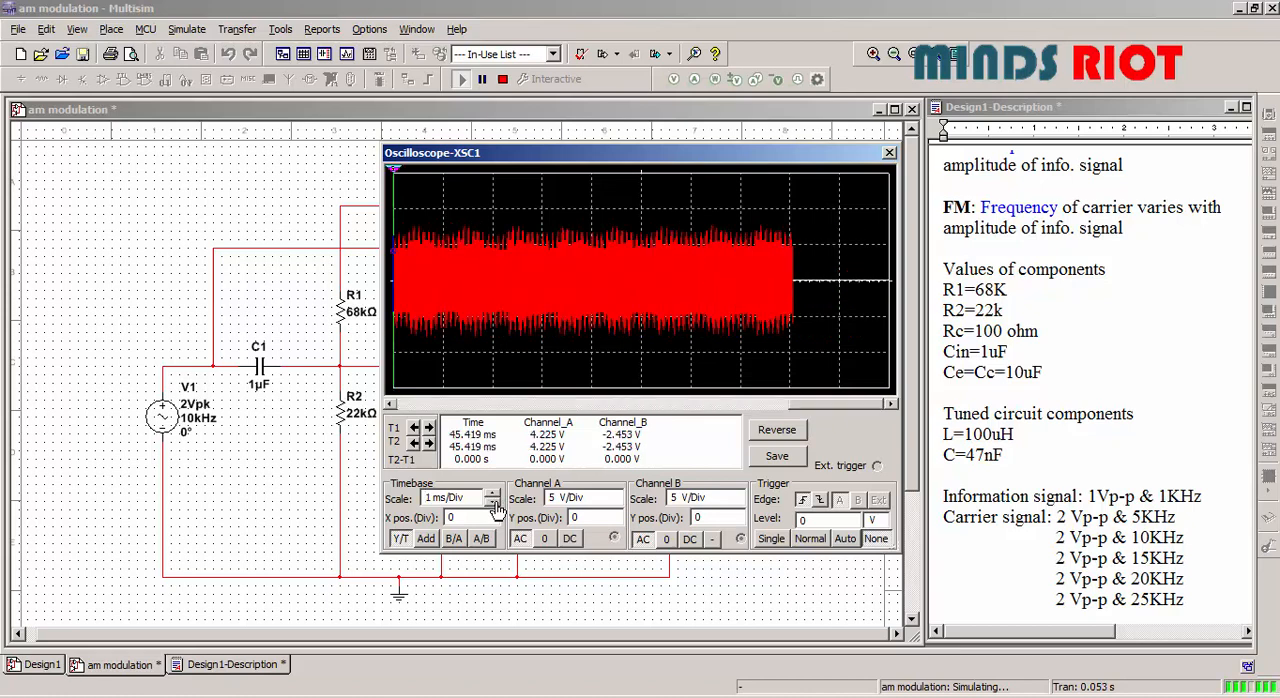
left_click(490, 492)
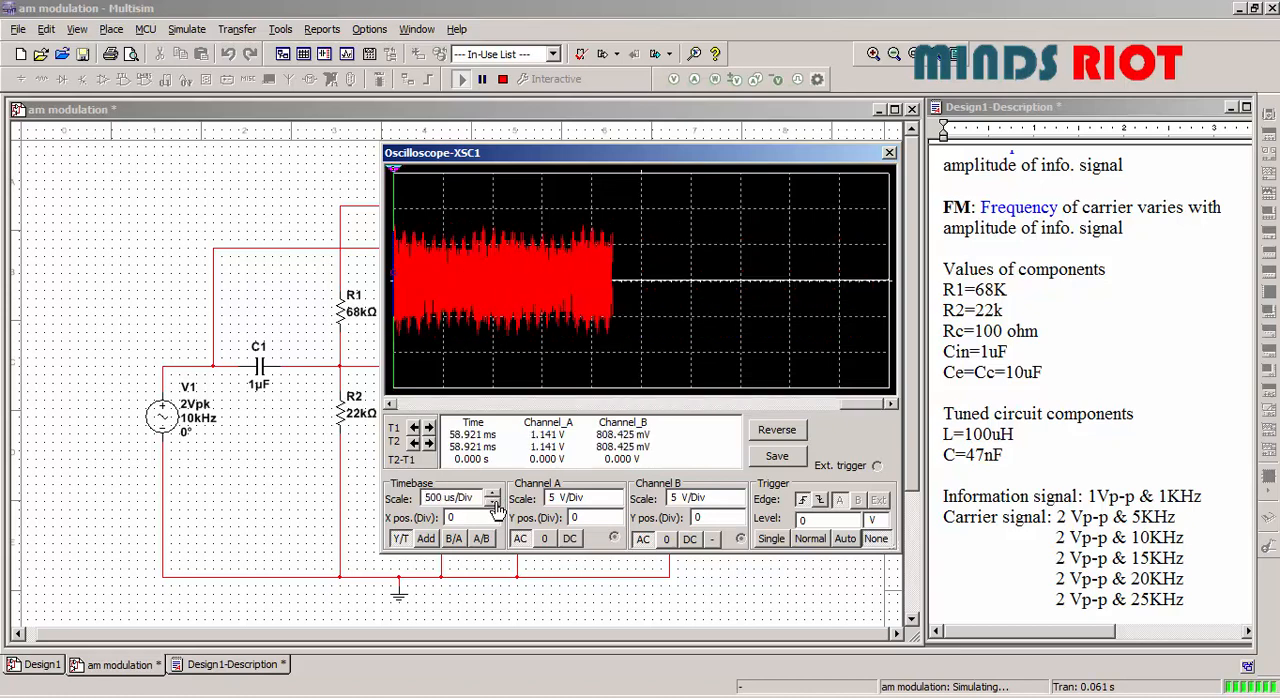
left_click(492, 492)
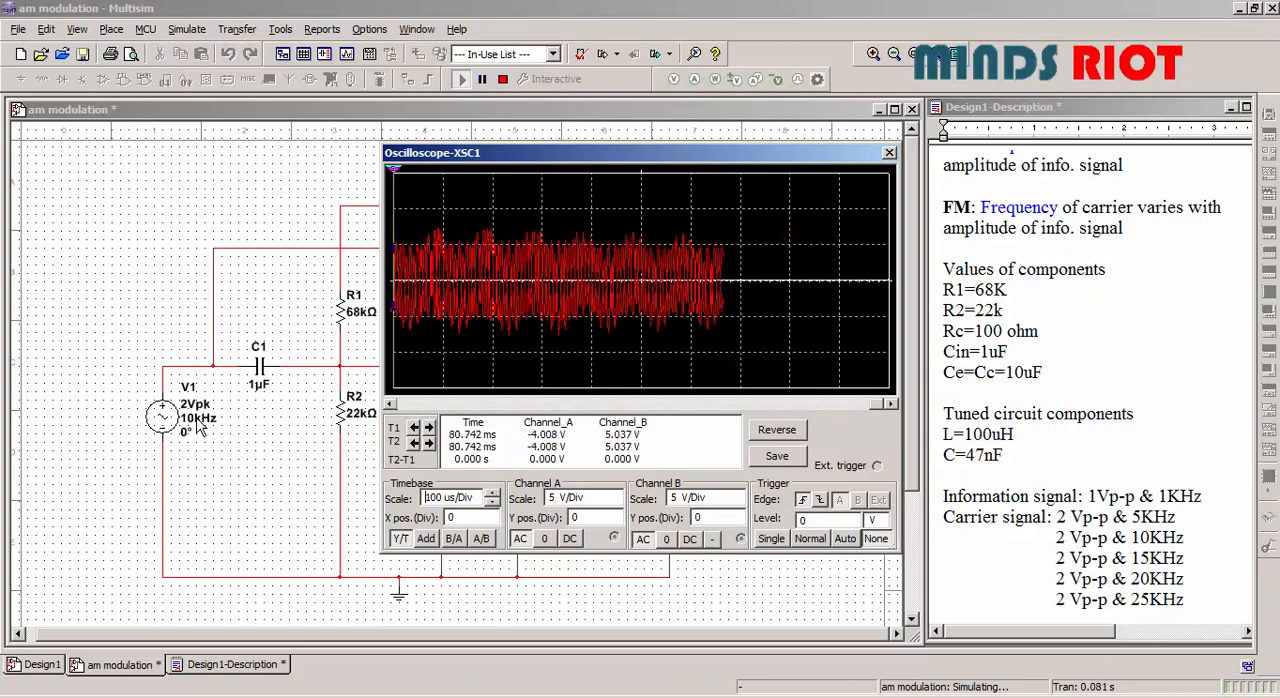
Set V1's carrier to 15 kHz, dismiss the warning and restart the simulation
double_click(160, 416)
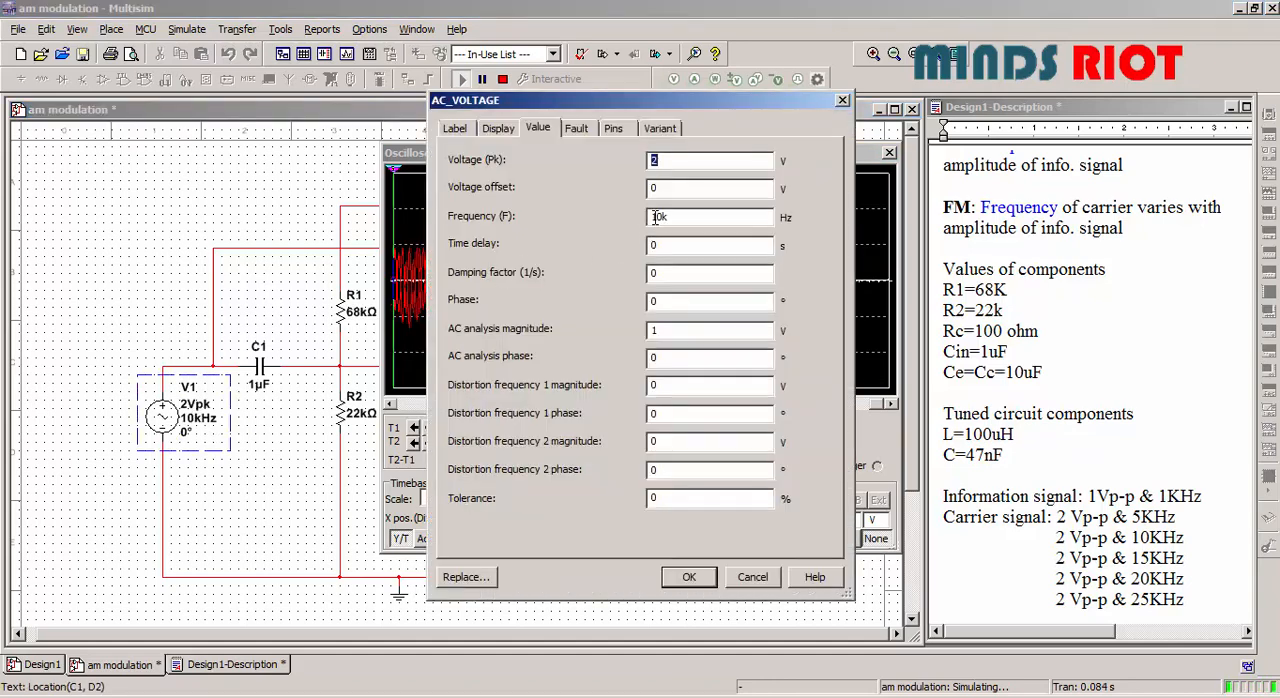
type("1k")
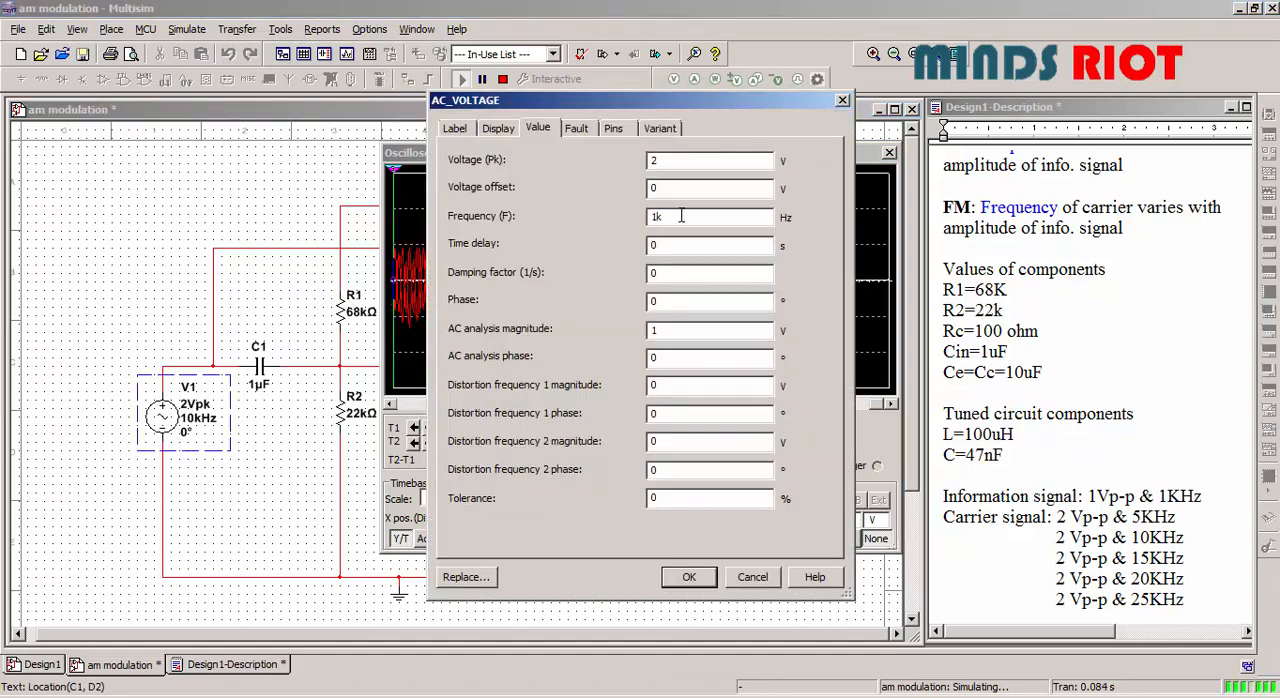
left_click(688, 577)
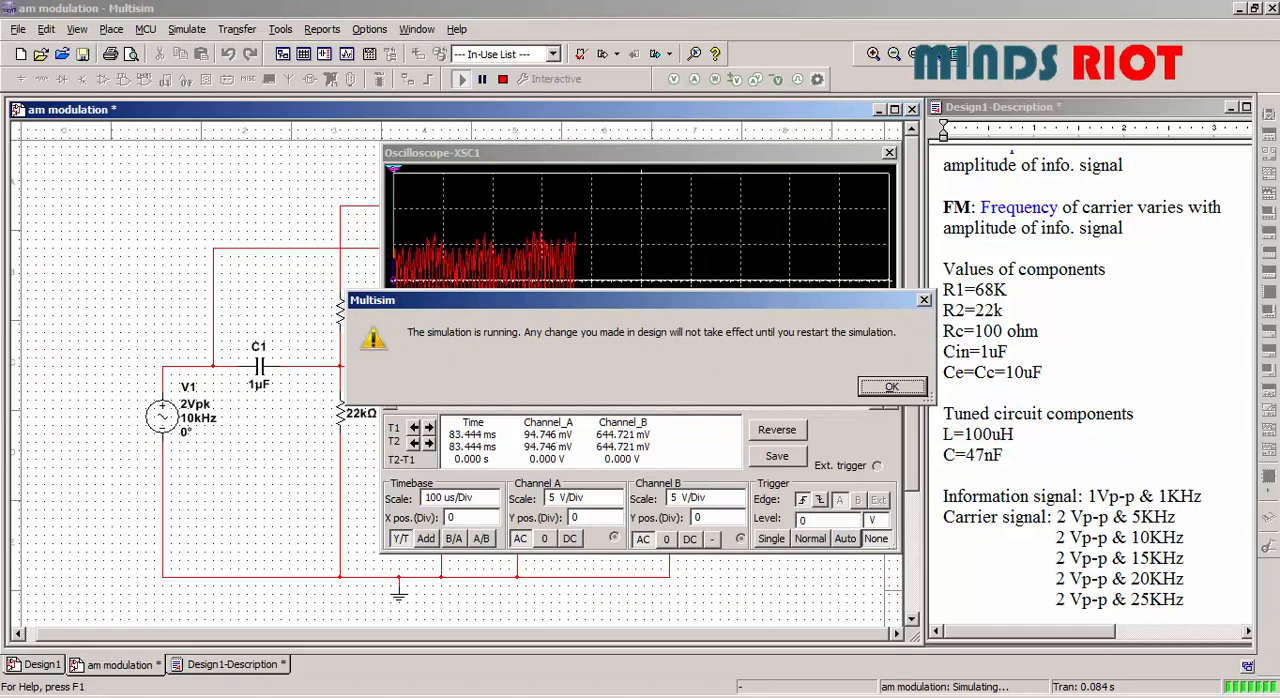
left_click(892, 387)
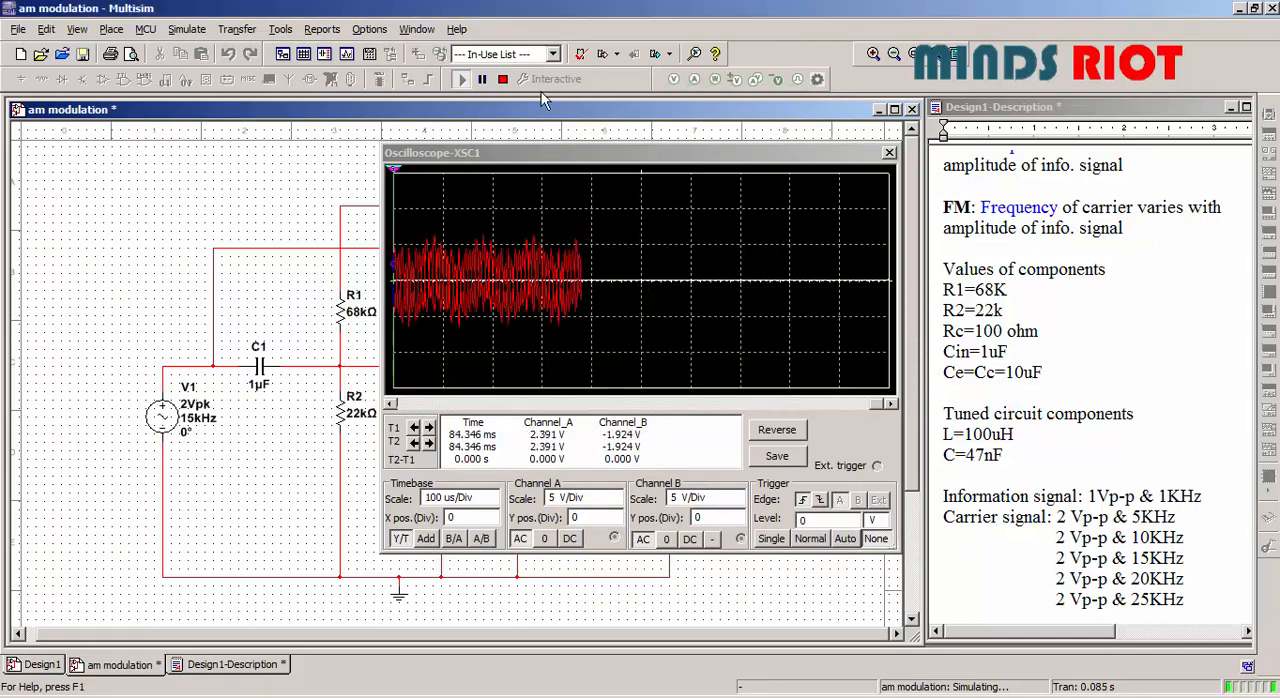
left_click(461, 79)
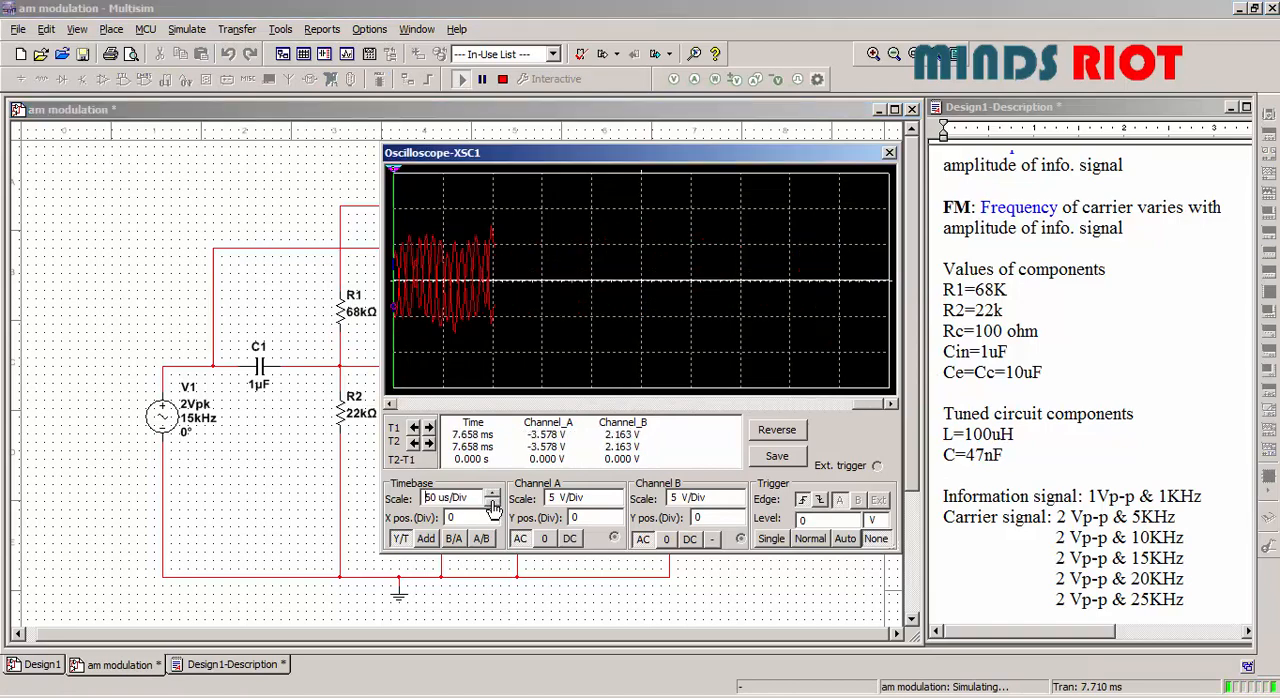
Widen the oscilloscope timebase to 1 ms/div to show the modulated envelope
left_click(492, 497)
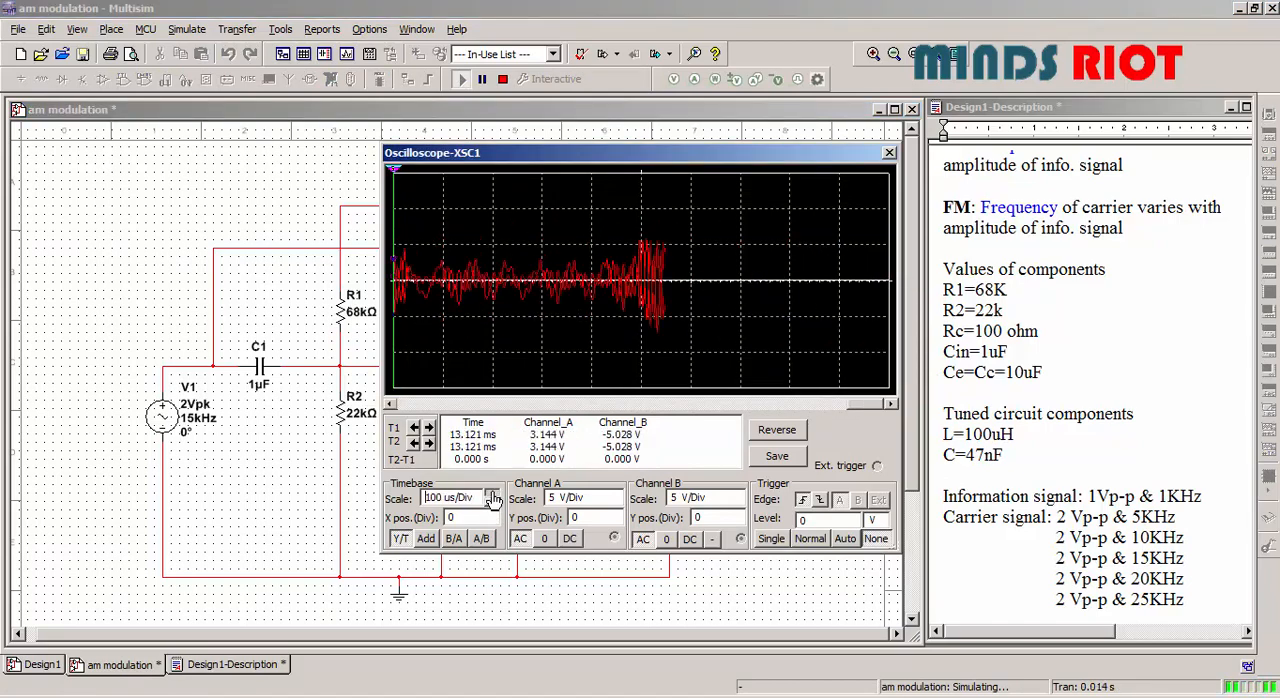
left_click(491, 497)
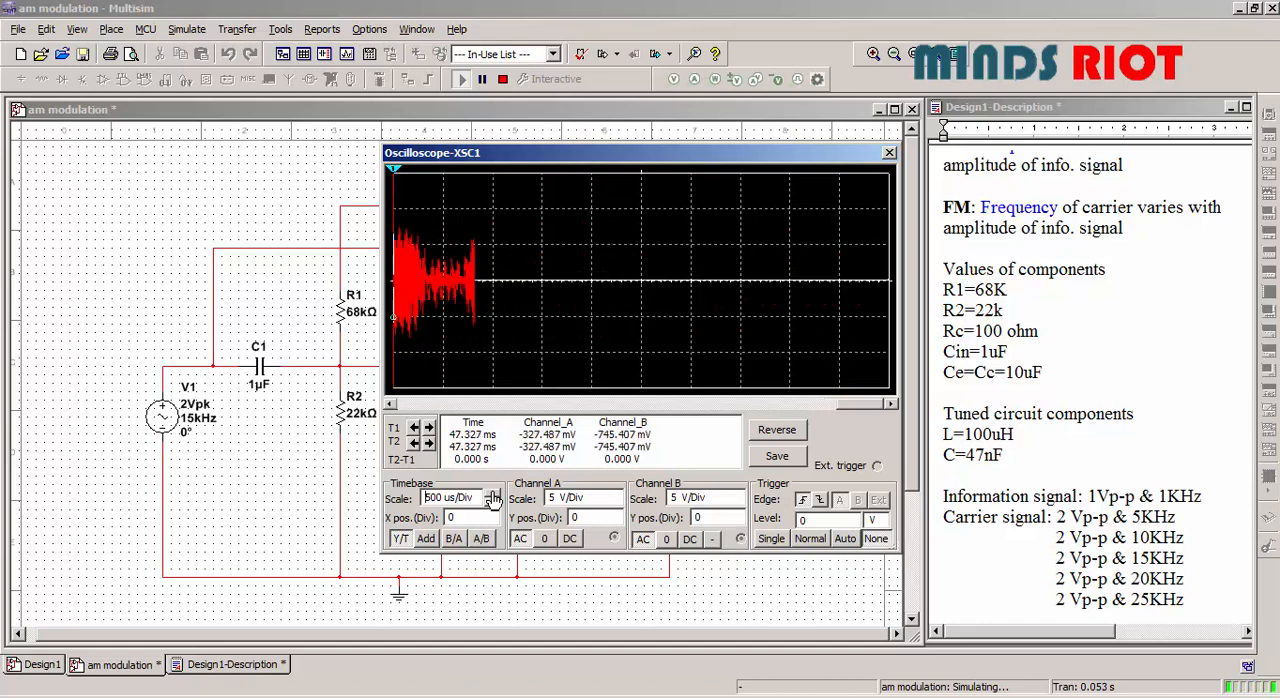
left_click(490, 497)
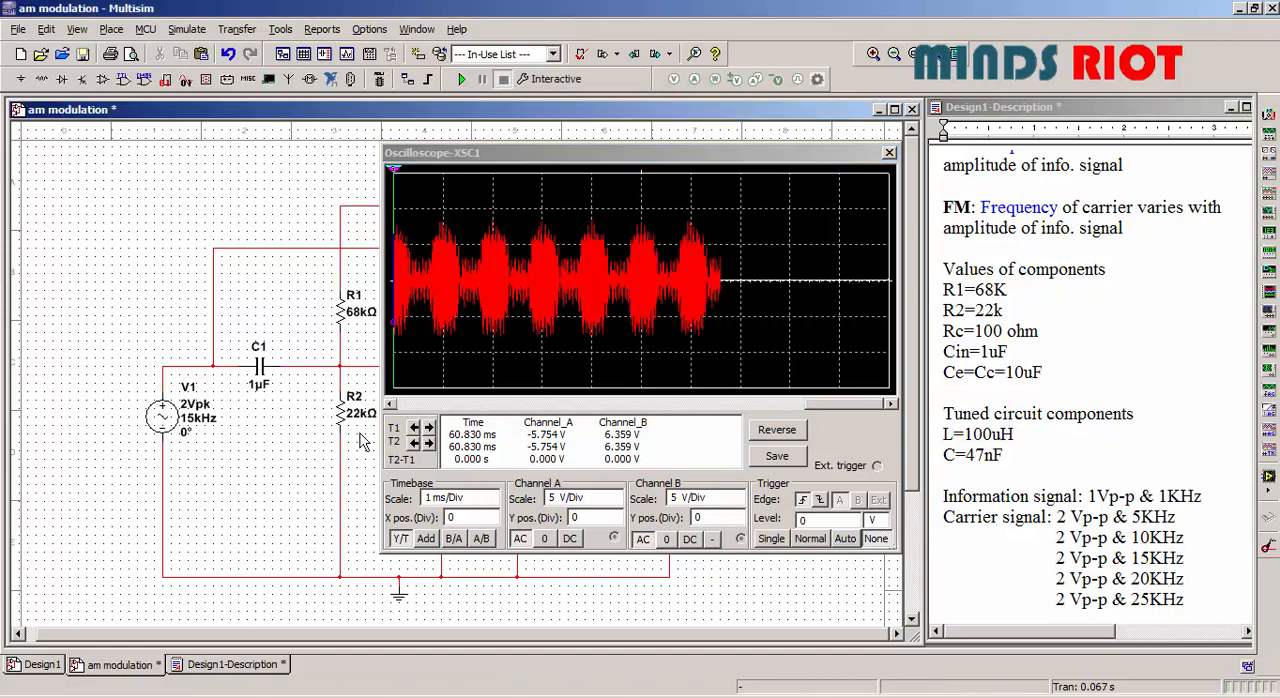
Set V1's carrier to 20 kHz, run until the modulated envelope appears at 1 ms/div, then stop
double_click(163, 415)
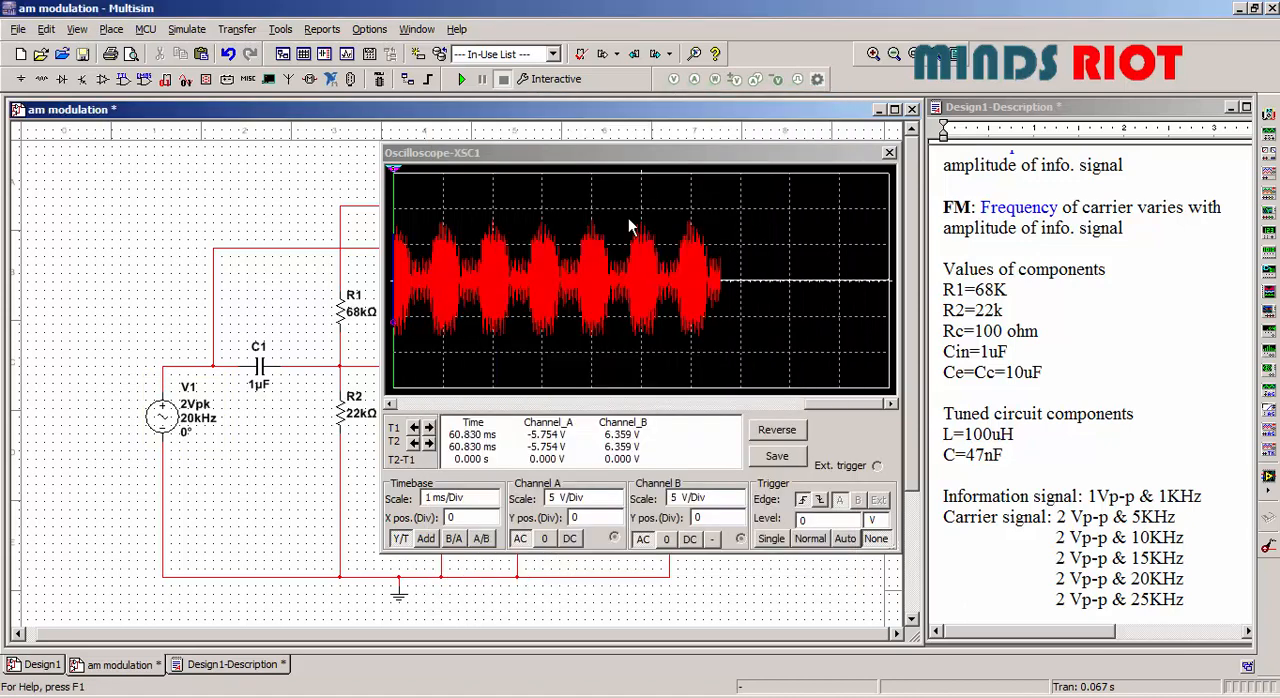
left_click(461, 79)
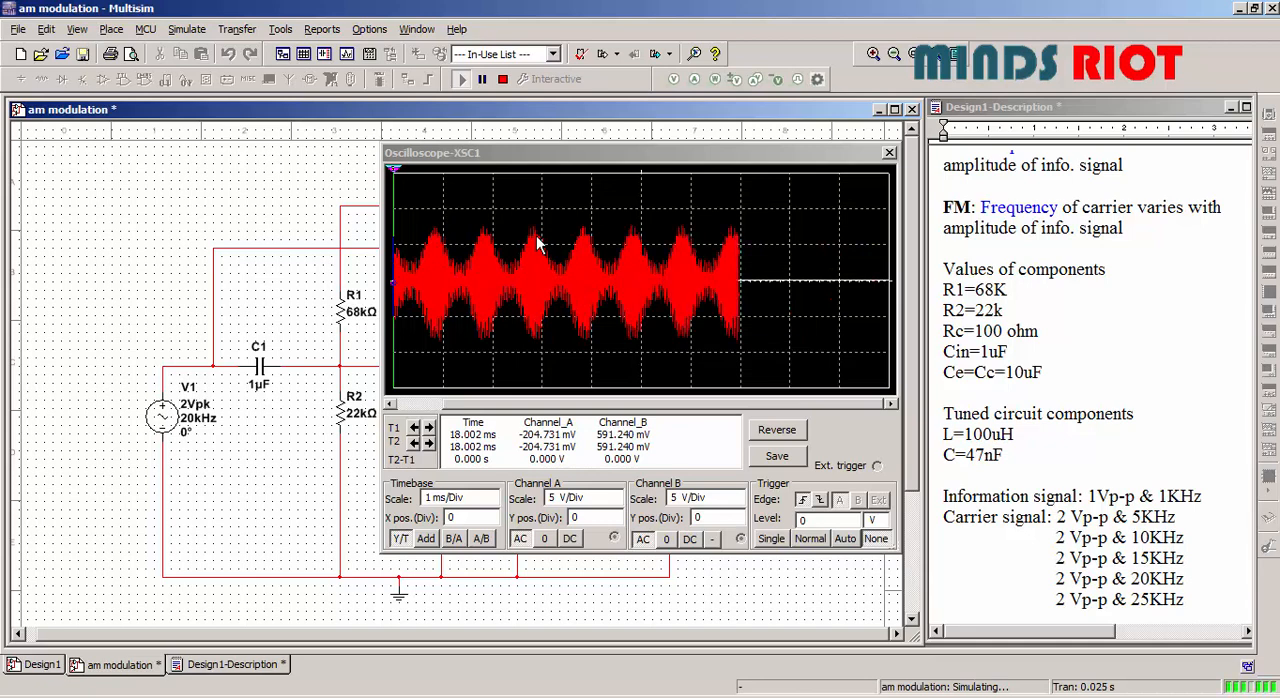
left_click(504, 79)
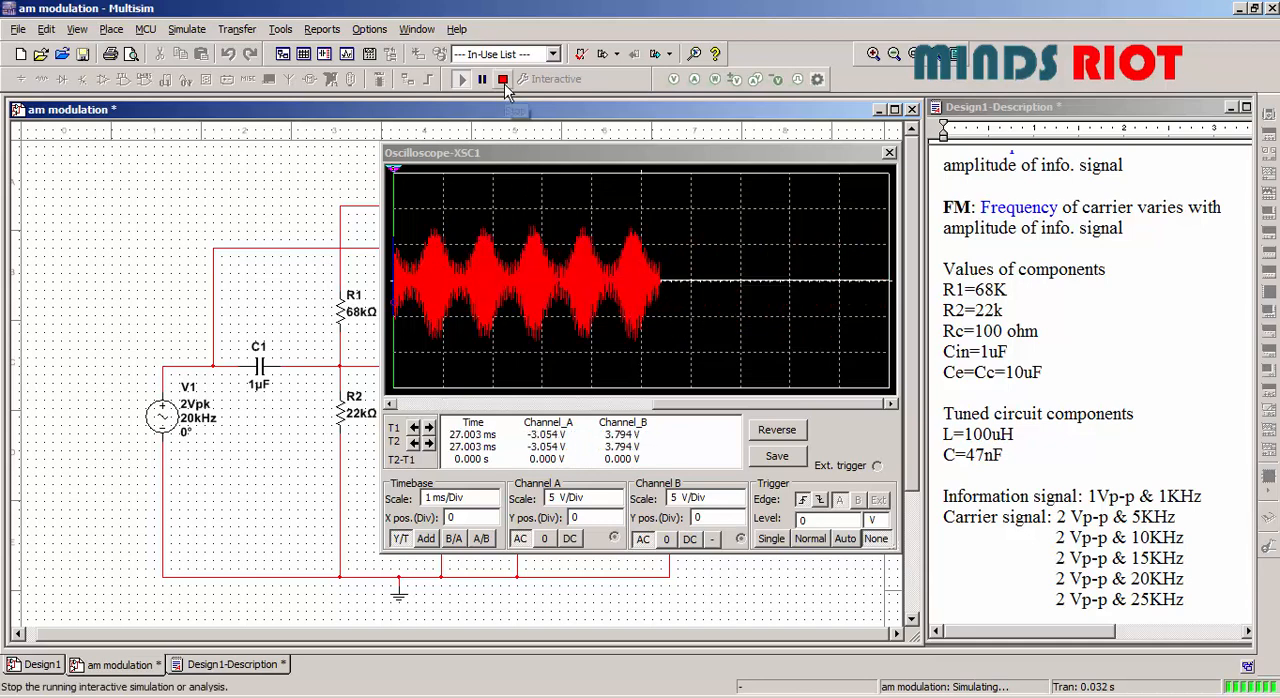
left_click(504, 79)
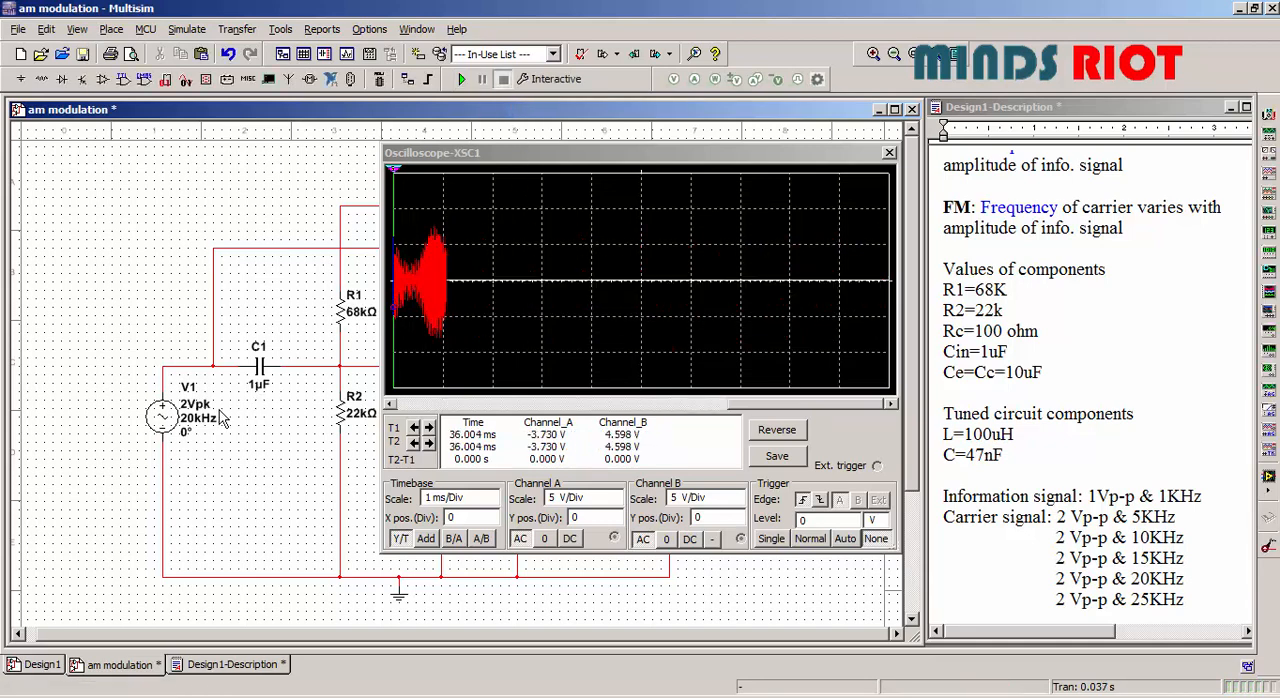
Set V1's carrier to 25 kHz, view the envelope at 2 ms/div, then return to the description pane
double_click(162, 417)
type("25k")
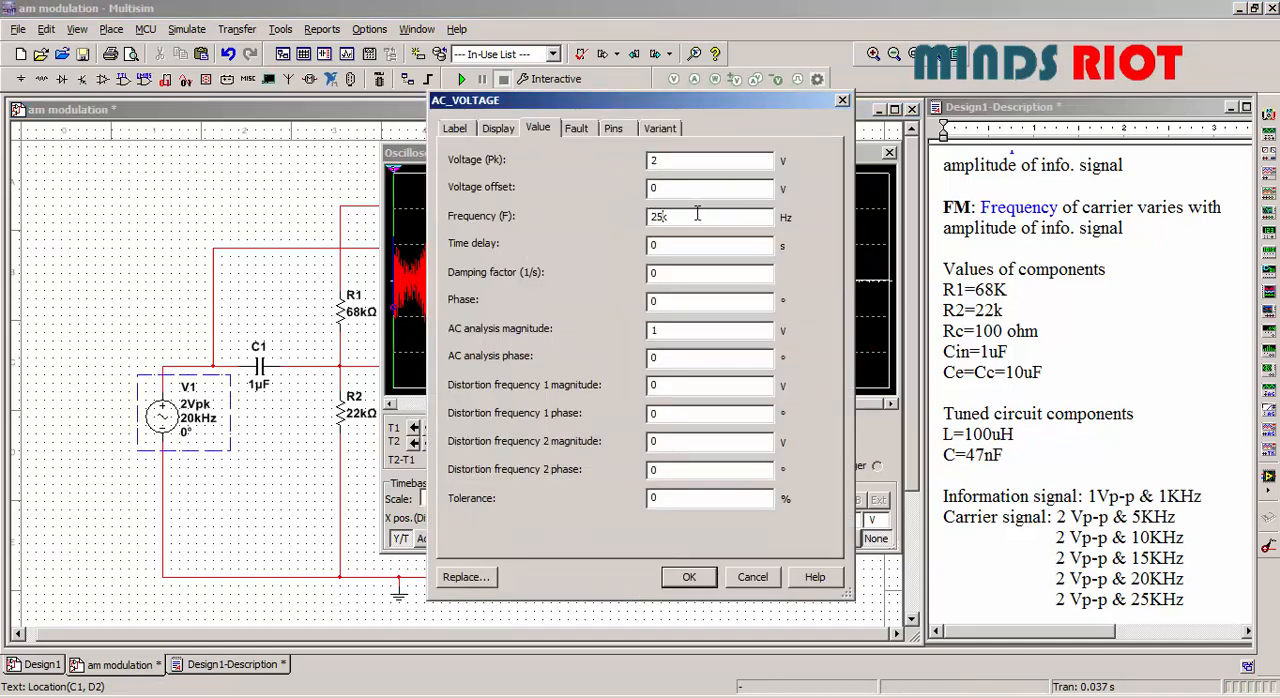
left_click(689, 577)
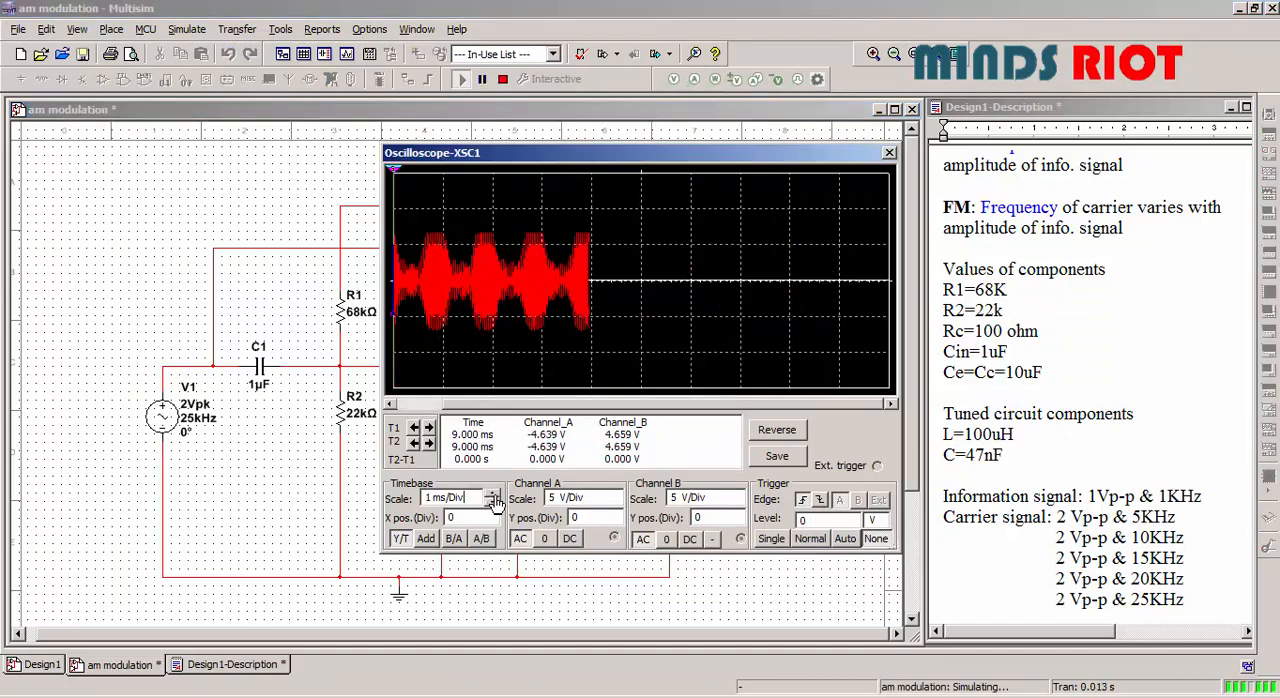
left_click(494, 494)
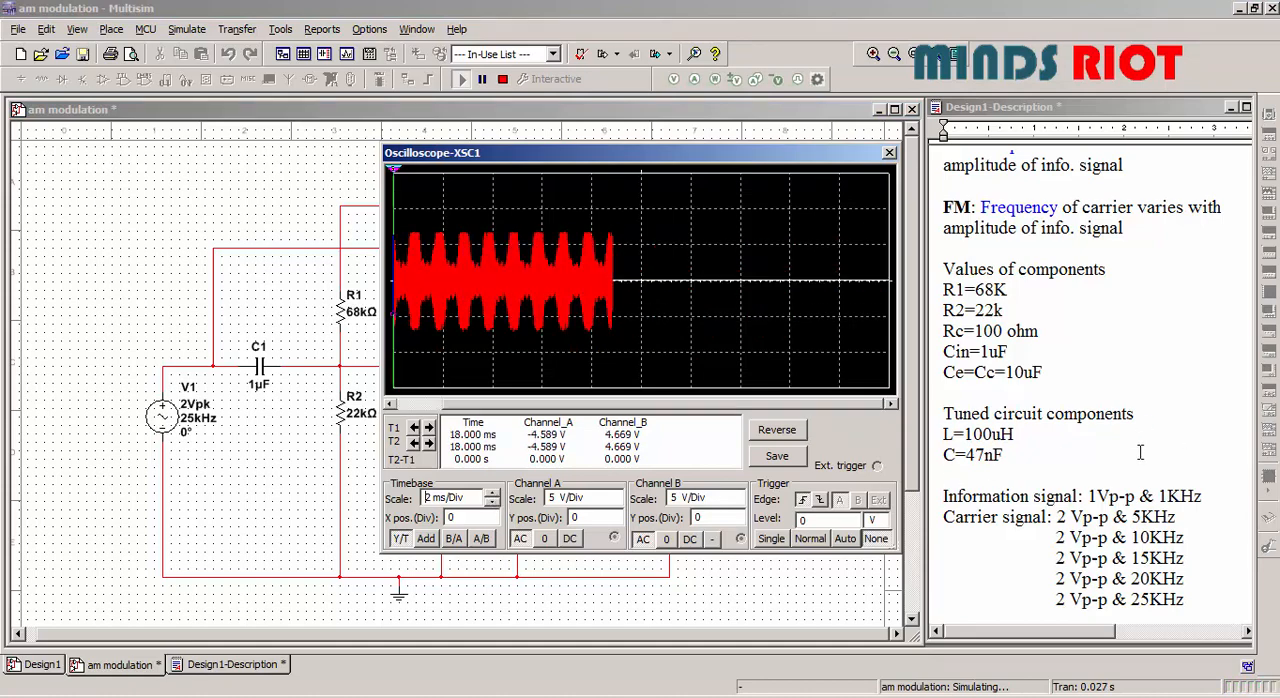
left_click(890, 152)
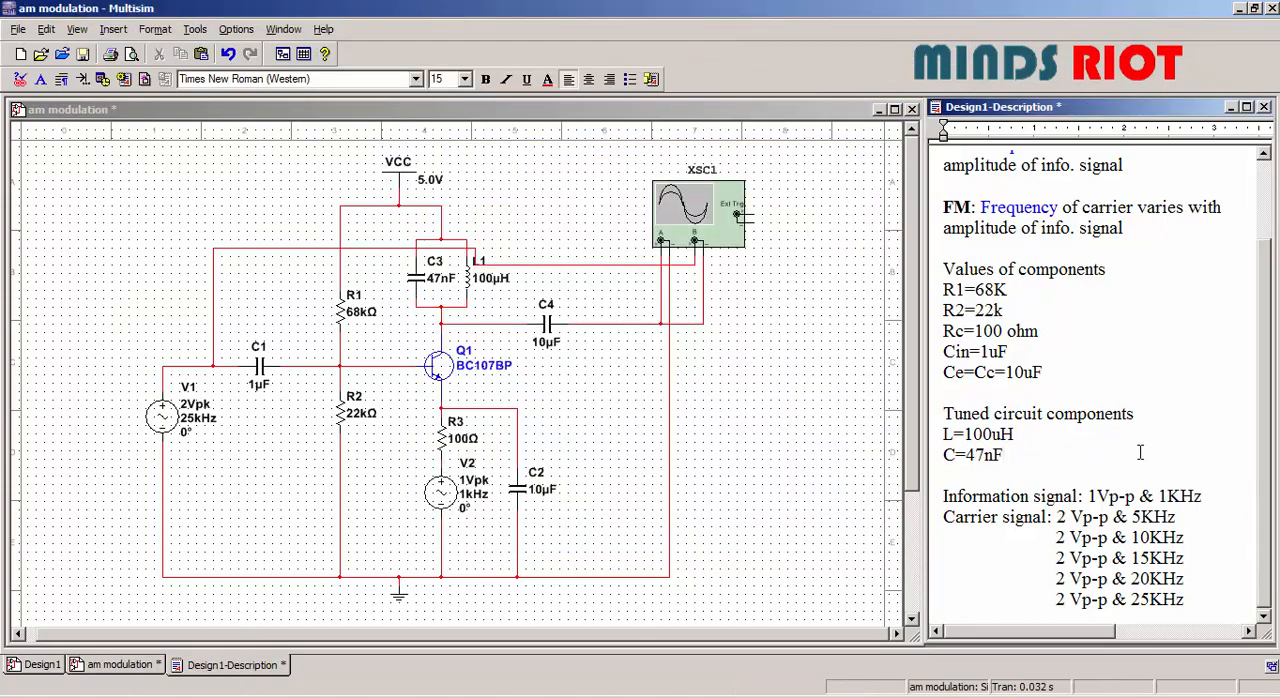